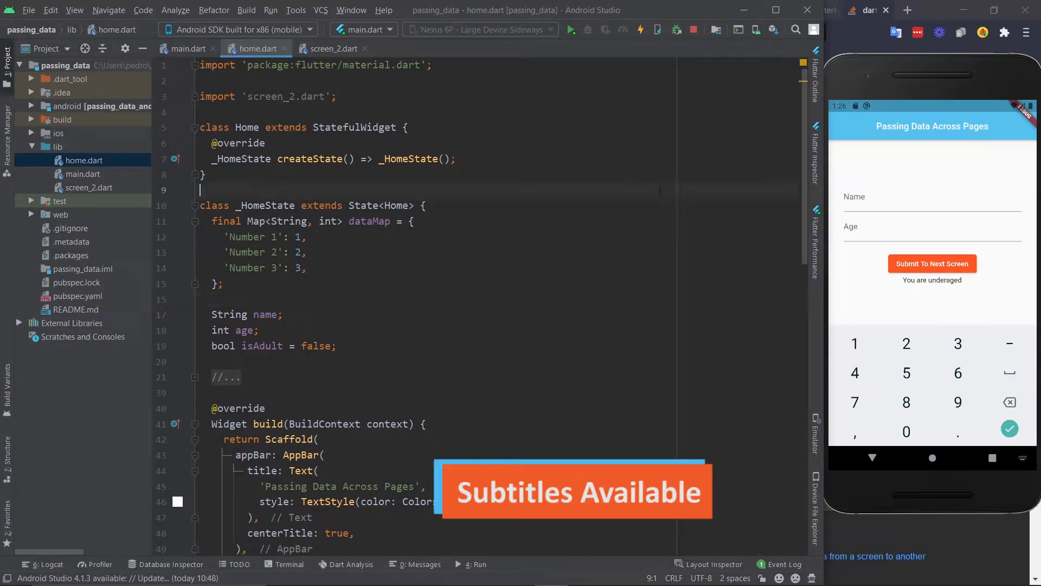
Step: Close main.dart and fold the dataMap definition in home.dart, reviewing build()
left_click(206, 299)
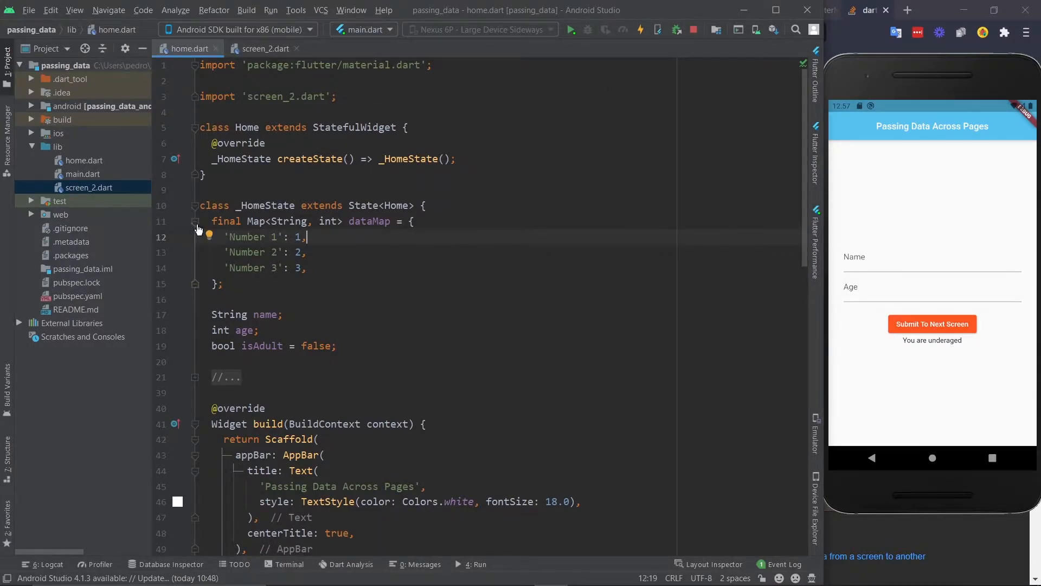
left_click(196, 221)
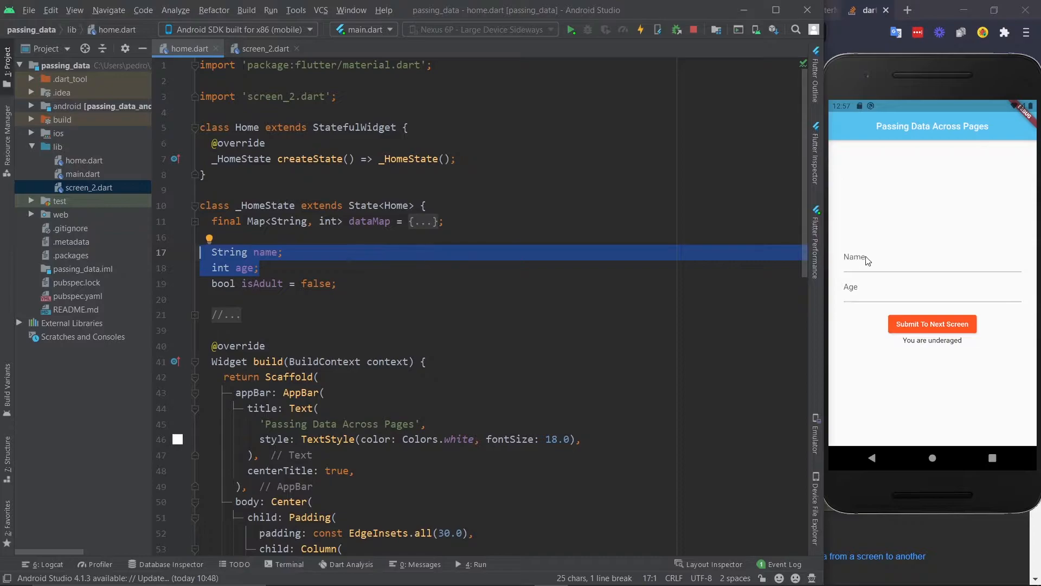
mouse_move(861, 294)
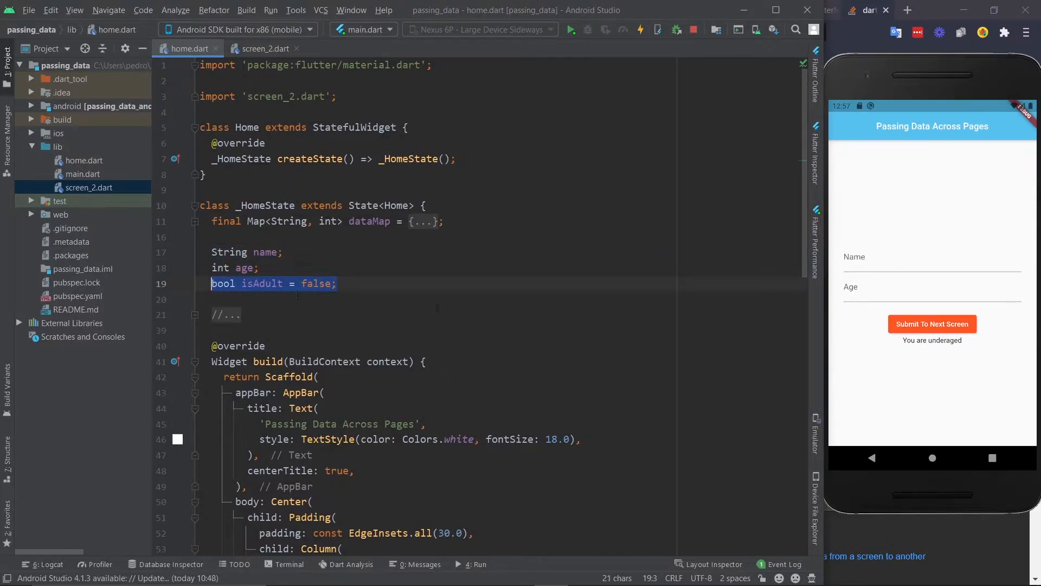
scroll("down", 3)
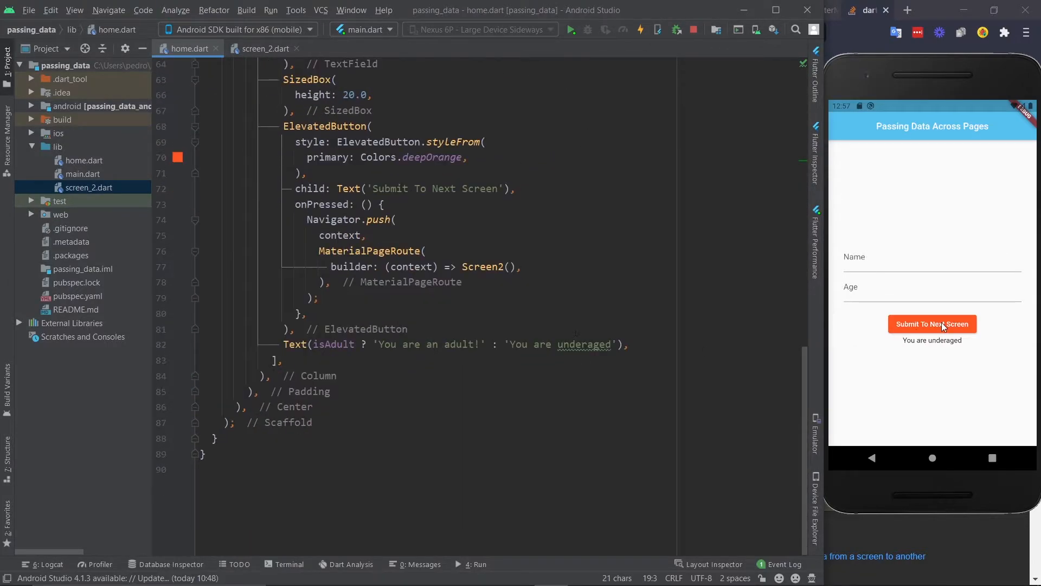
double_click(424, 344)
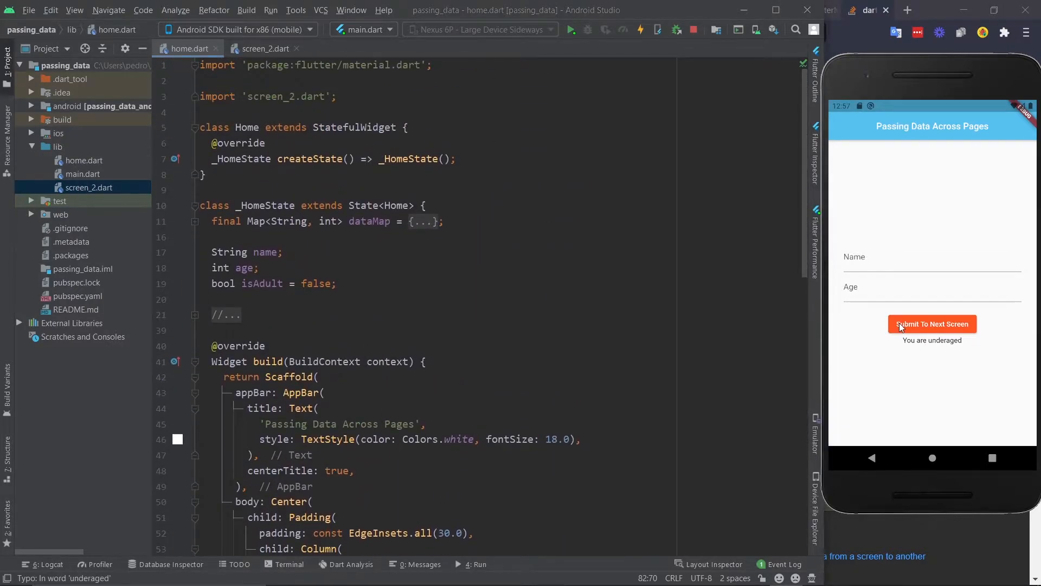
Step: Submit the form in the emulator to open Screen2 with placeholder name and age
left_click(932, 324)
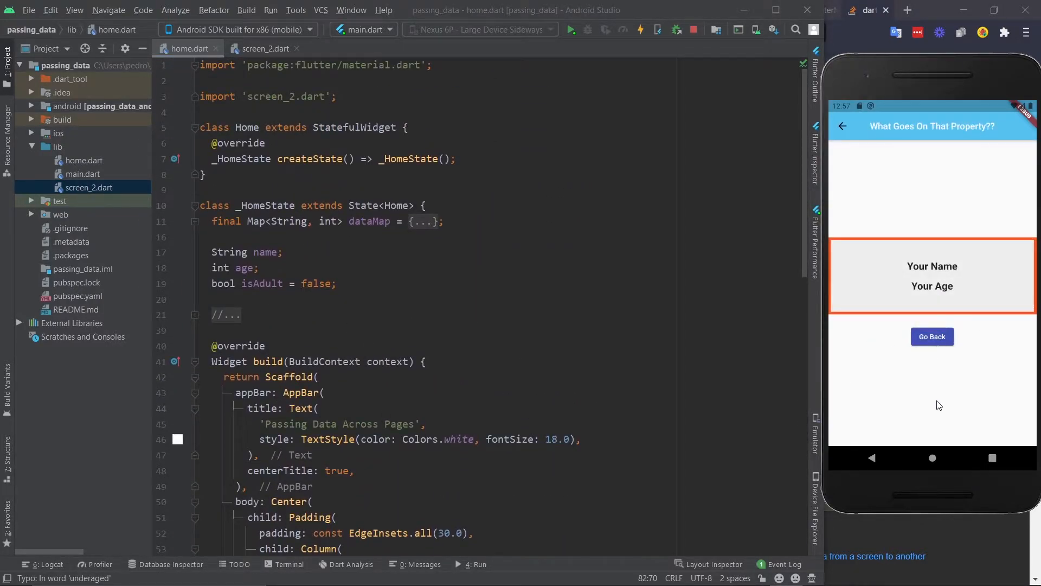
mouse_move(982, 184)
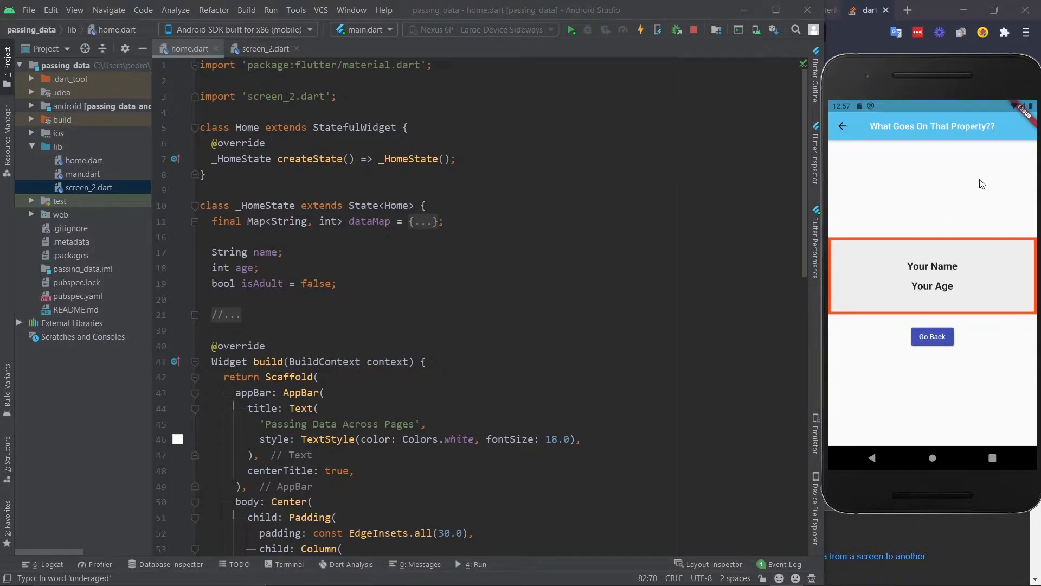
mouse_move(930, 306)
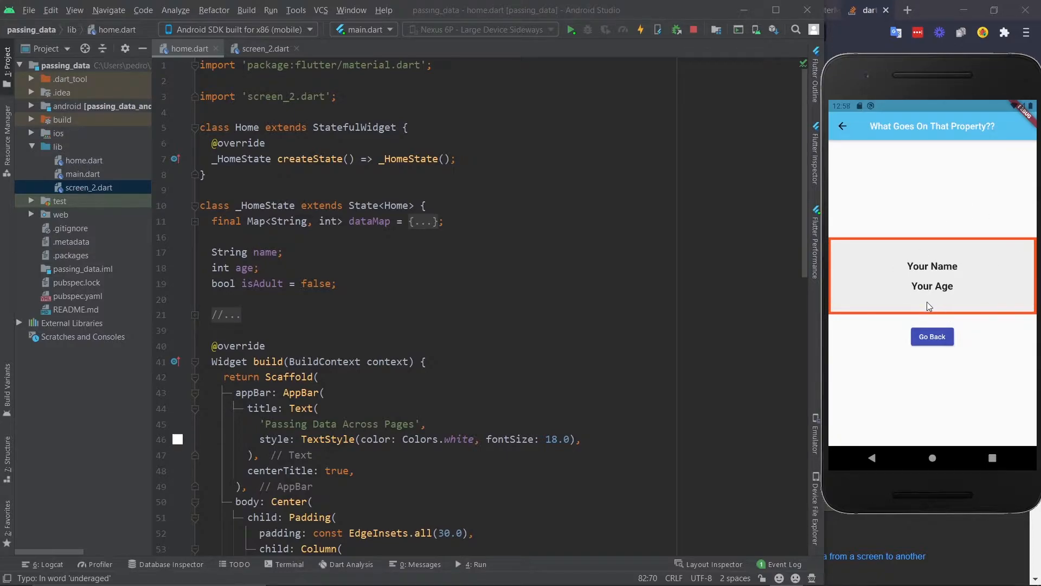
mouse_move(845, 136)
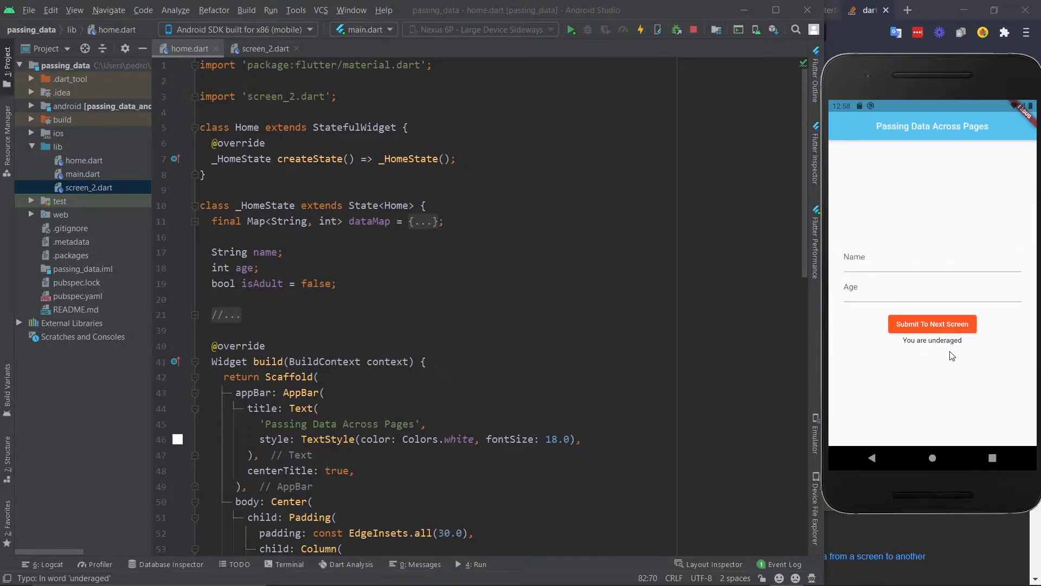
mouse_move(968, 352)
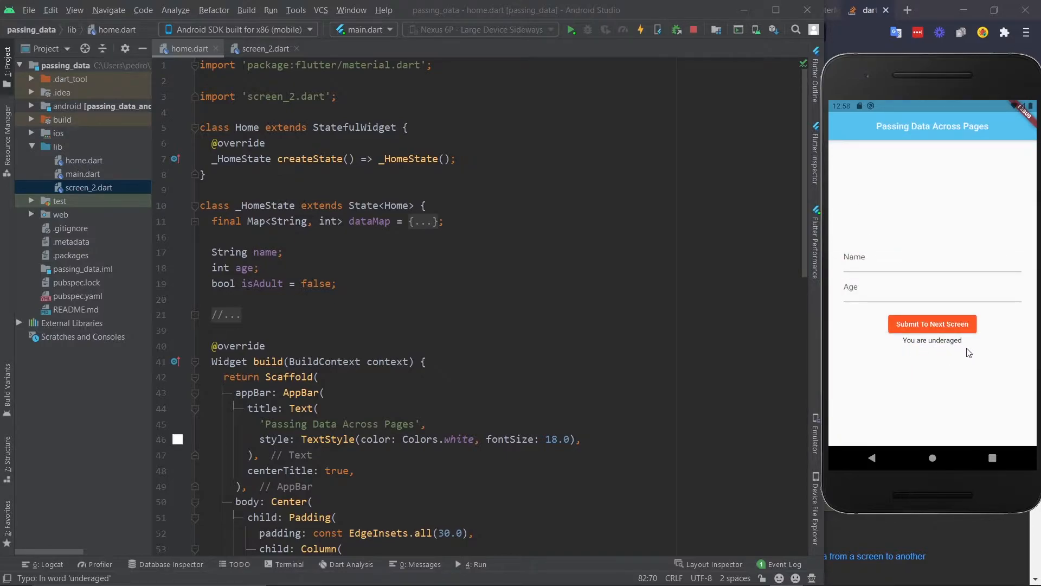
scroll("down", 3)
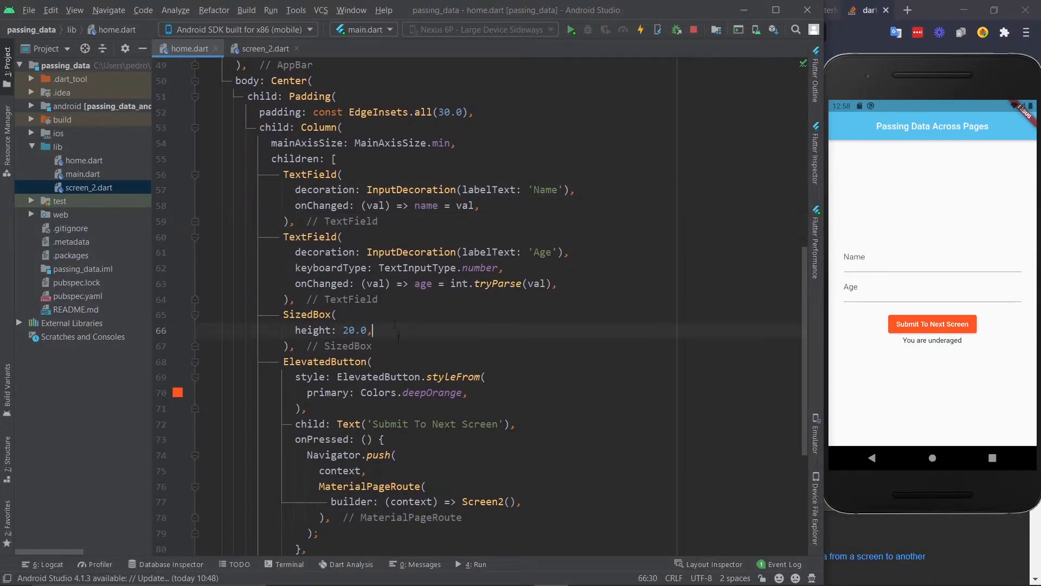
Step: Review Screen2's name and age Text widgets and pop call in screen_2.dart
left_click(266, 49)
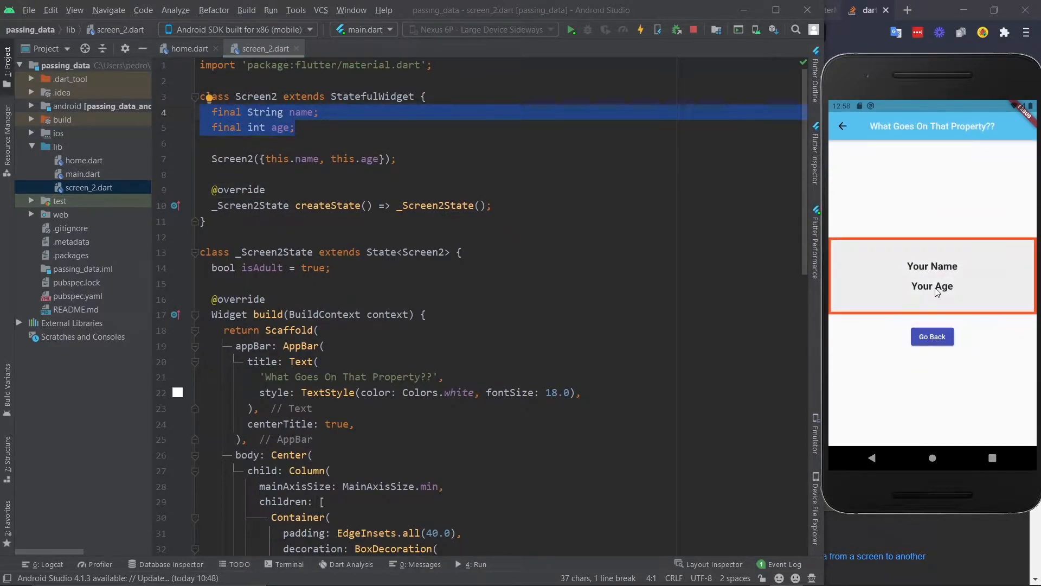
scroll("down", 3)
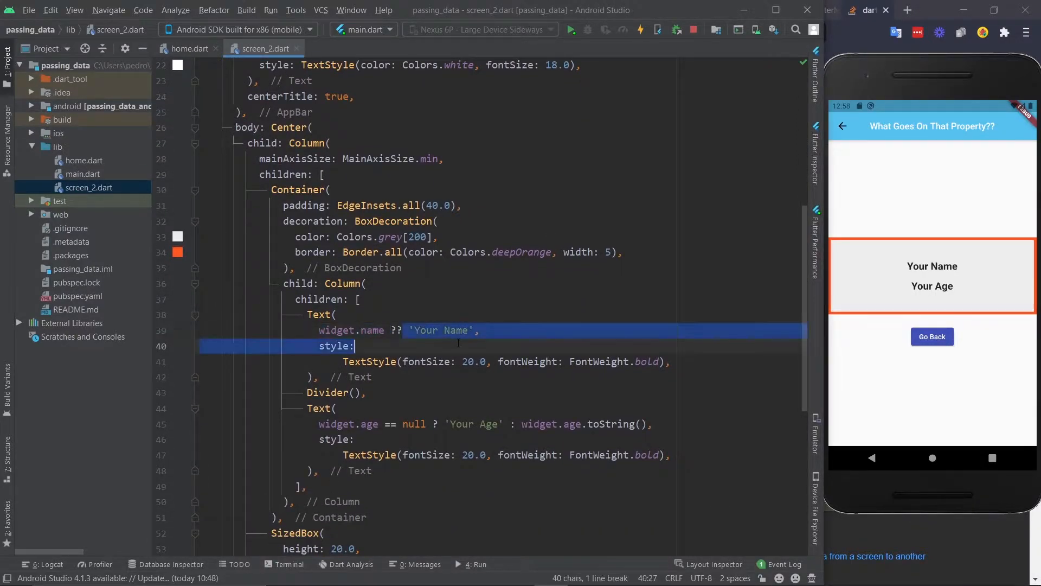
double_click(348, 424)
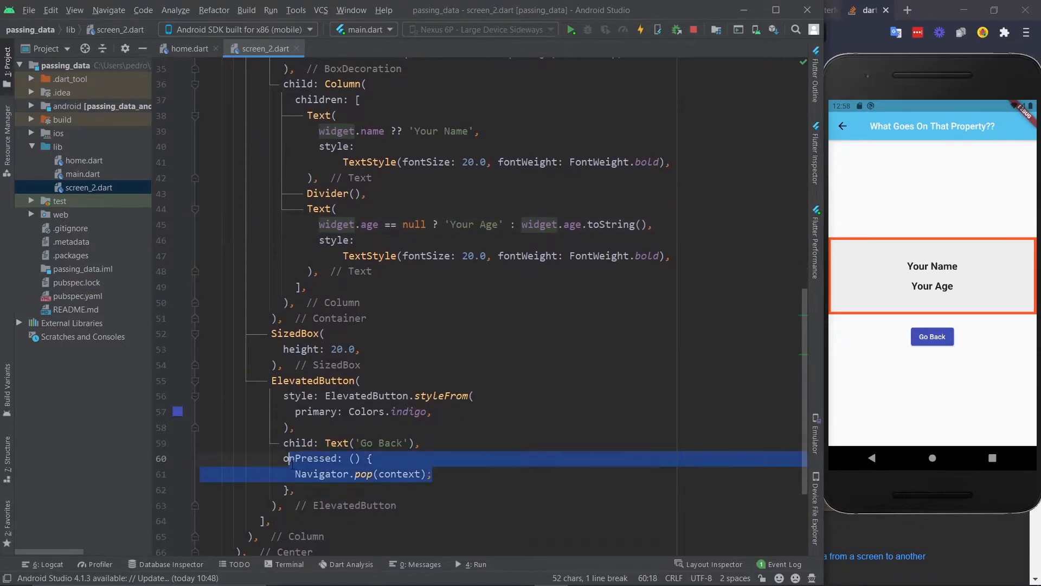
Step: Check home.dart's argument-less Navigator.push, then return to screen_2.dart
left_click(189, 48)
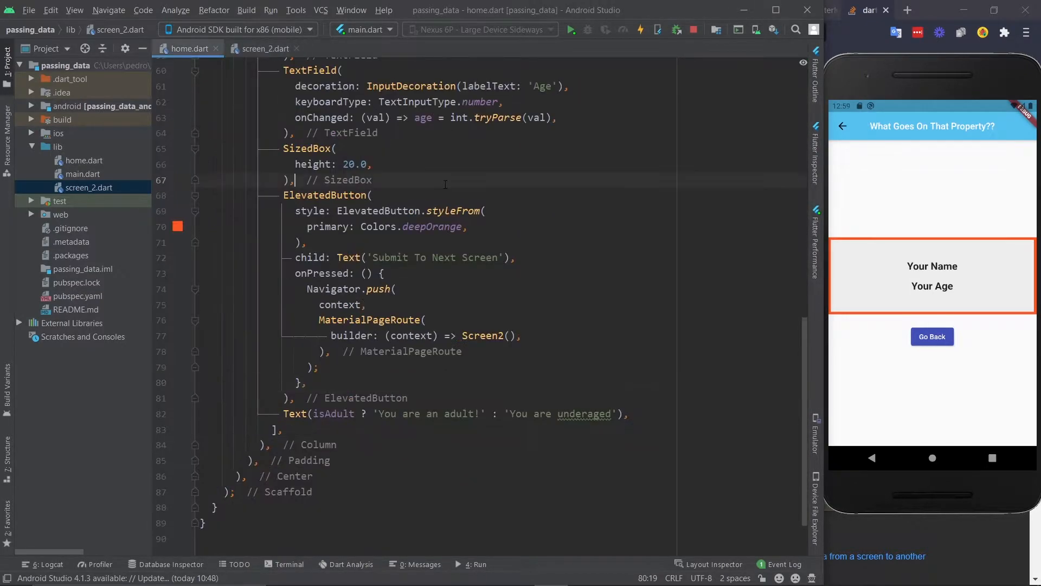
scroll("up", 3)
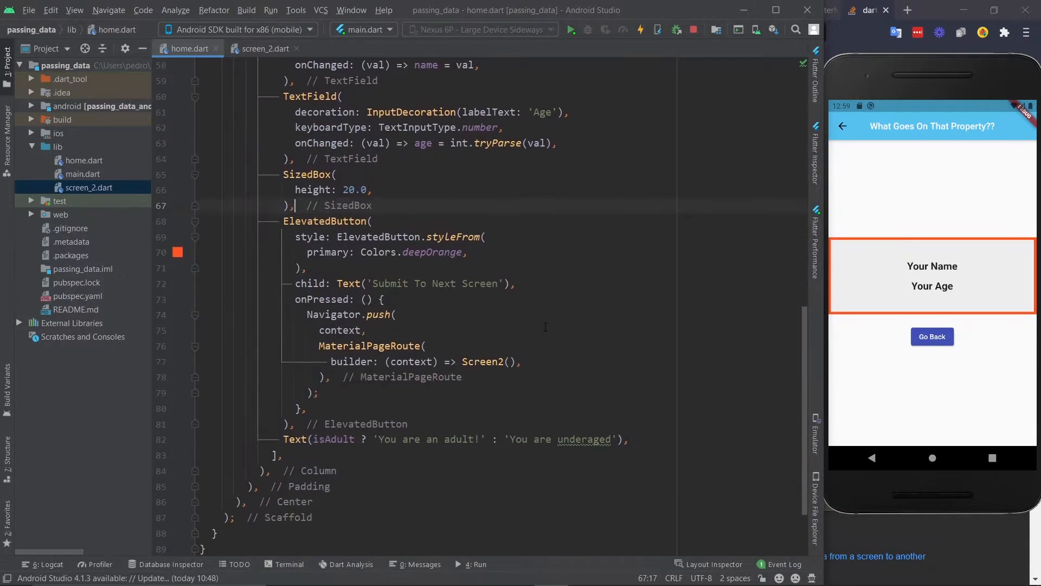
left_click(372, 315)
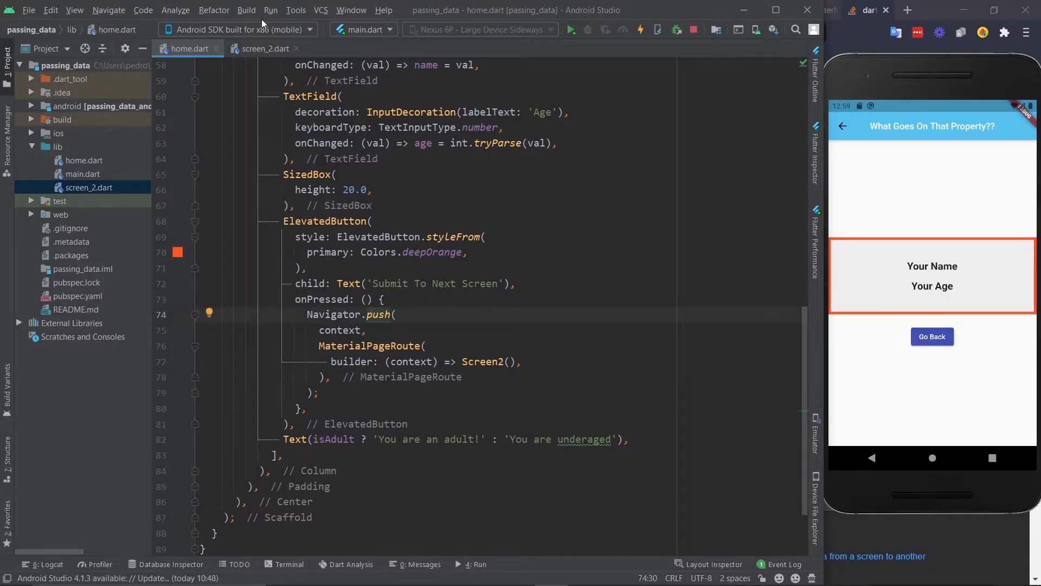
left_click(265, 49)
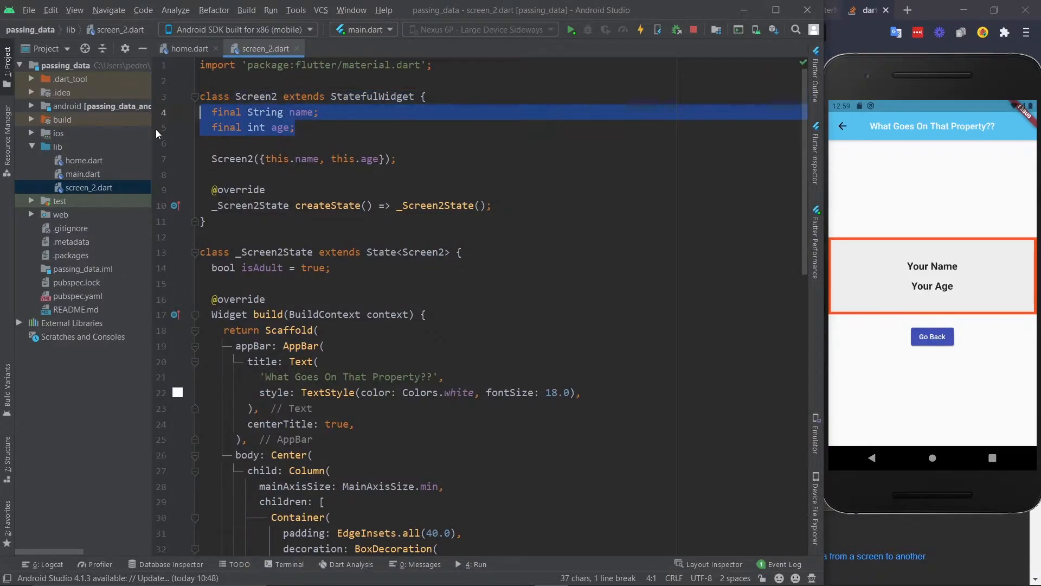
Step: Change the pushed constructor to Screen2(name: name, age: age) in home.dart
left_click(185, 49)
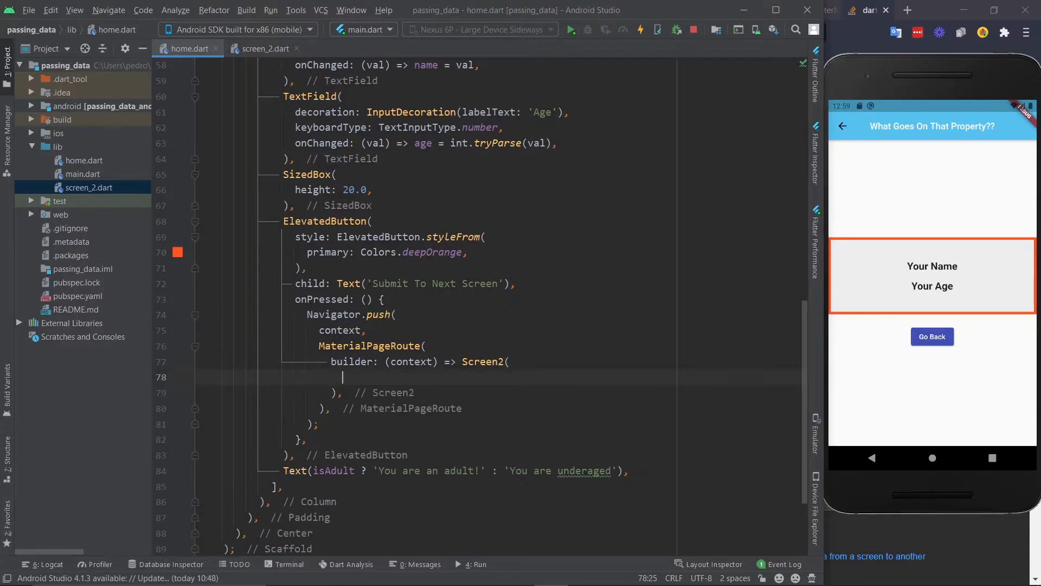
type("name: ,")
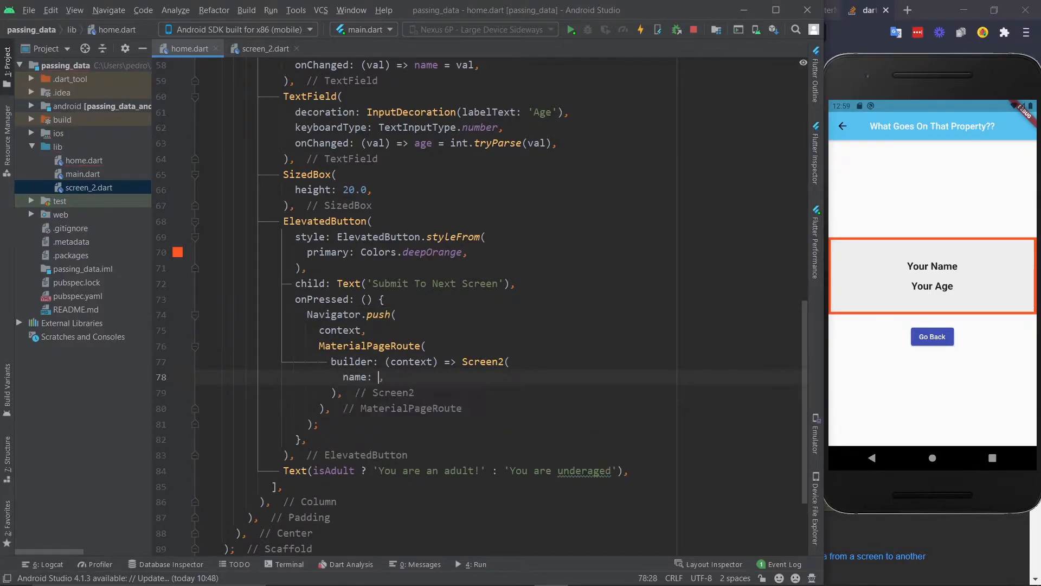
scroll("up", 3)
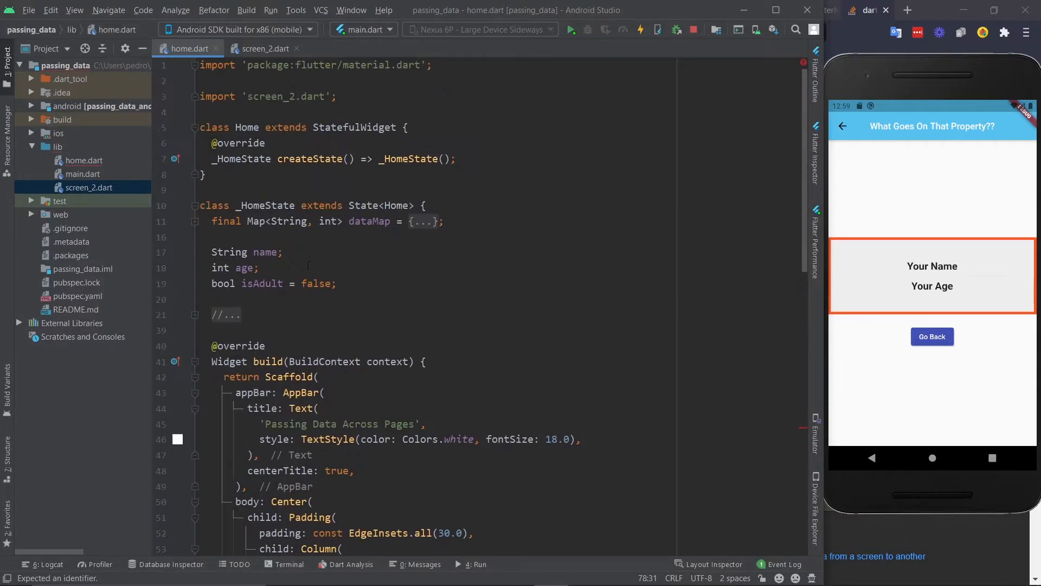
scroll("down", 3)
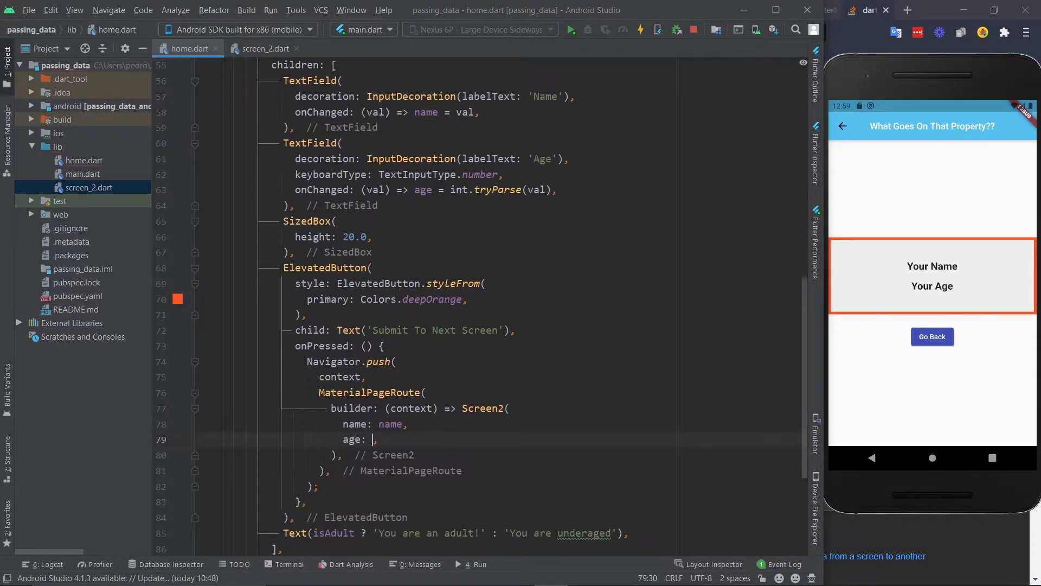
type("age")
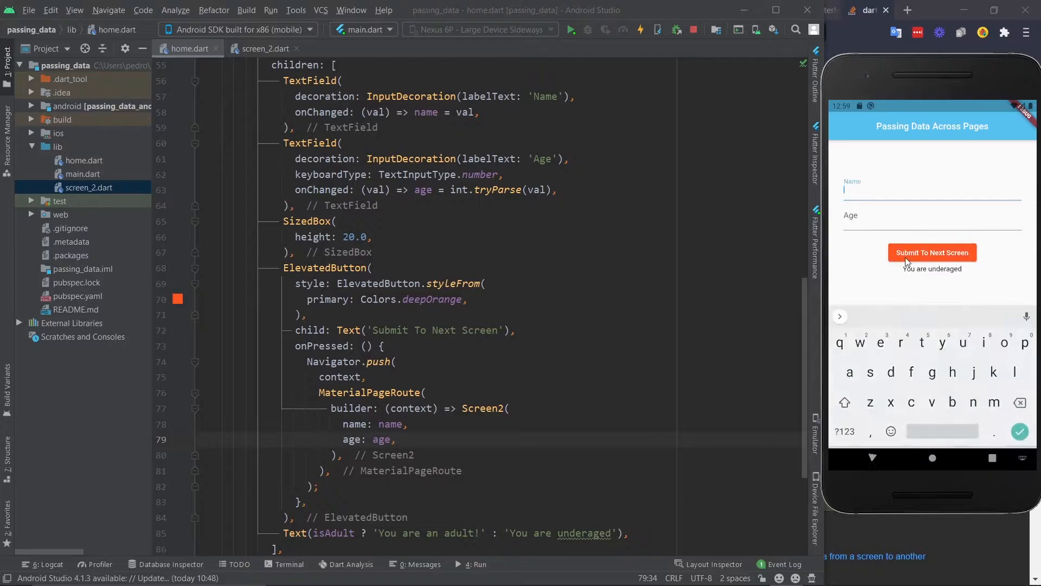
left_click(929, 226)
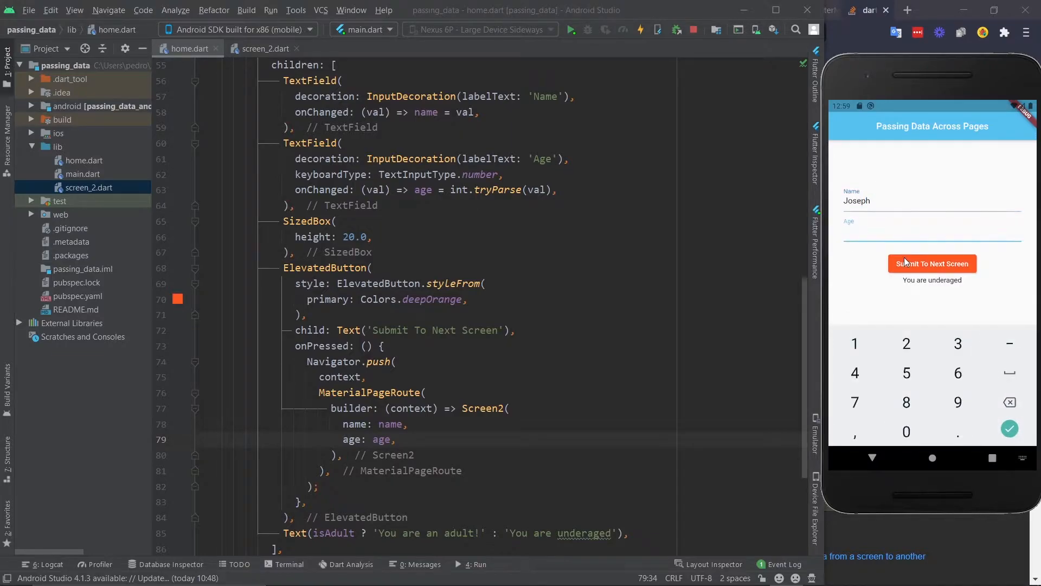
left_click(931, 262)
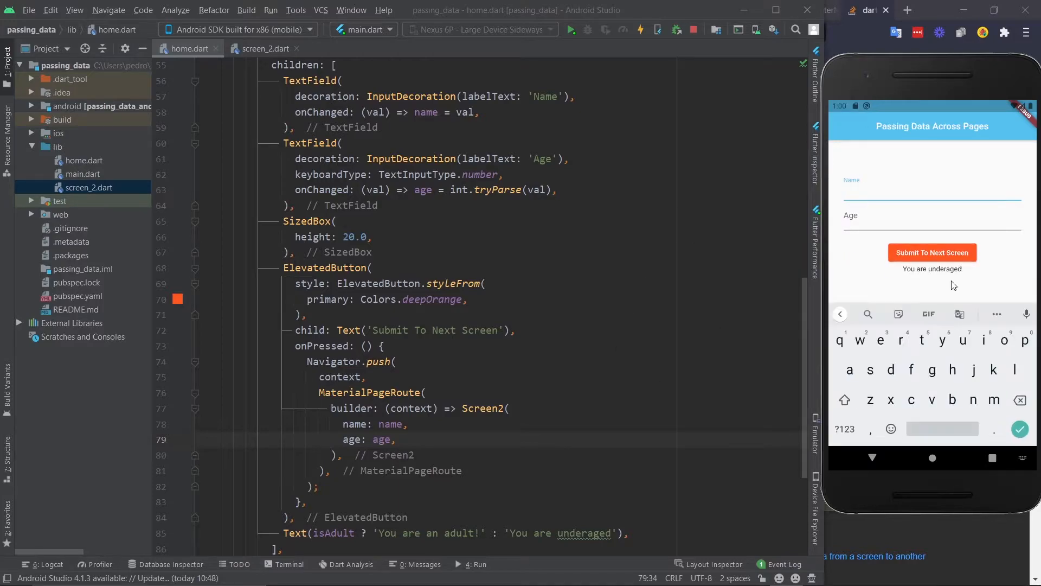
left_click(872, 457)
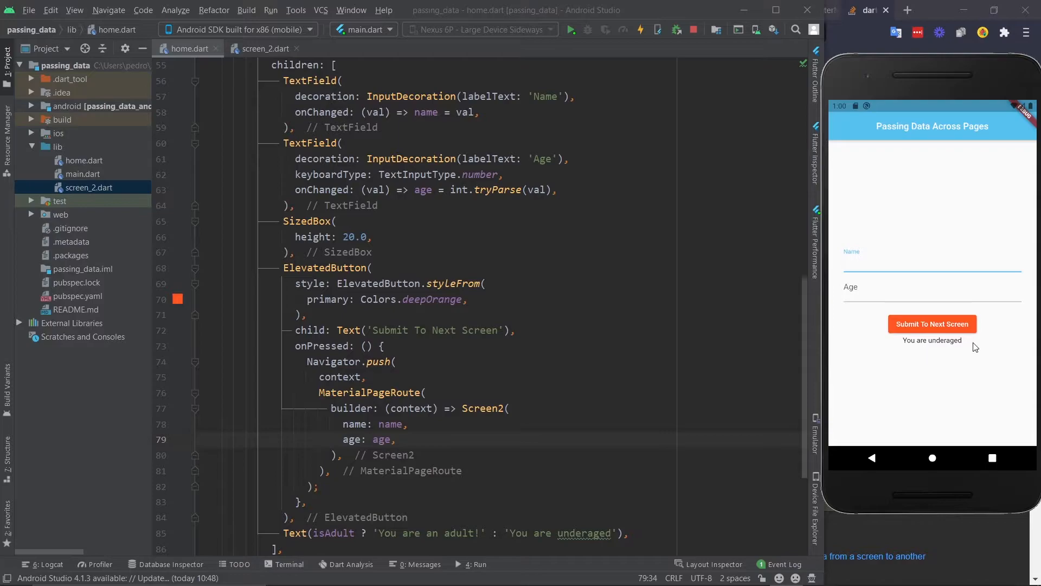
mouse_move(873, 299)
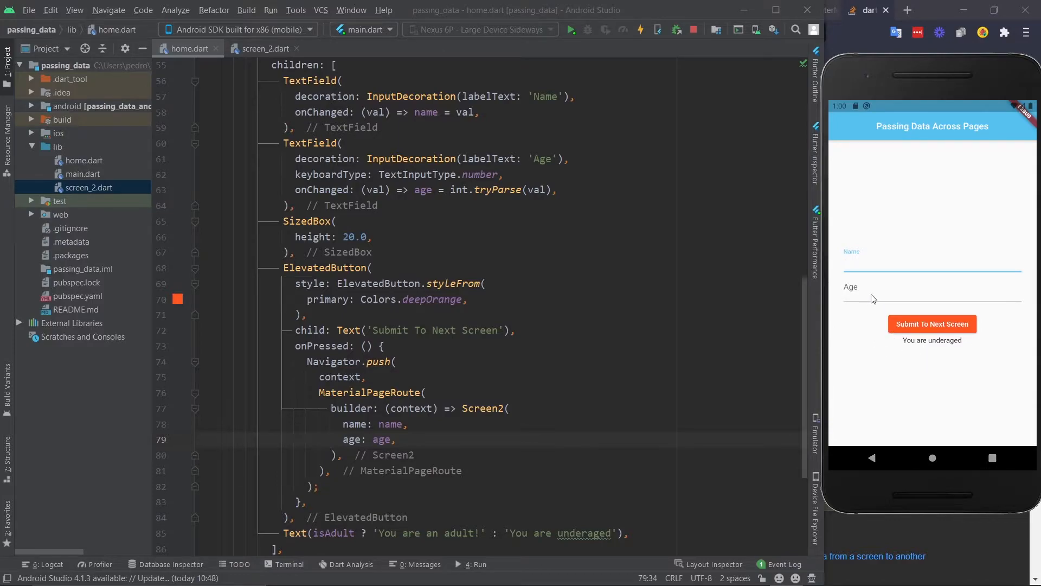
left_click(931, 292)
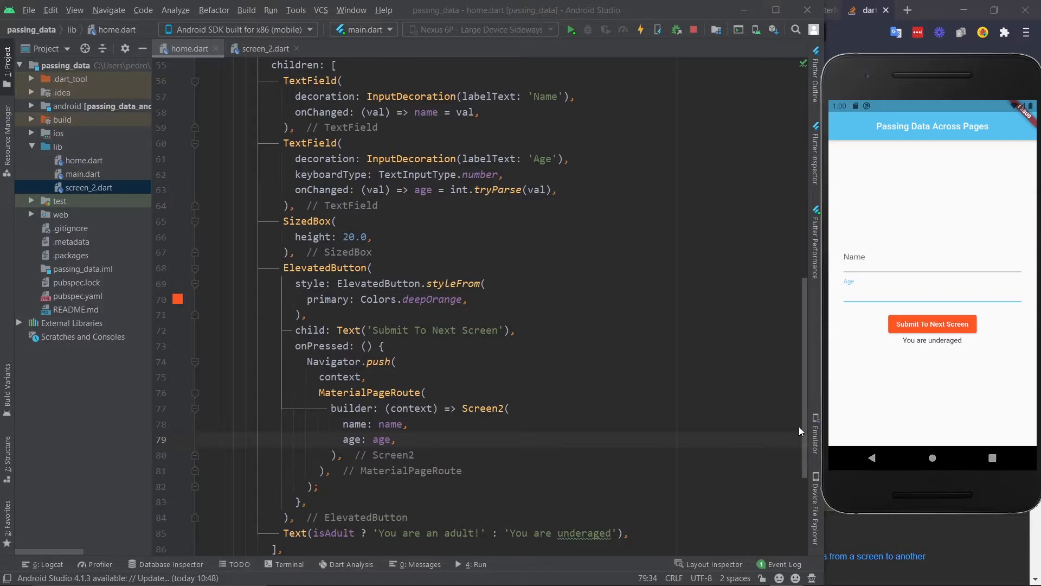
scroll("down", 3)
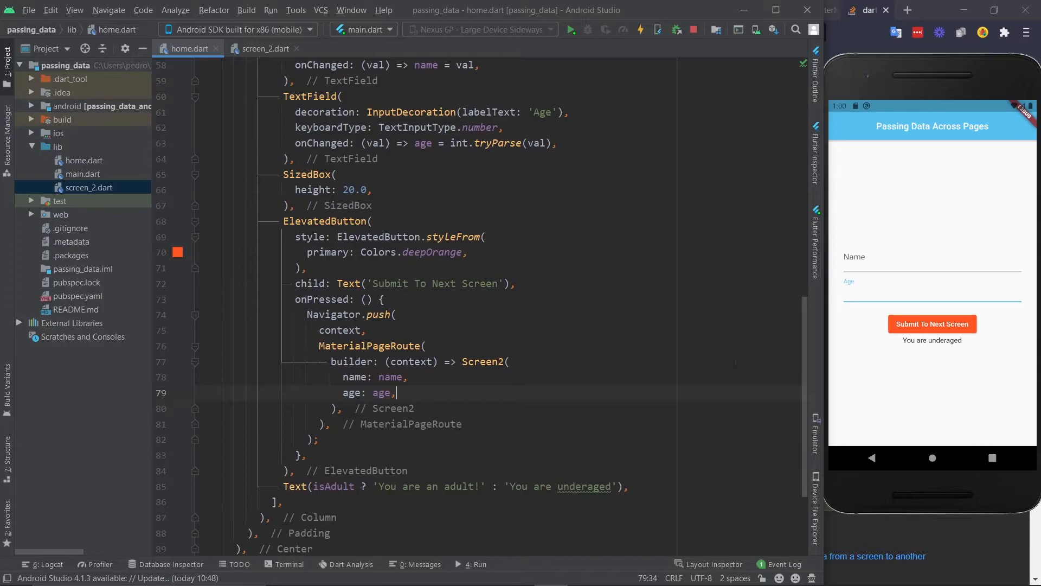
Step: Make onPressed async and capture 'final boolData = await Navigator.push(...)'
left_click(930, 292)
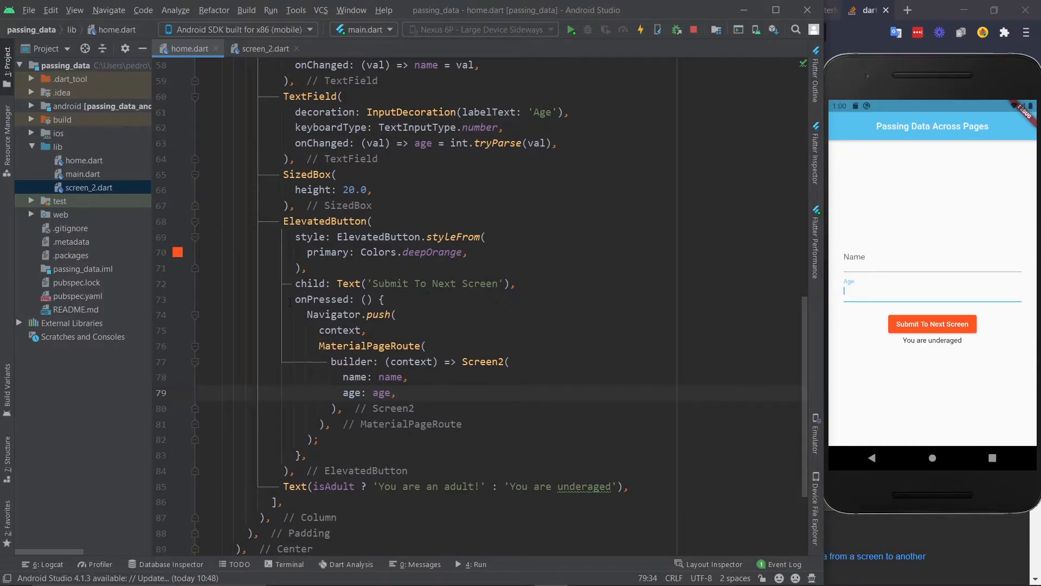
left_click(307, 315)
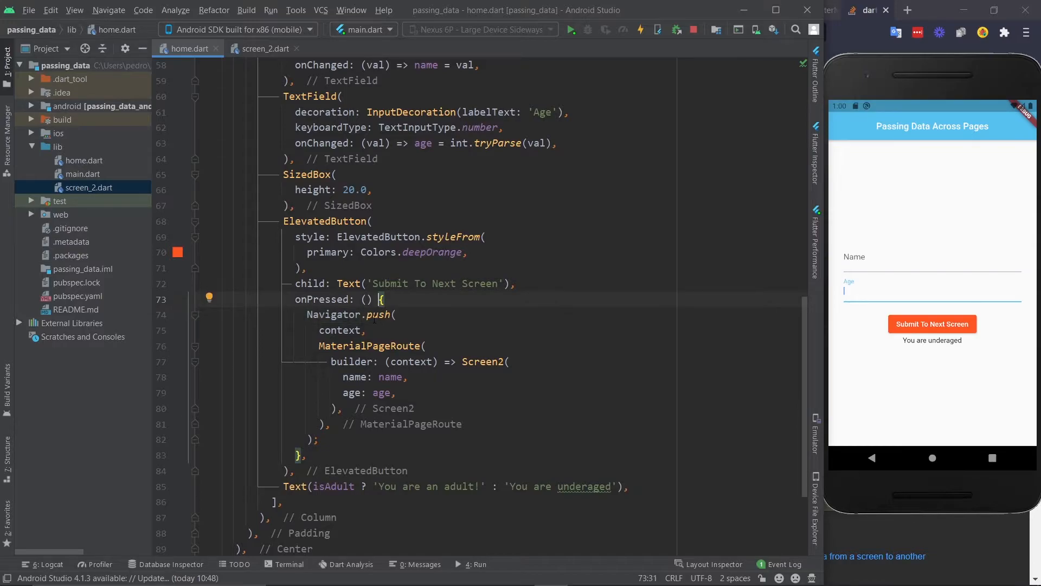
type("async")
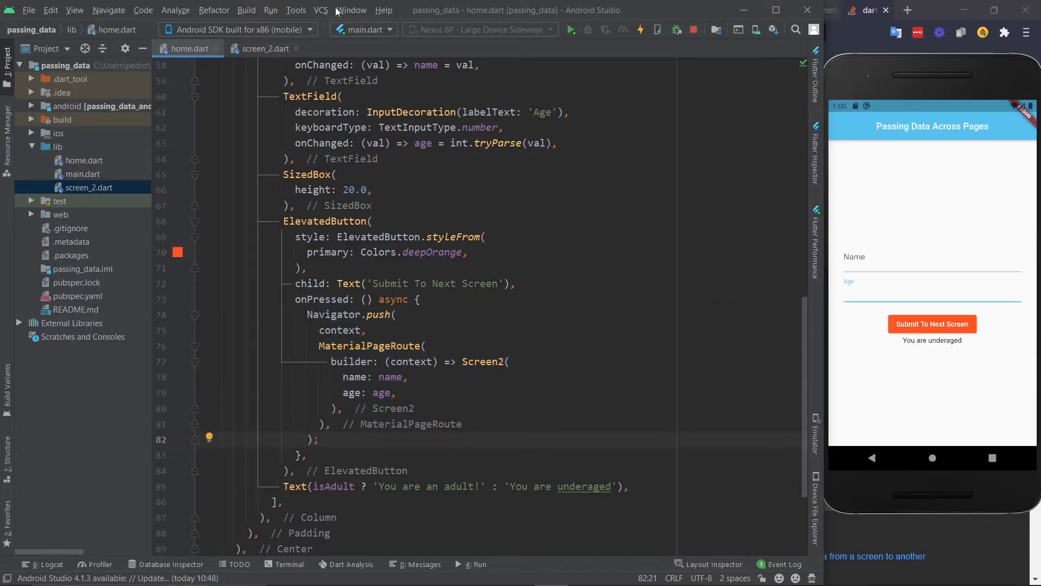
left_click(265, 48)
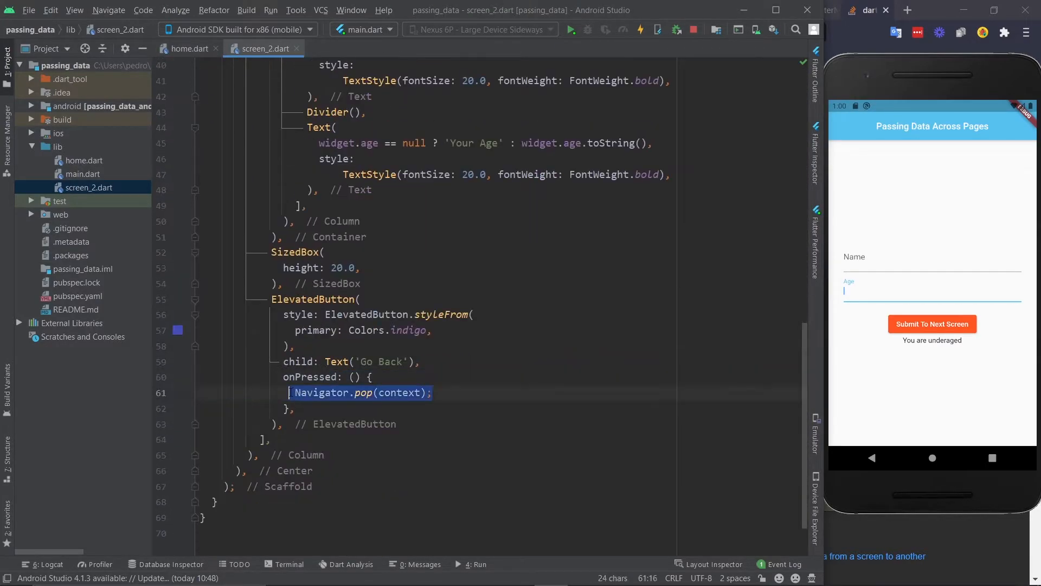
left_click(188, 48)
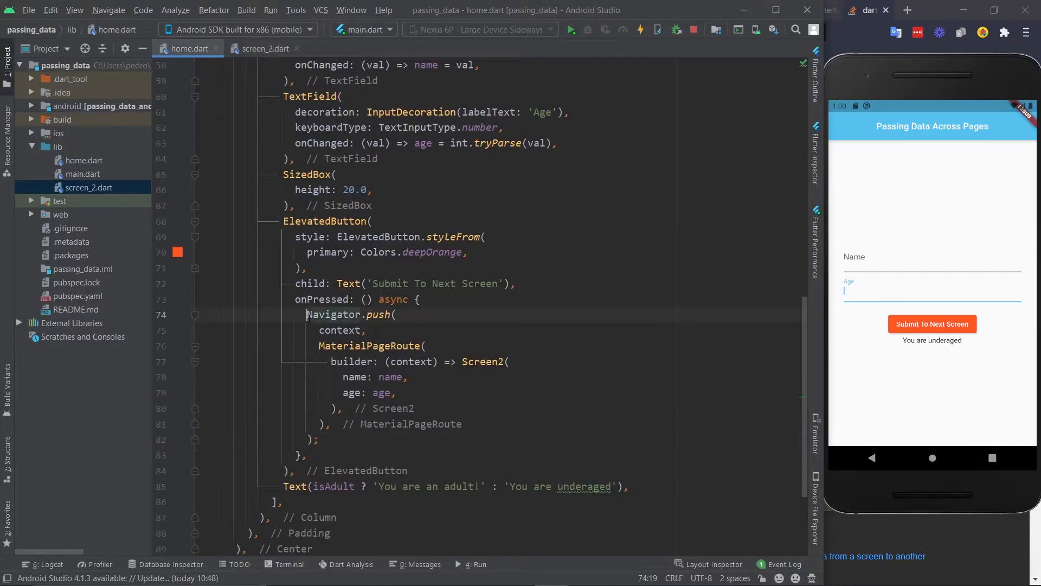
type("final o")
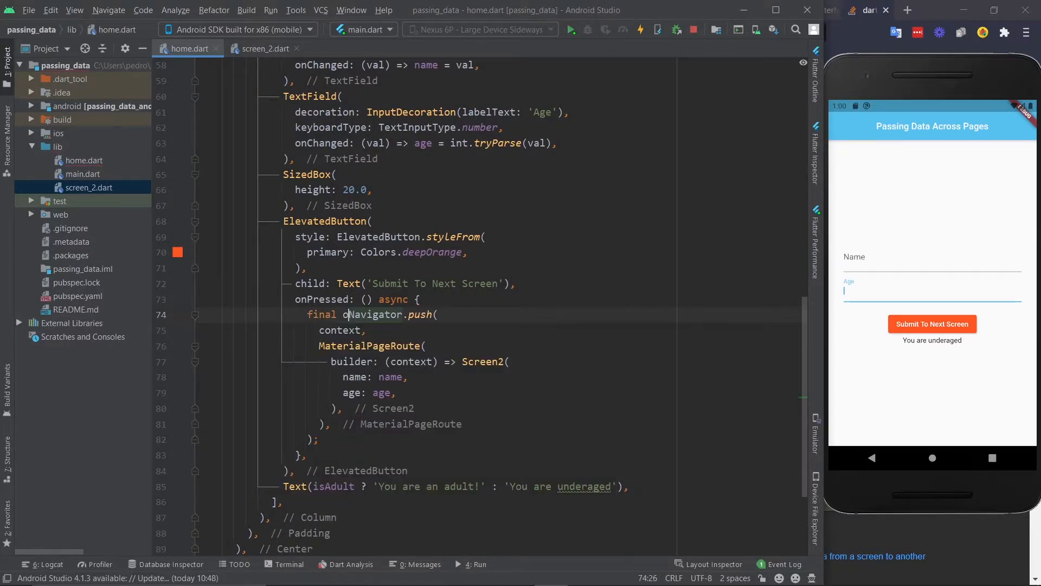
type("boolData =")
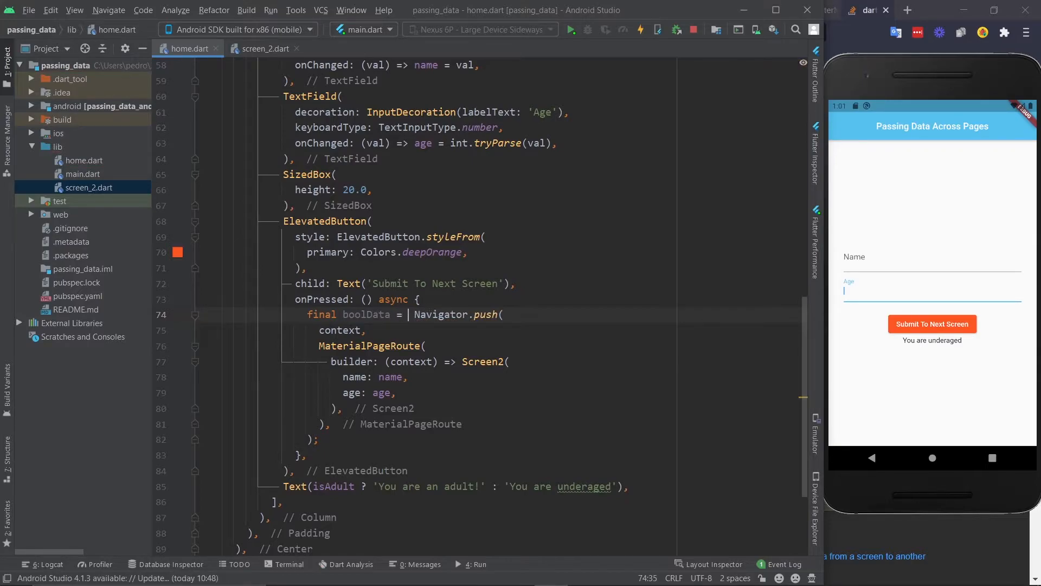
type("await")
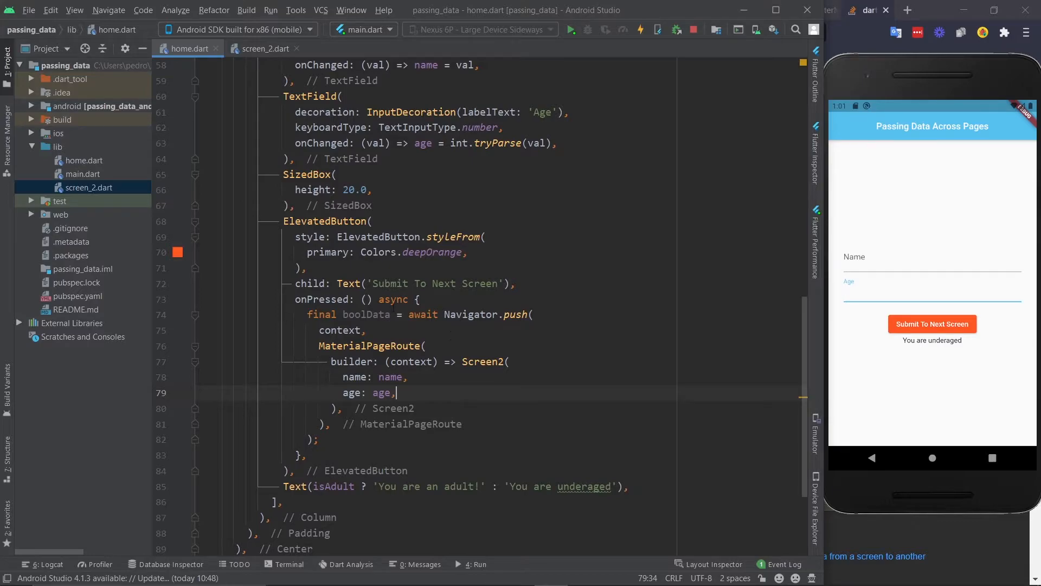
Step: Add setState(() { isAdult = boolData; }) after the push call
left_click(318, 440)
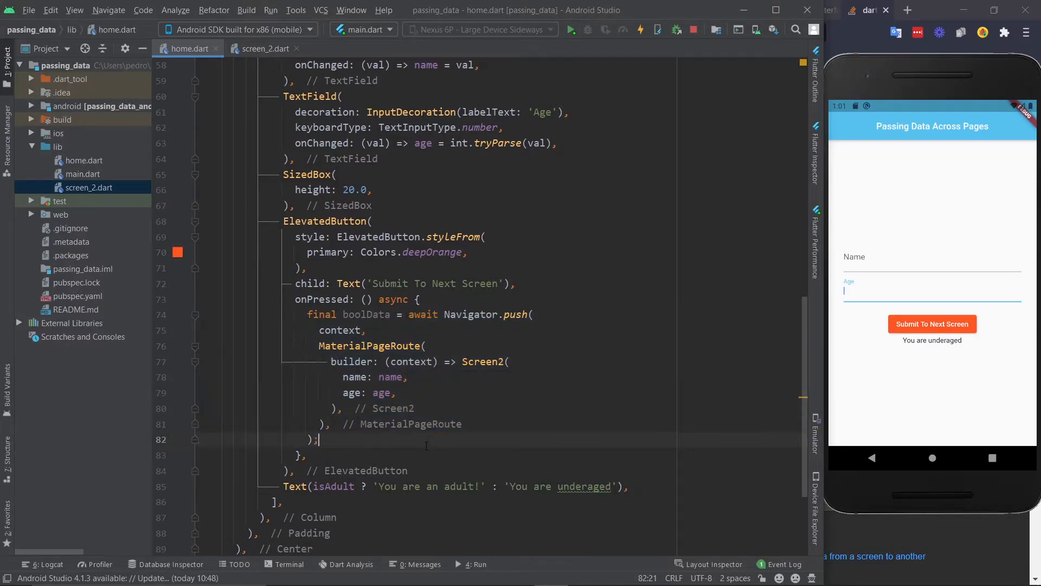
type("setState((() {")
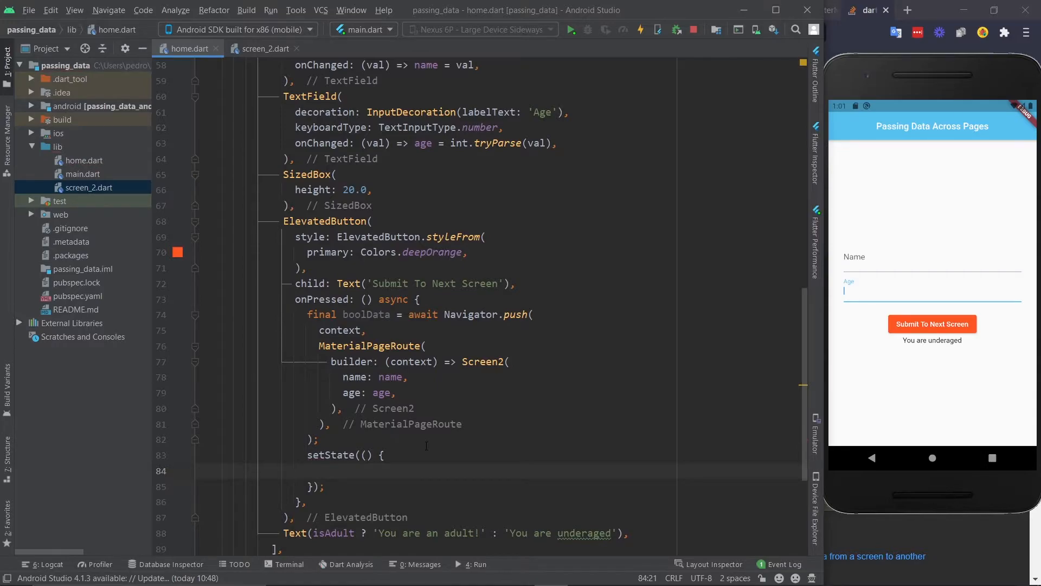
type("isAdult = boo")
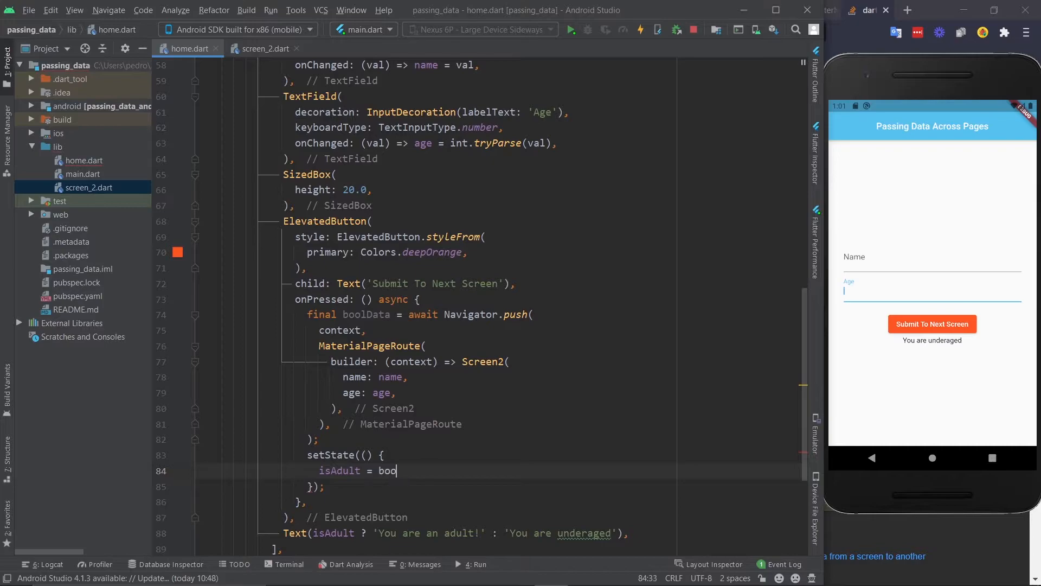
type("lData;")
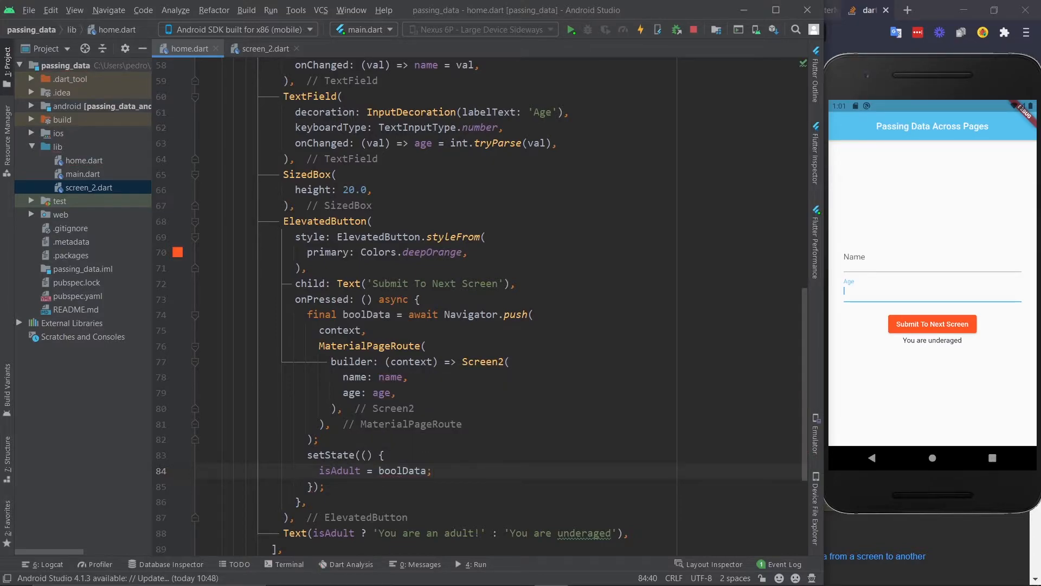
mouse_move(265, 48)
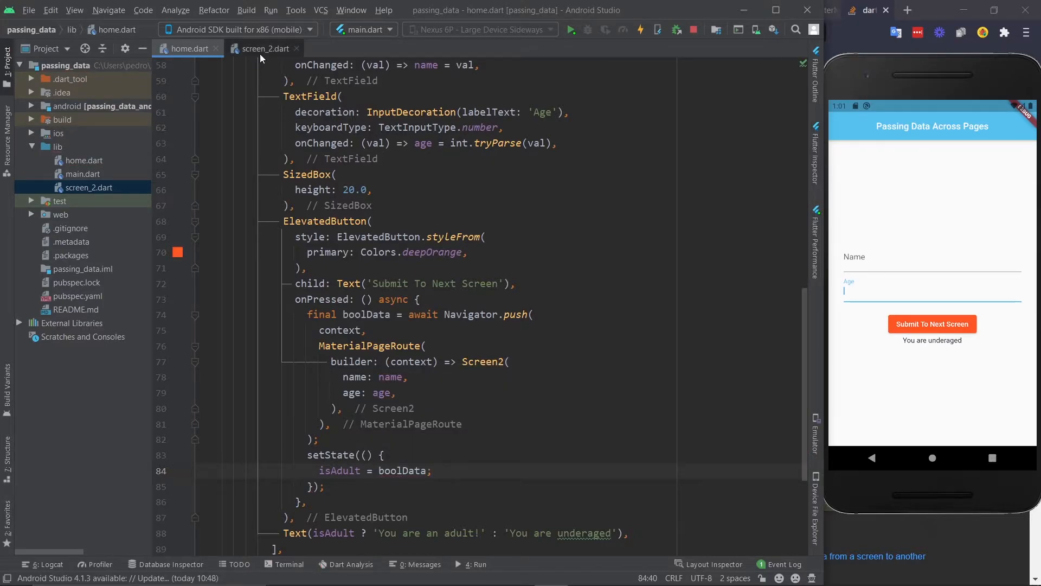
Step: Add 'widget.age >= 18 ? isAdult = true : isAdult = false;' above Navigator.pop in Screen2
left_click(265, 48)
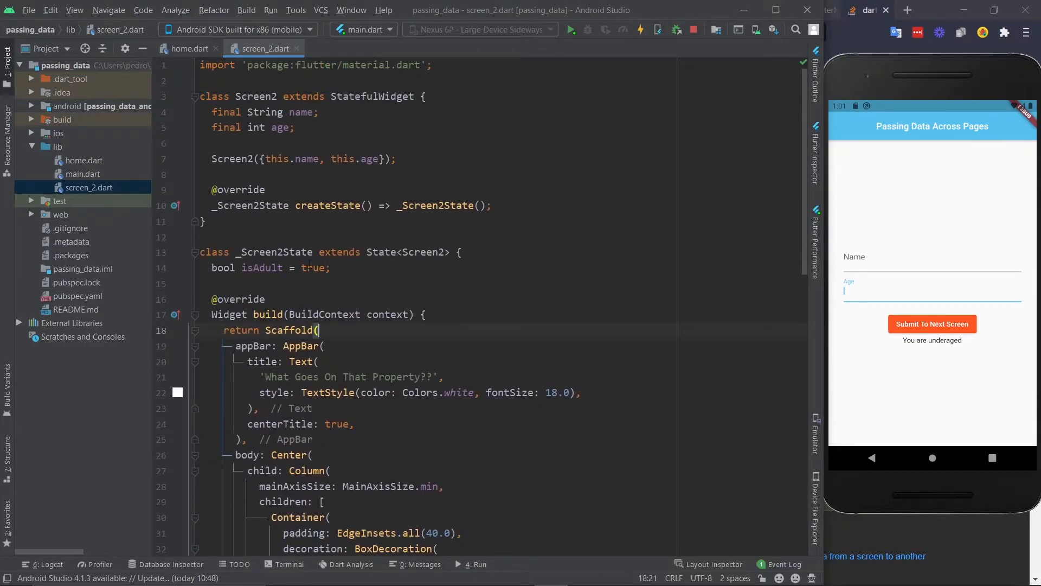
left_click(241, 268)
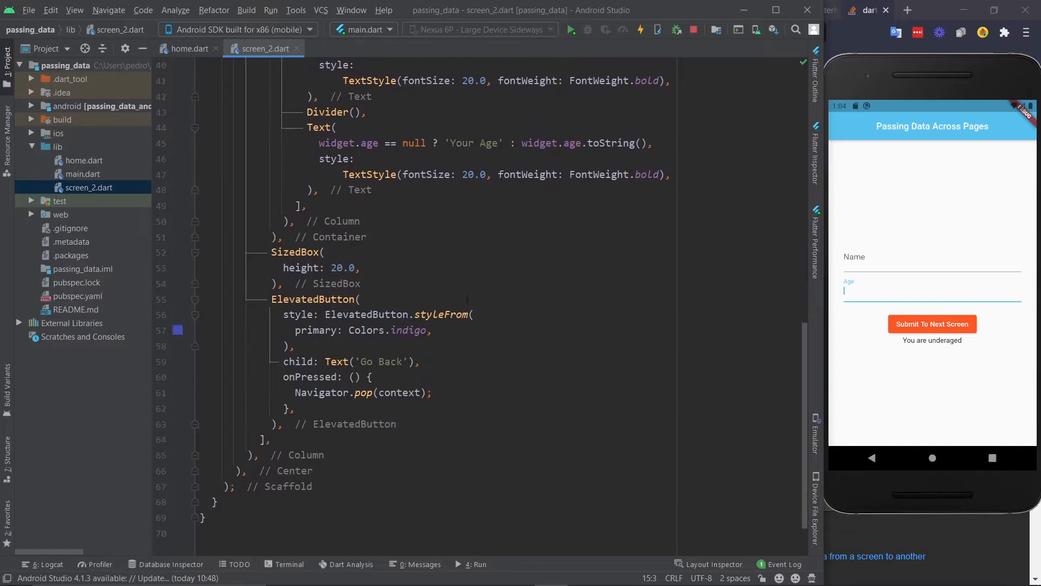
key("Enter")
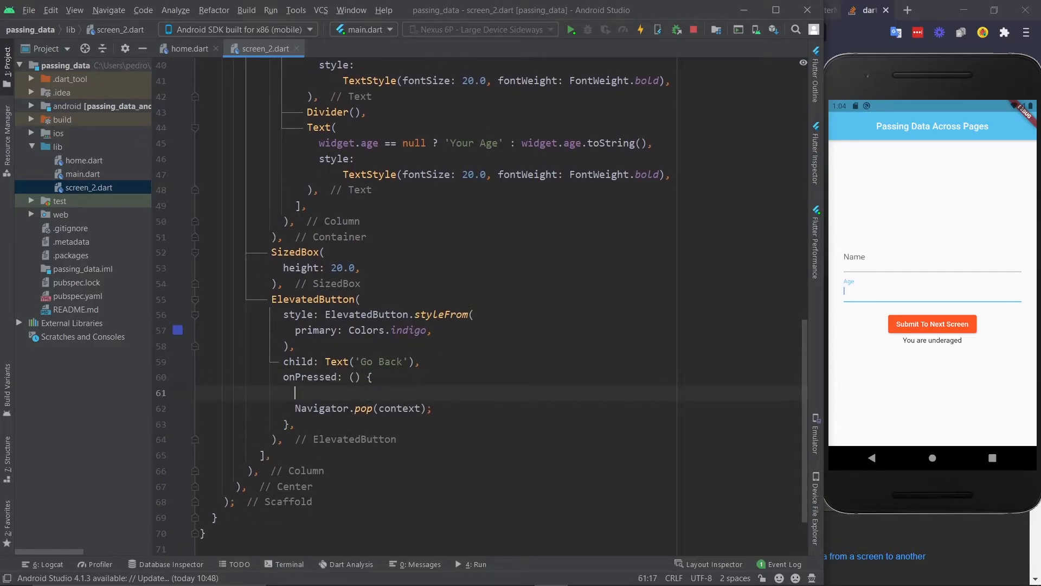
type("widget.age >=")
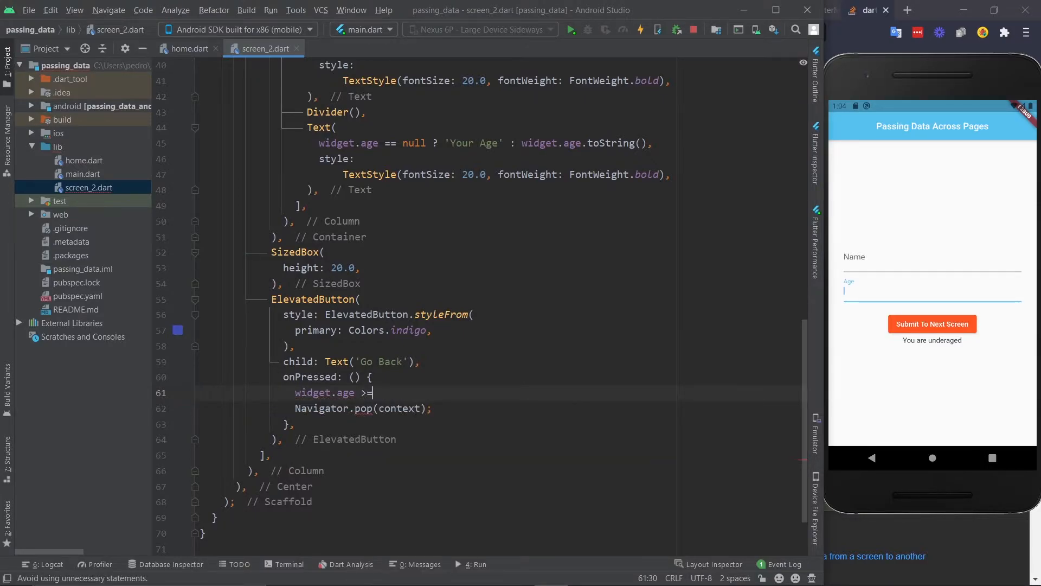
type("18 ?")
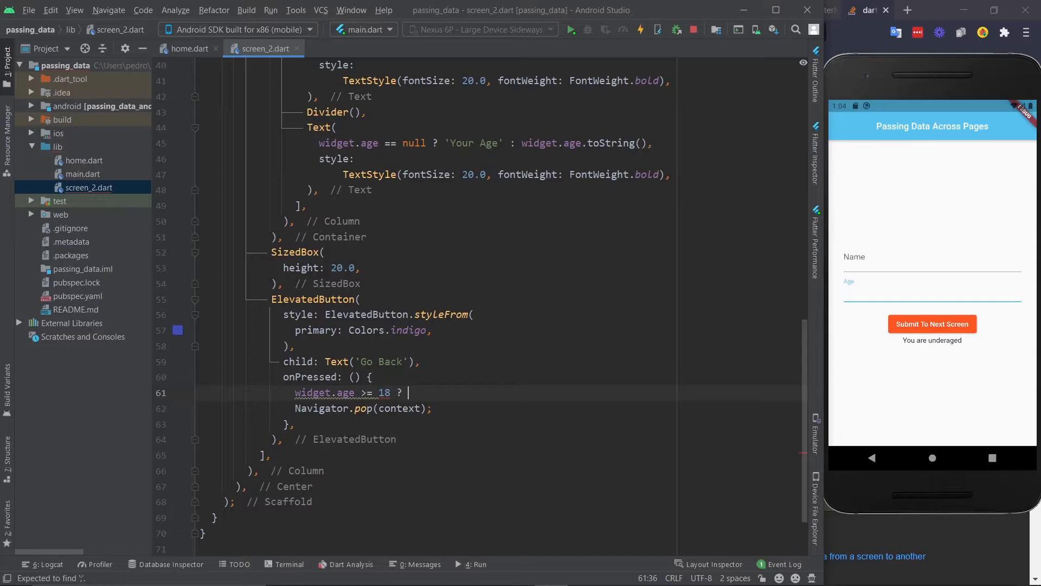
type("isAdult = true : isAdult = fals")
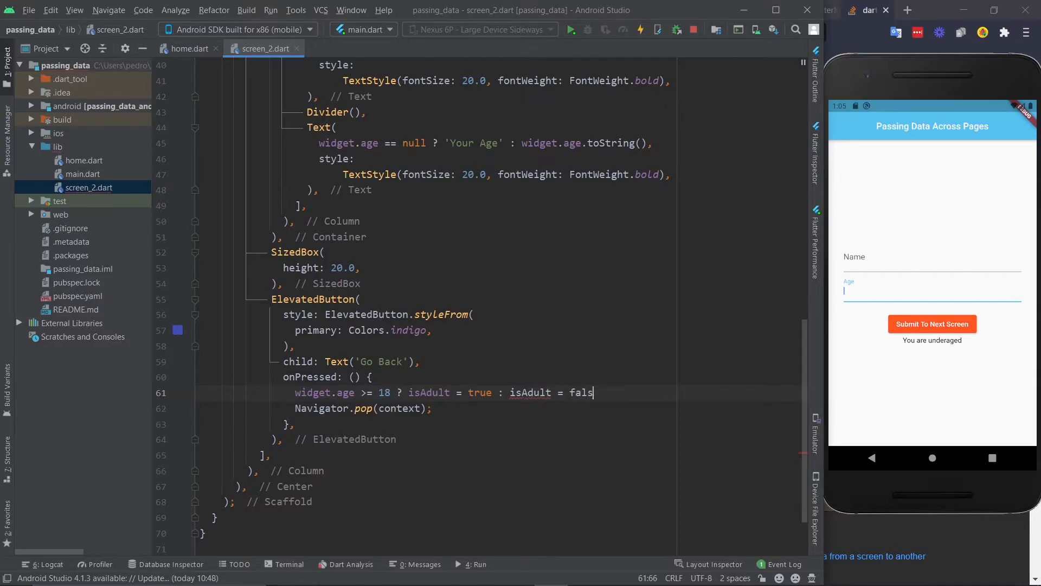
type("e;")
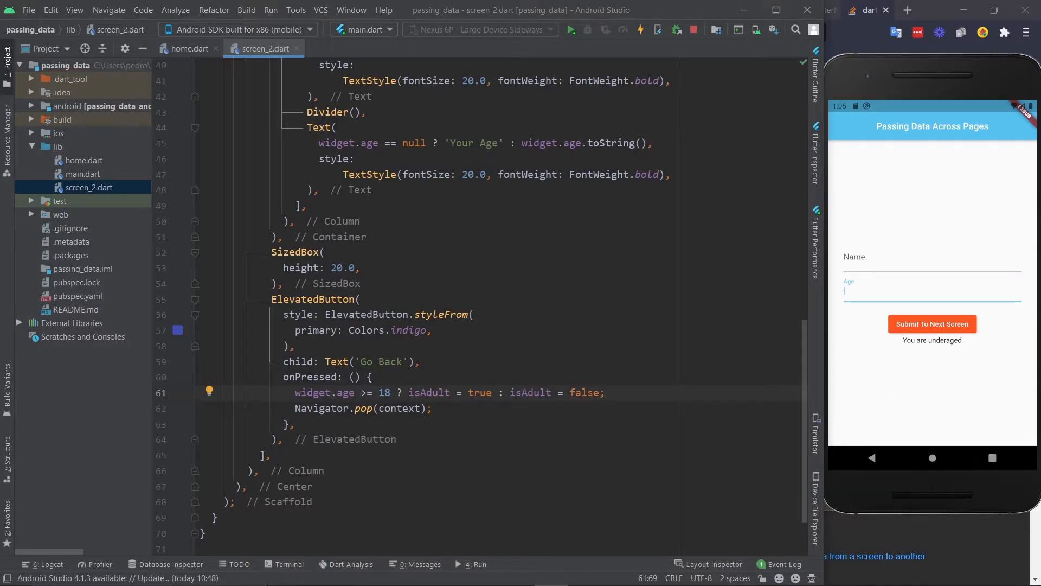
Step: Pass isAdult as the second argument of Navigator.pop
left_click(603, 393)
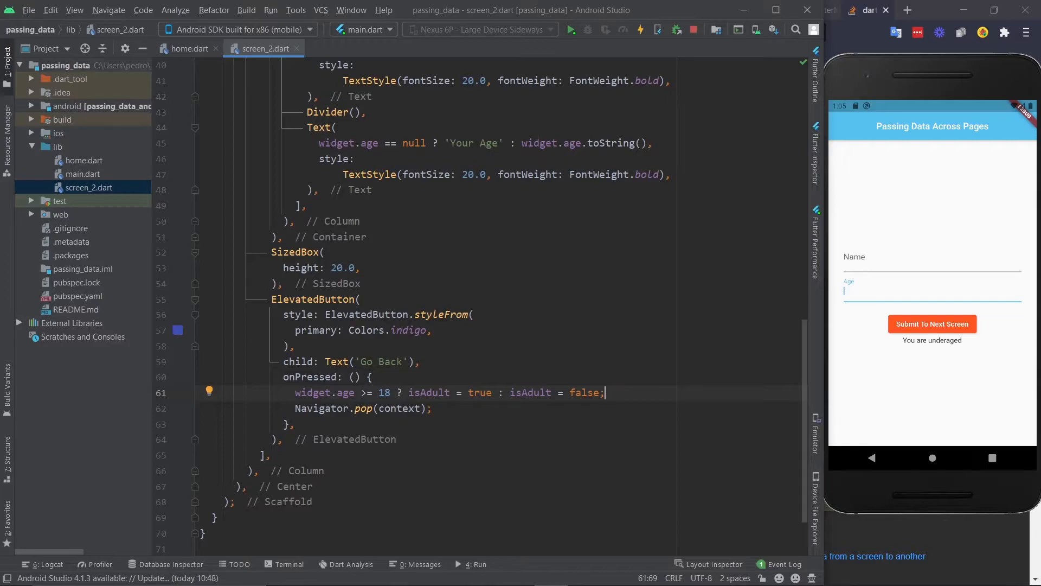
double_click(313, 393)
type(",")
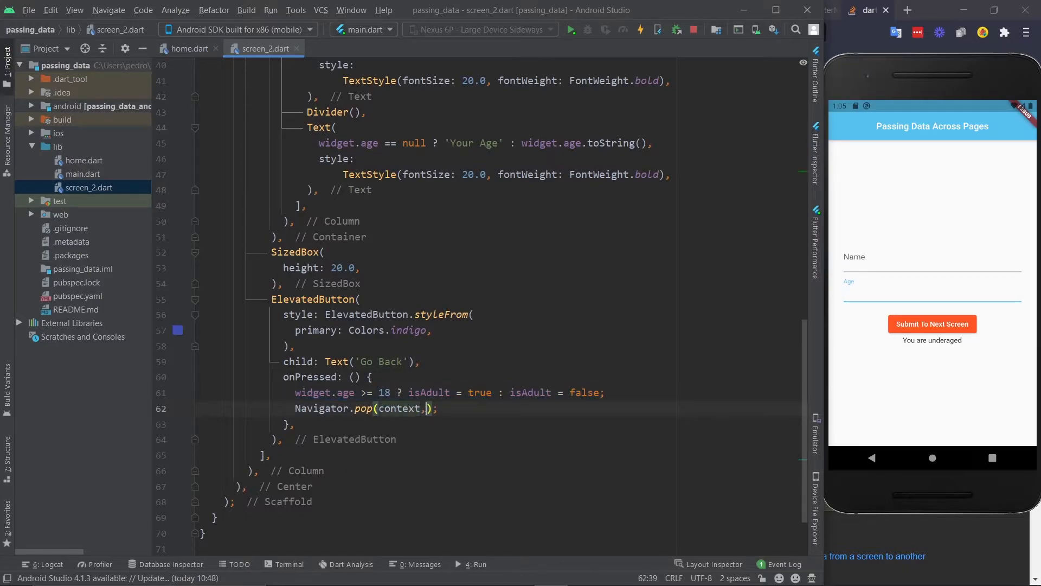
type("isAd")
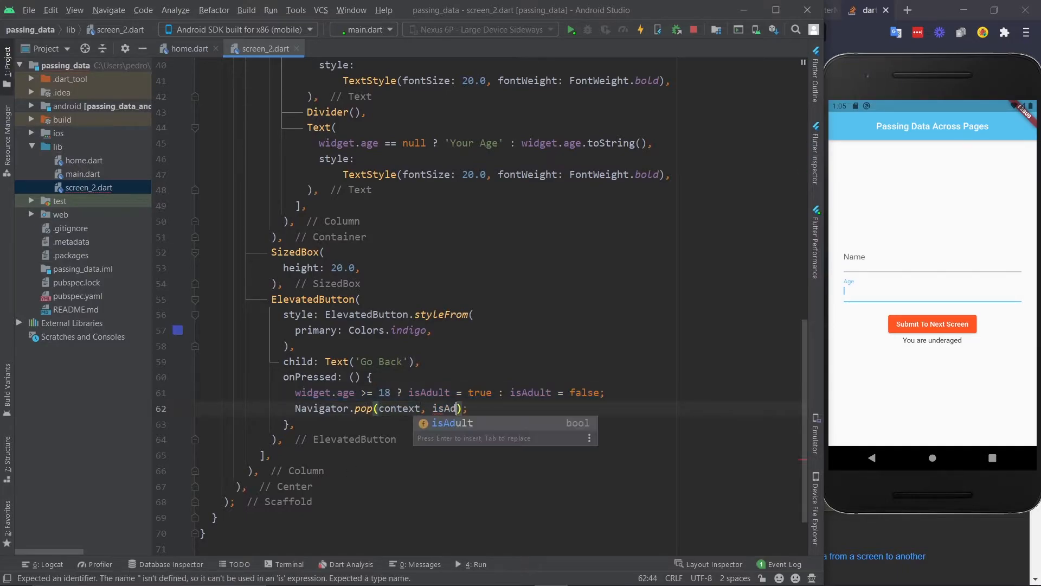
left_click(187, 48)
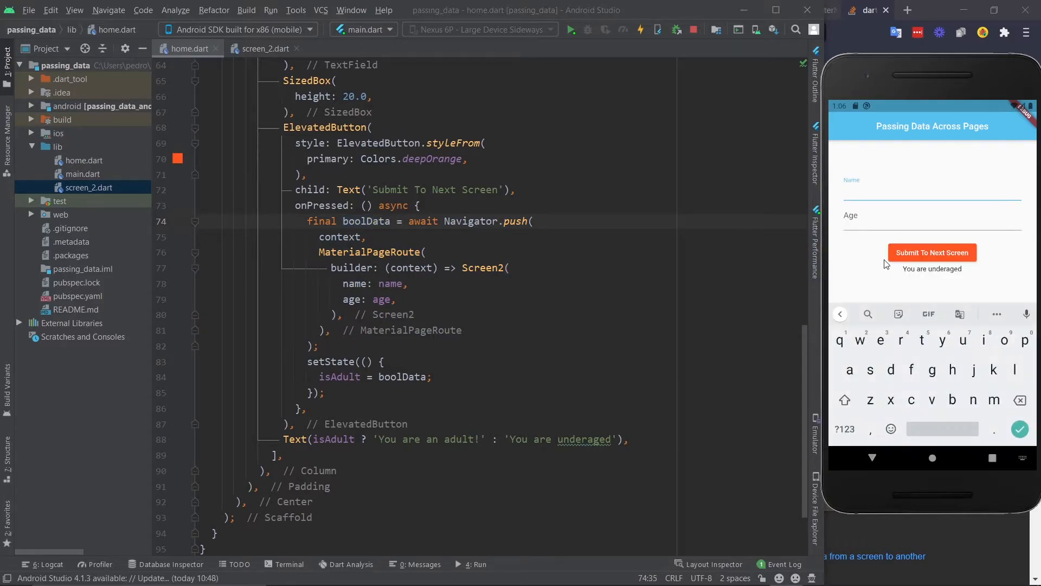
Step: Submit Joe, 24, go back from Screen2, and see 'You are an adult!' with boolData highlighted
left_click(930, 226)
type("24")
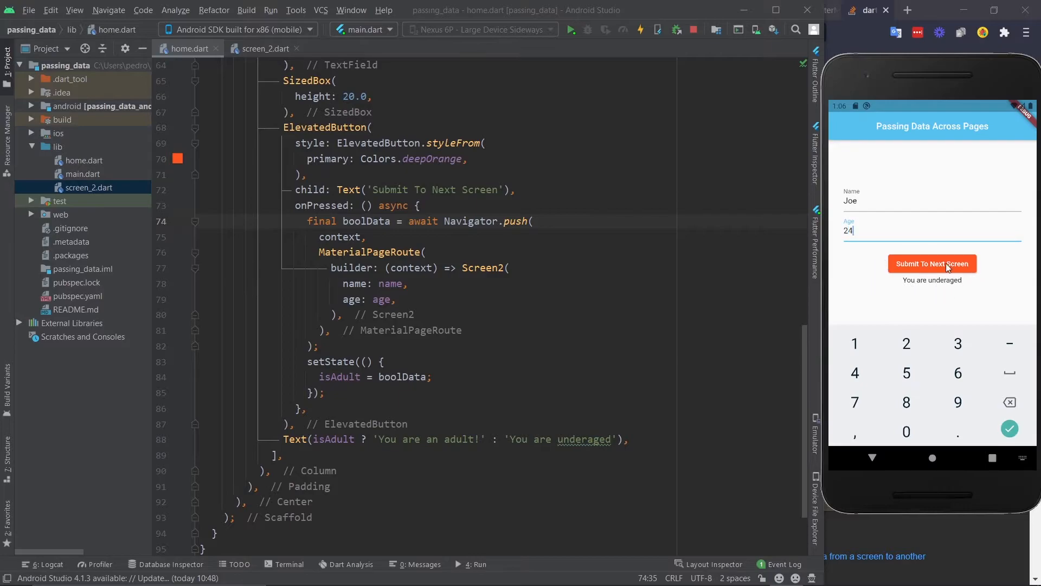
left_click(931, 264)
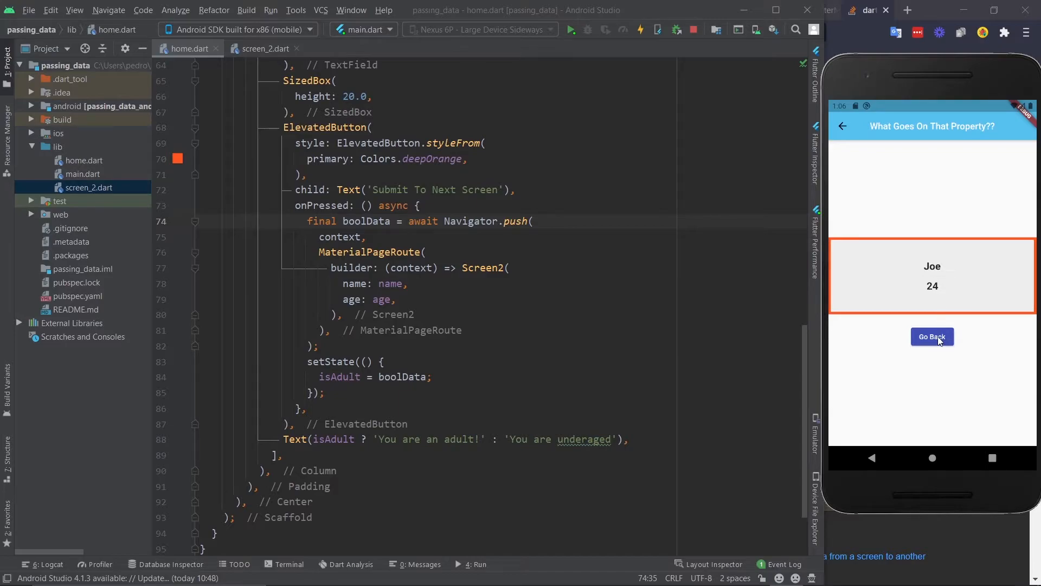
left_click(931, 336)
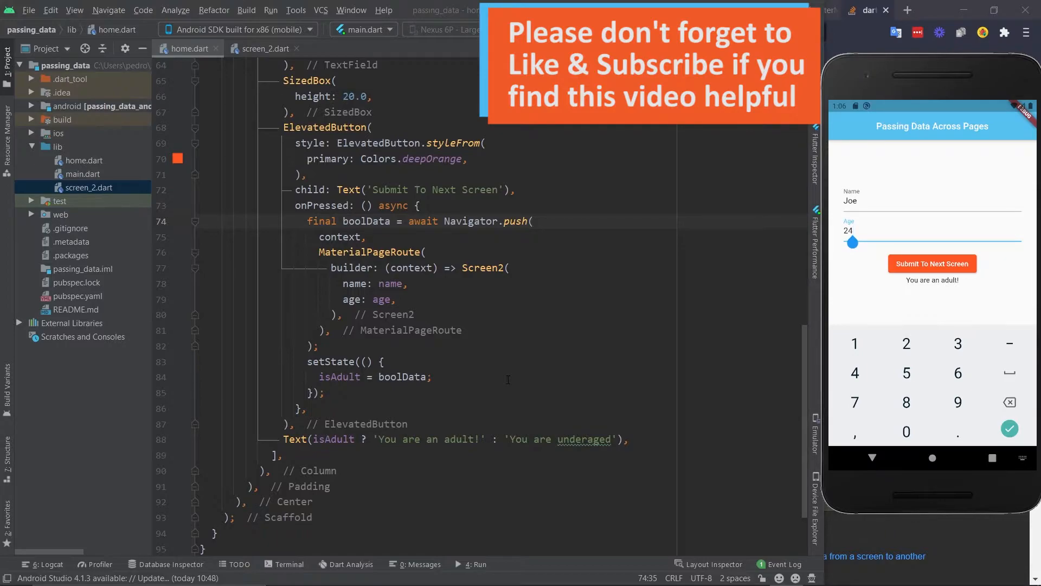
double_click(365, 221)
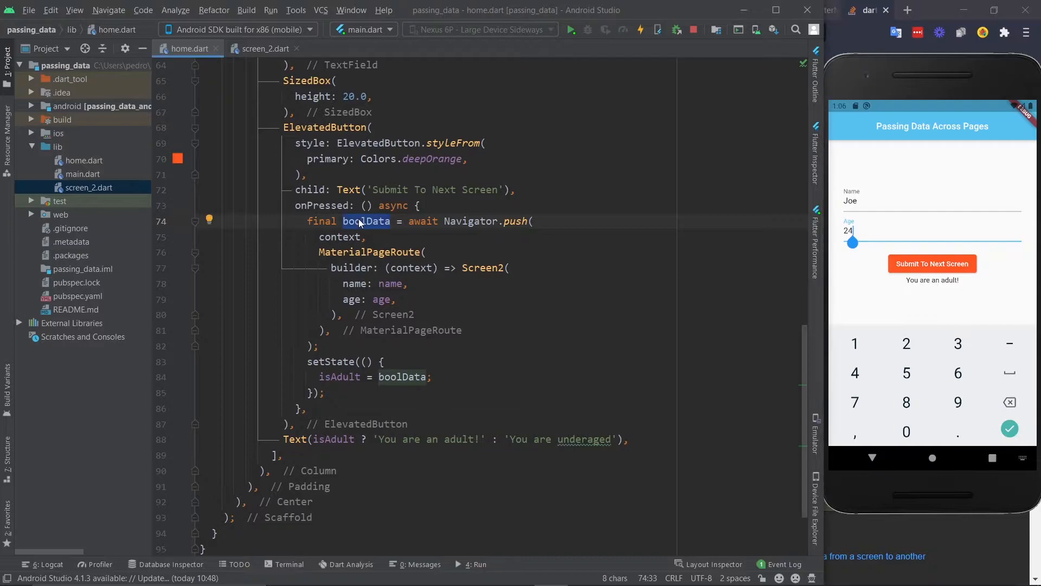
left_click(1009, 428)
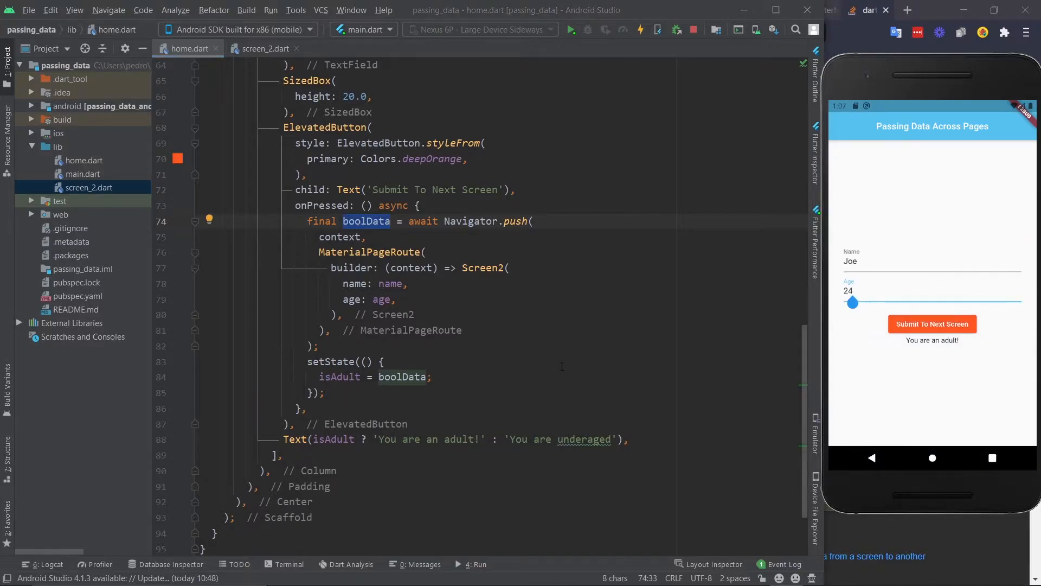
left_click(316, 345)
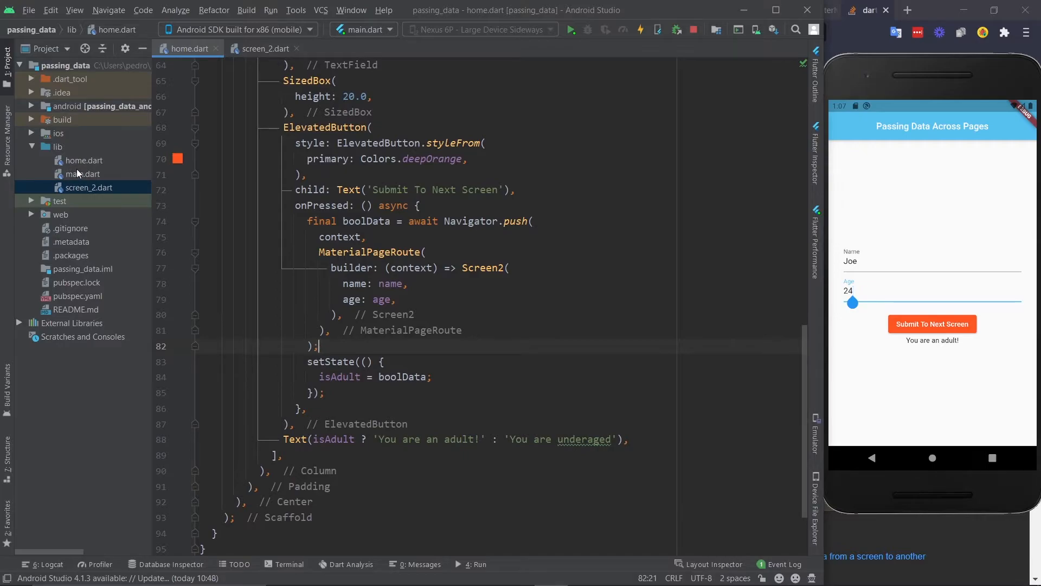
Step: Define initialRoute '/' and routes for Home and '/screen2' in main.dart, then return to home.dart
left_click(83, 174)
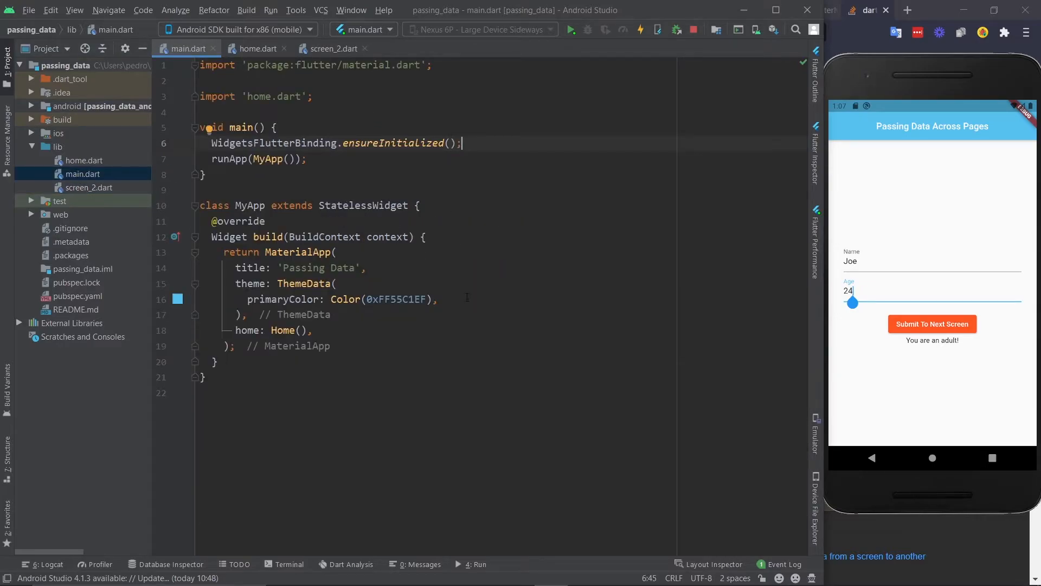
left_click(378, 299)
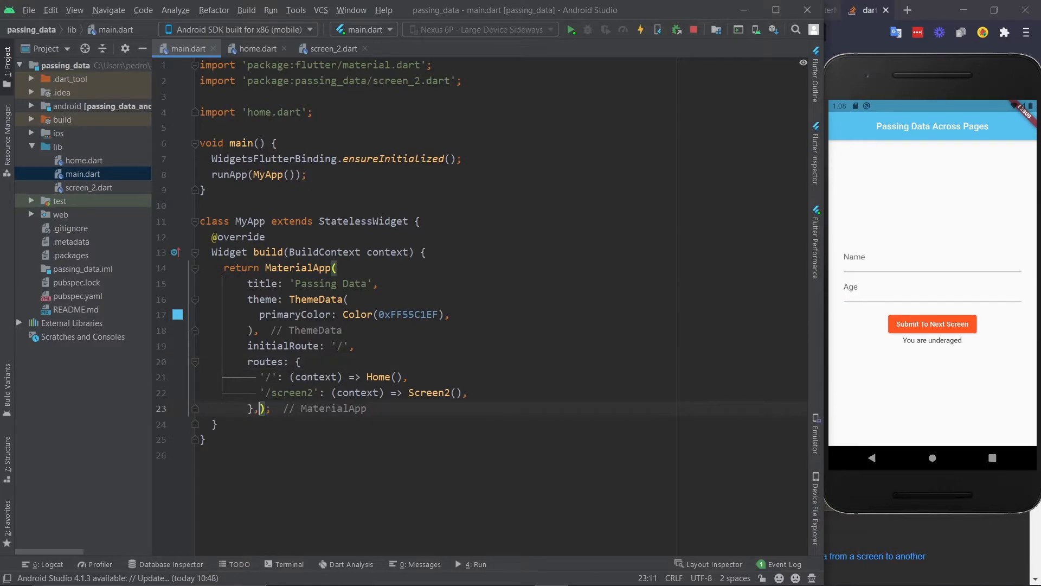
left_click(258, 48)
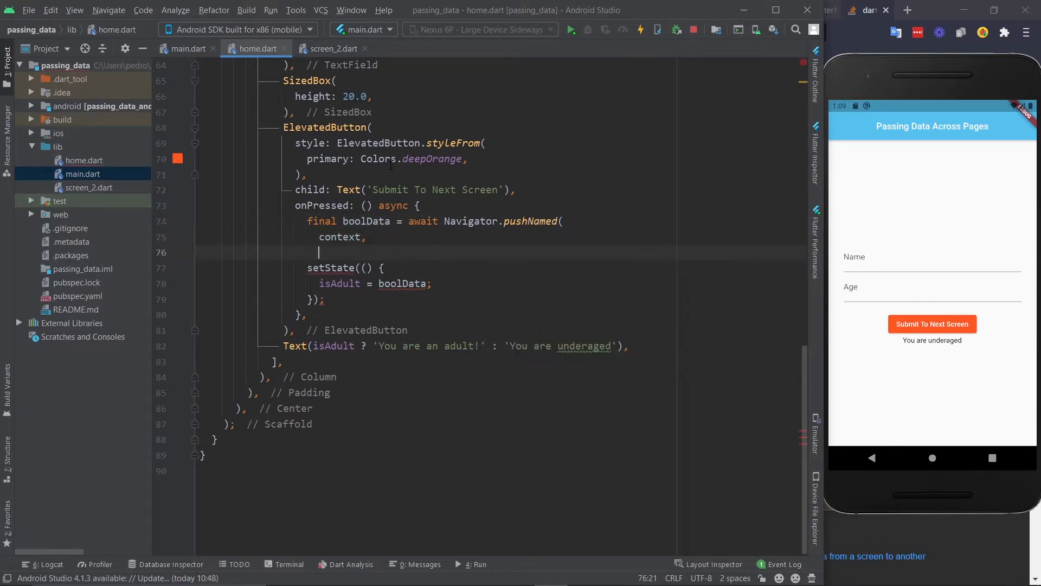
Step: Change the push to Navigator.pushNamed(context, '/screen2', arguments: dataMap)
type("'/sc'")
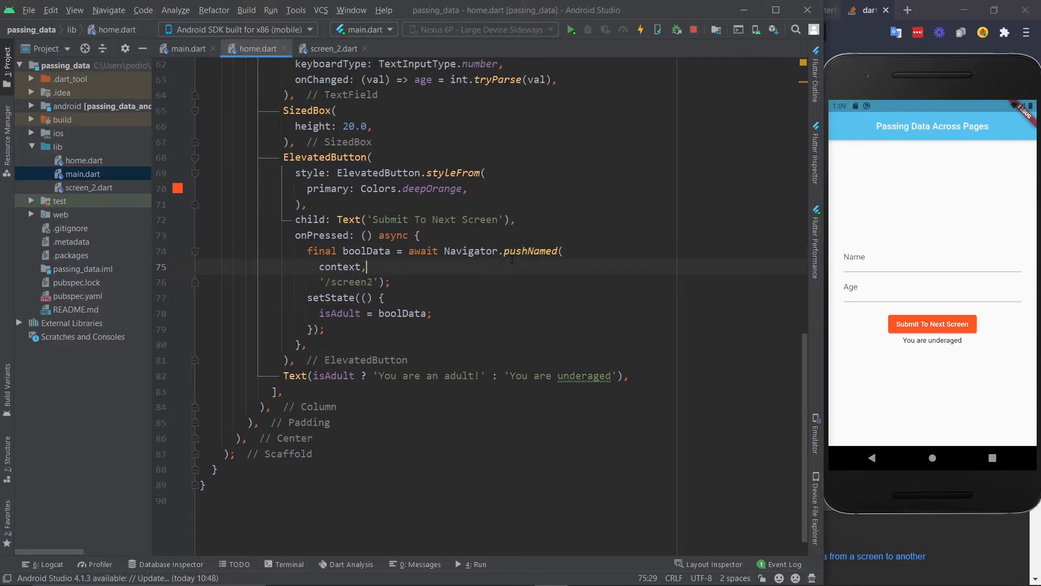
mouse_move(529, 250)
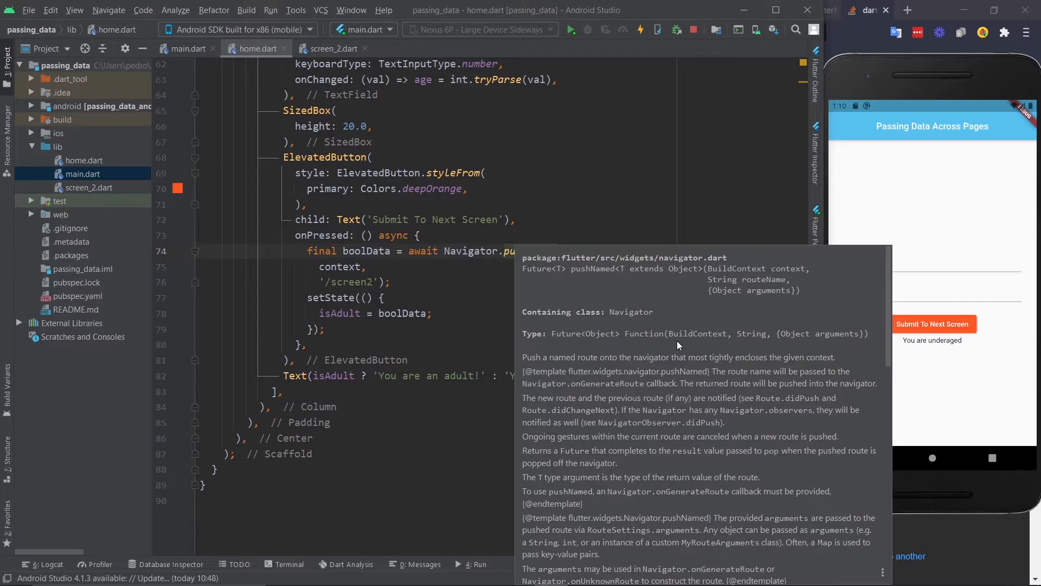
mouse_move(762, 344)
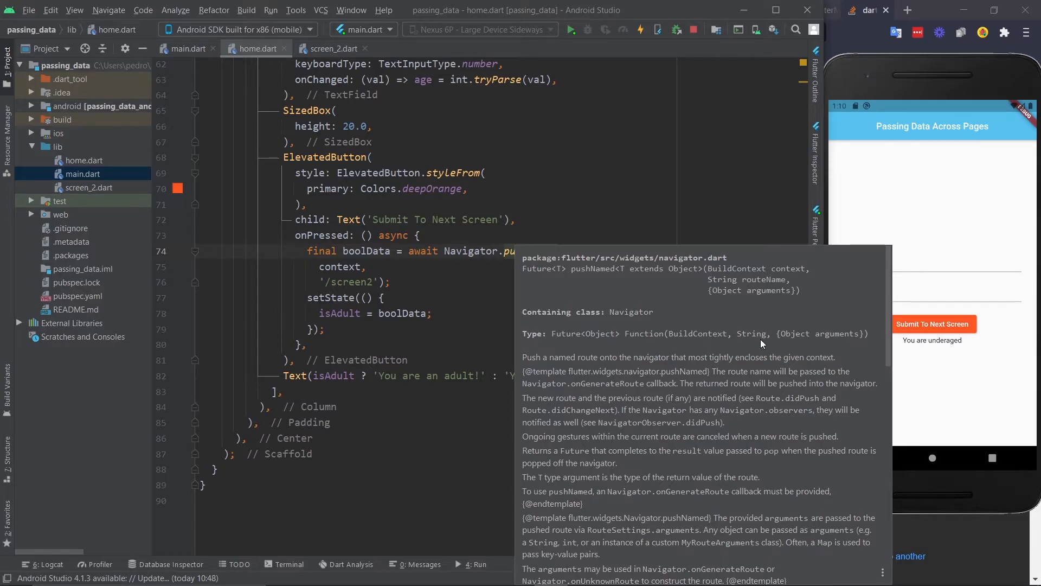
mouse_move(852, 345)
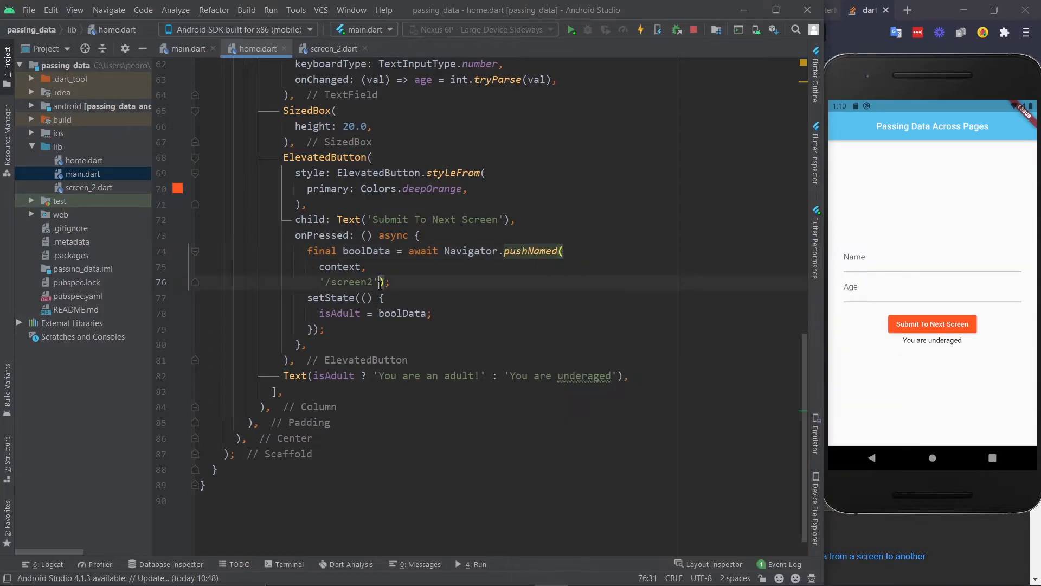
scroll("up", 3)
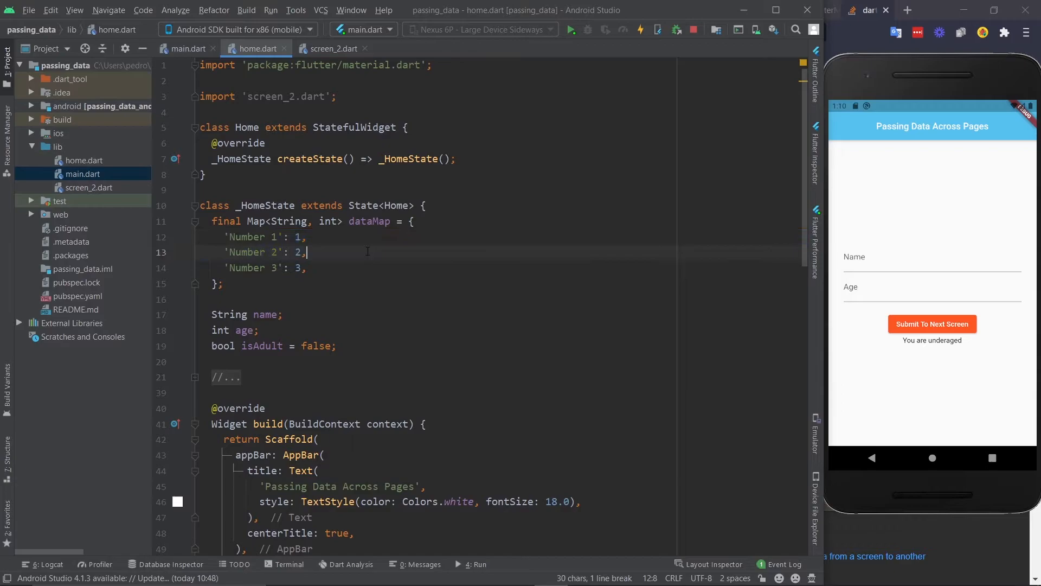
double_click(369, 221)
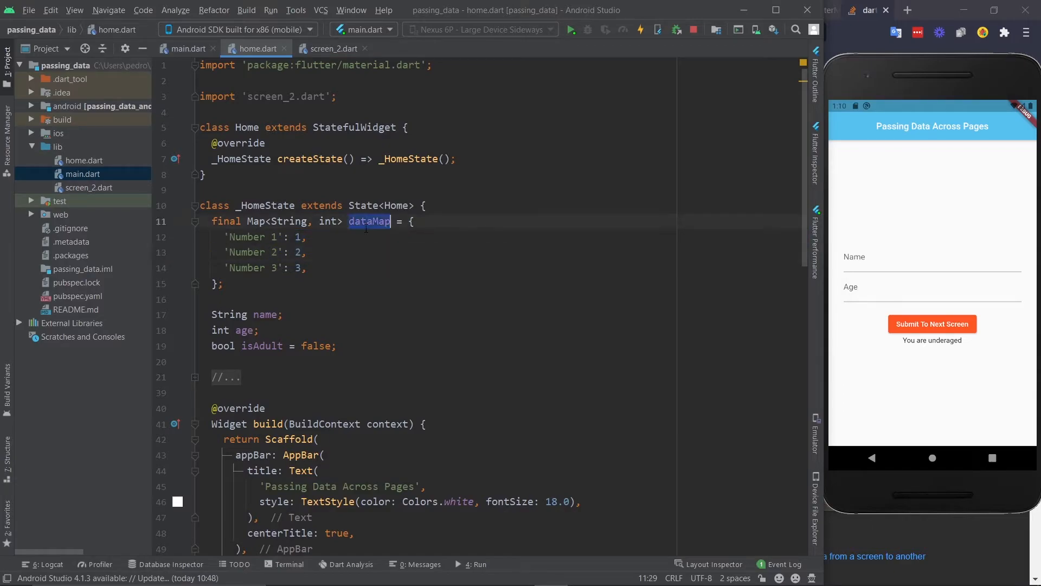
scroll("down", 3)
type("'/screen2',);")
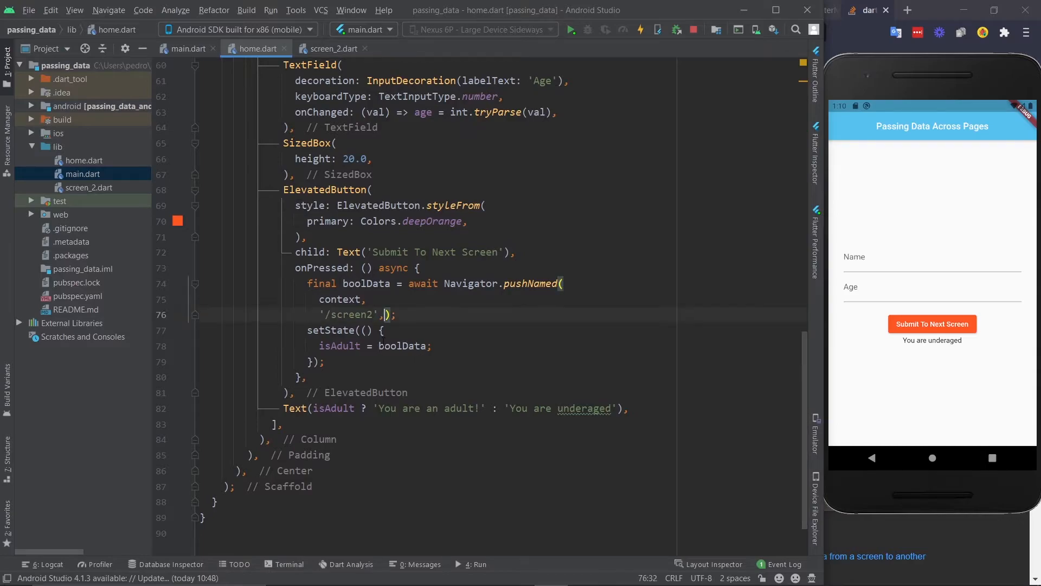
key("enter")
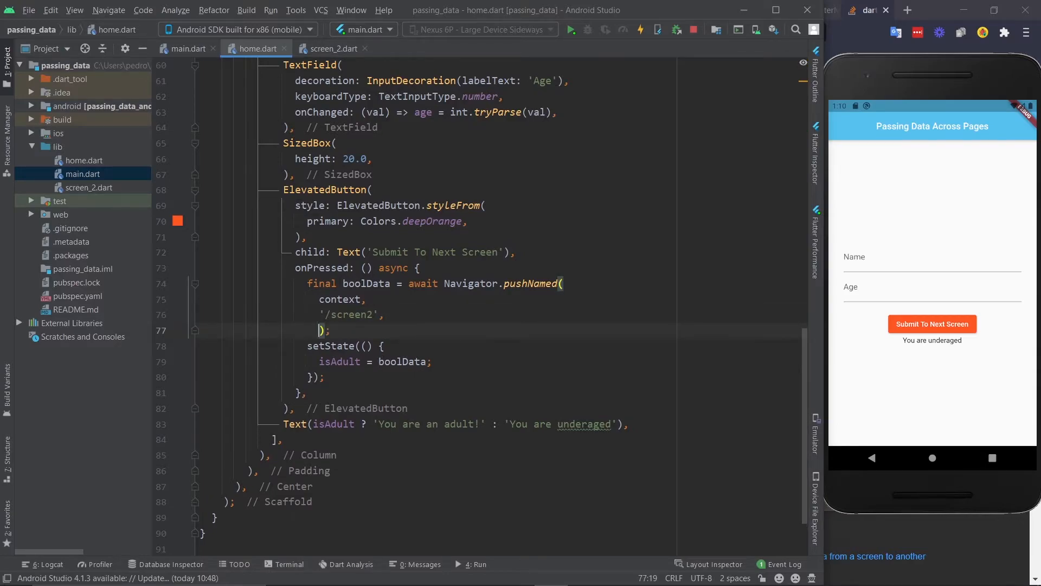
type("arguments:")
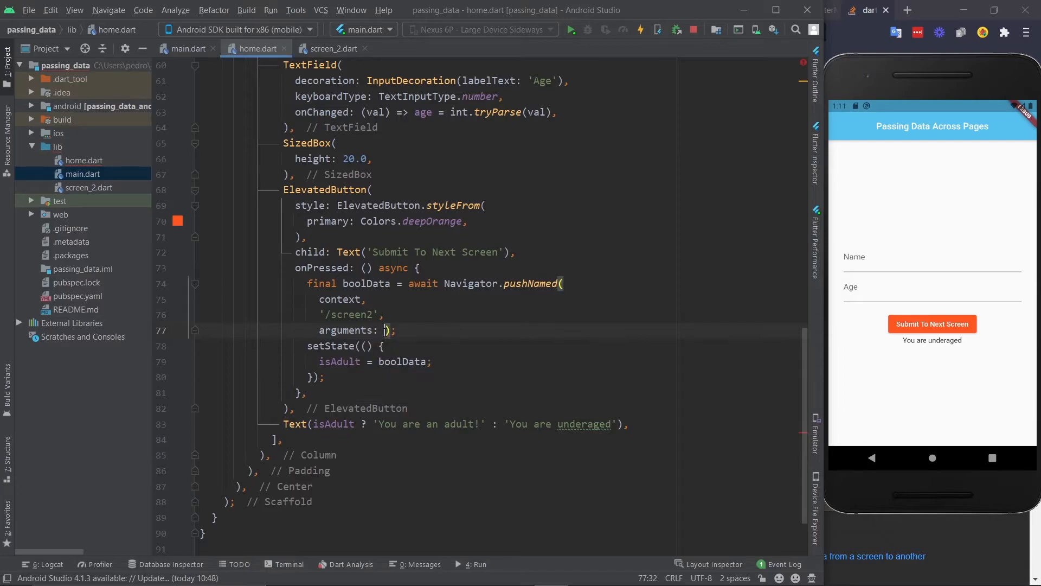
type("dataMap")
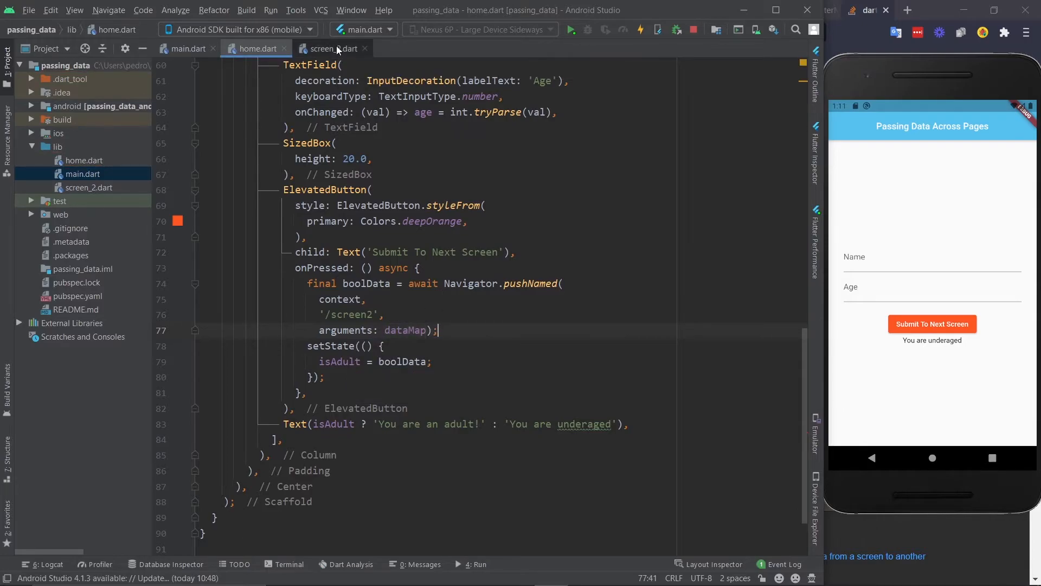
Step: Read routeData from ModalRoute.of(context).settings.arguments as a Map at the start of build
left_click(332, 49)
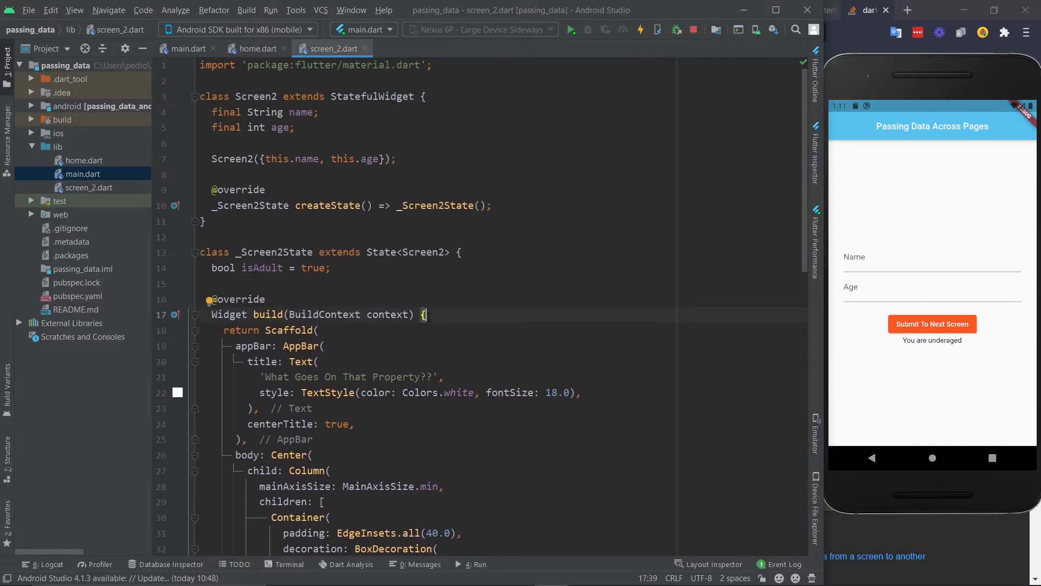
key("enter")
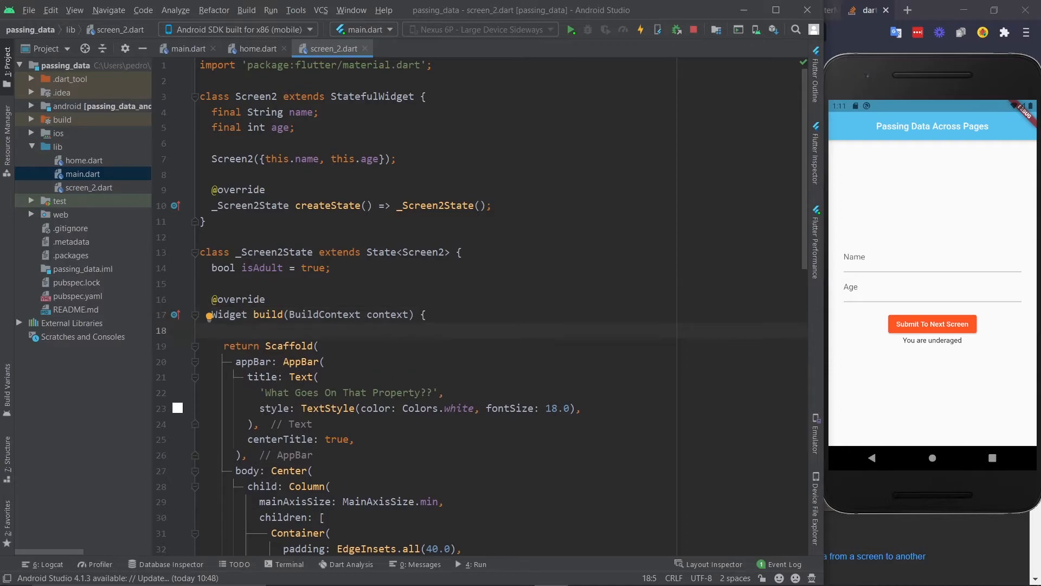
type("f")
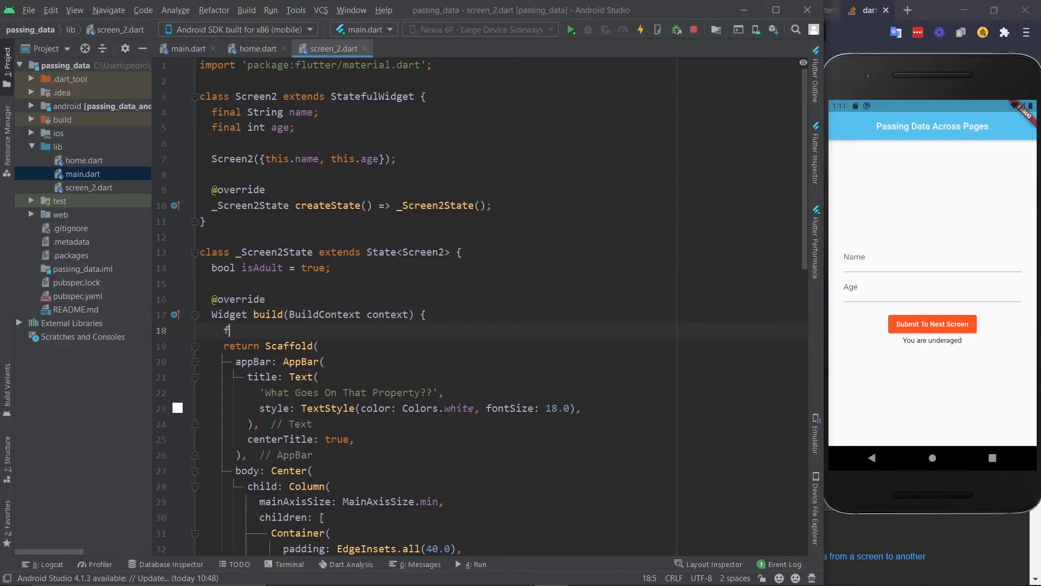
type("final route")
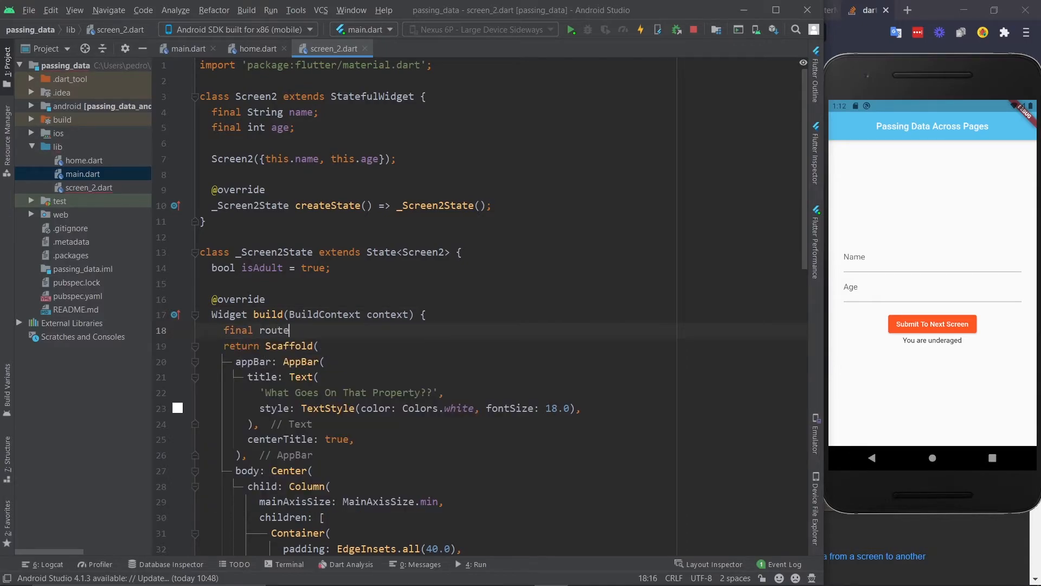
type("Data = ModalRoute.of(context")
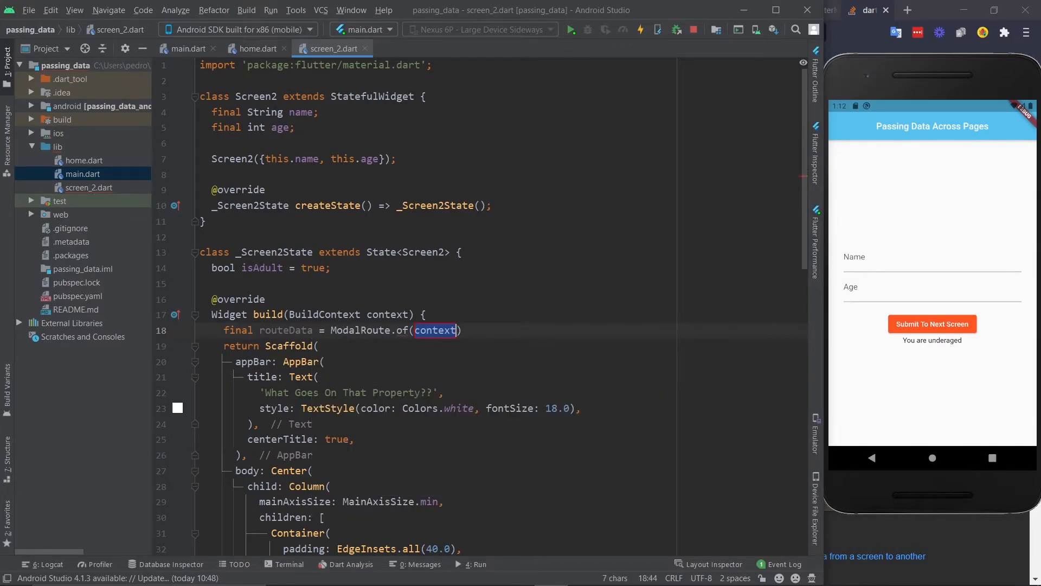
type(".settings")
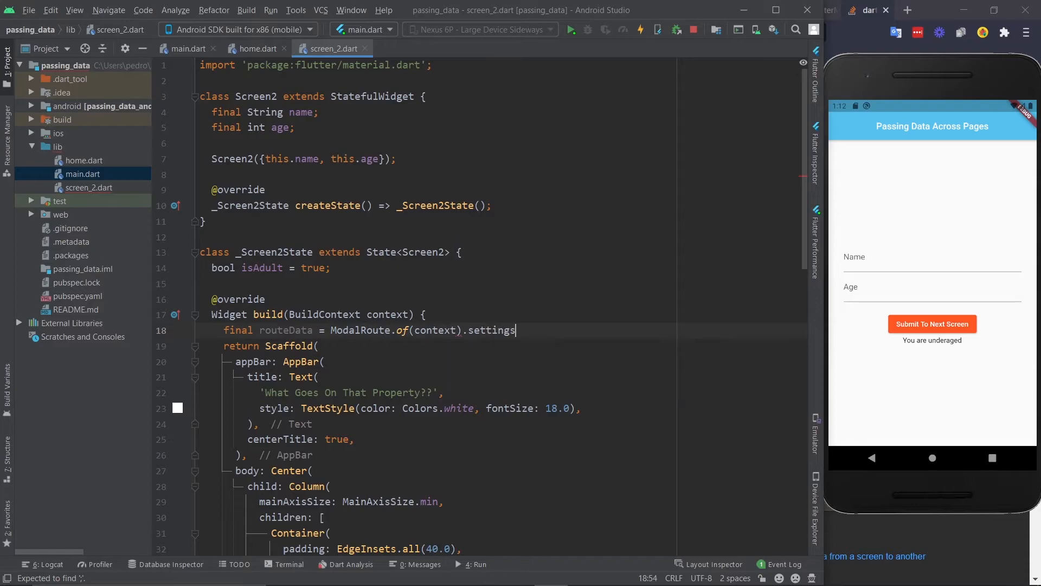
type(".arguments")
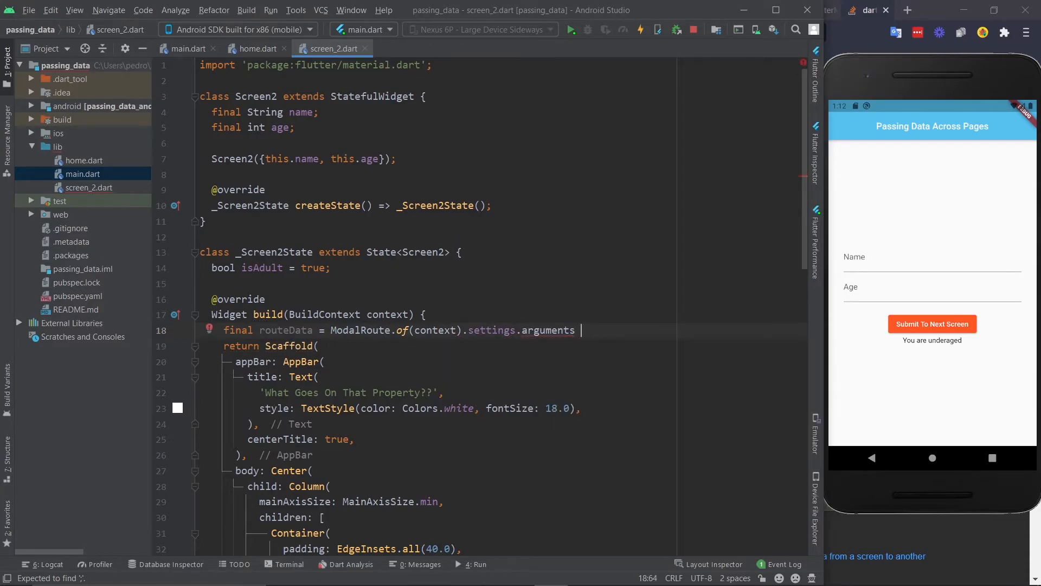
type("as Map<String>")
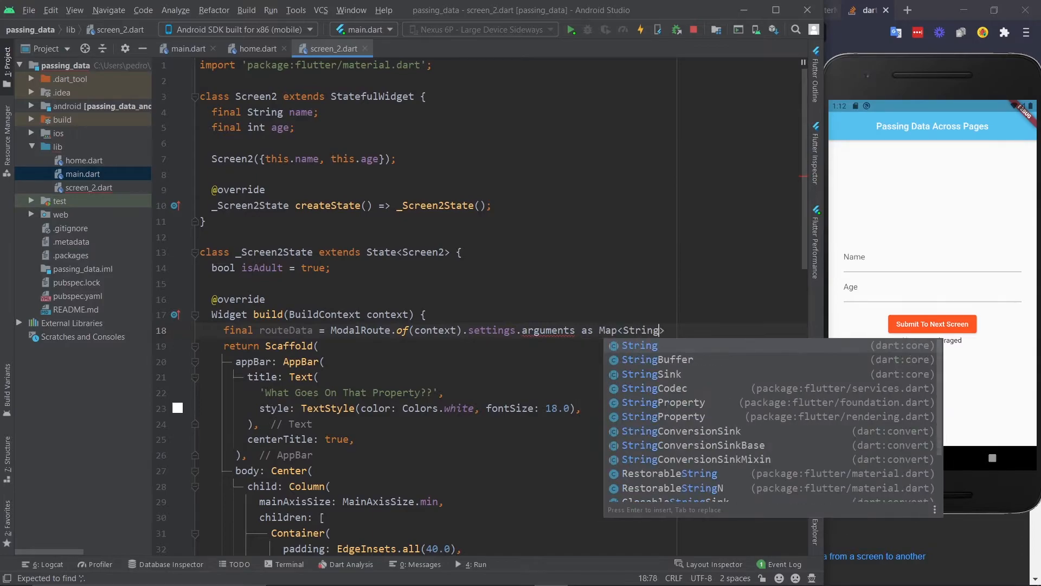
left_click(257, 48)
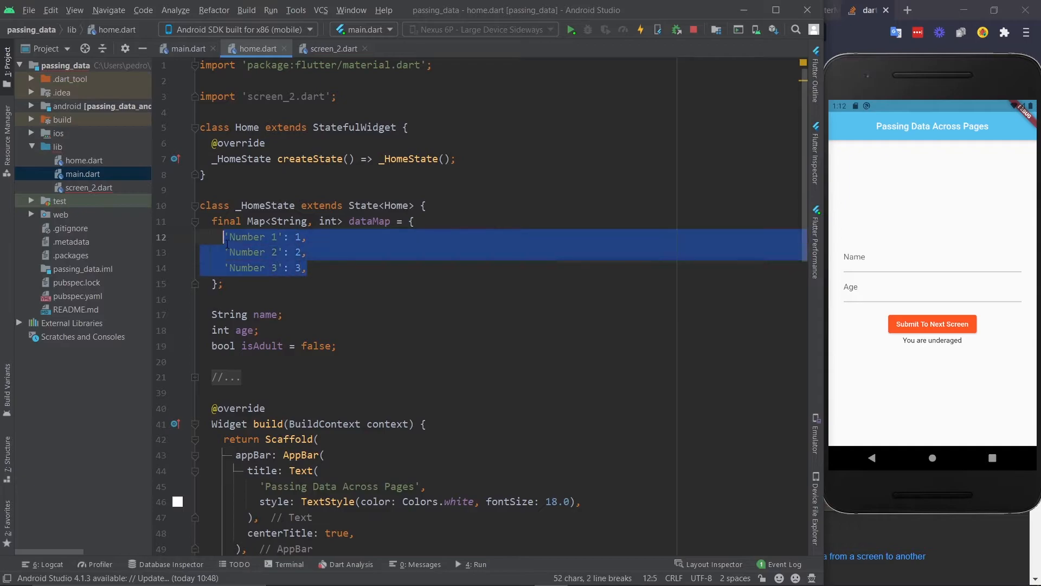
left_click(334, 49)
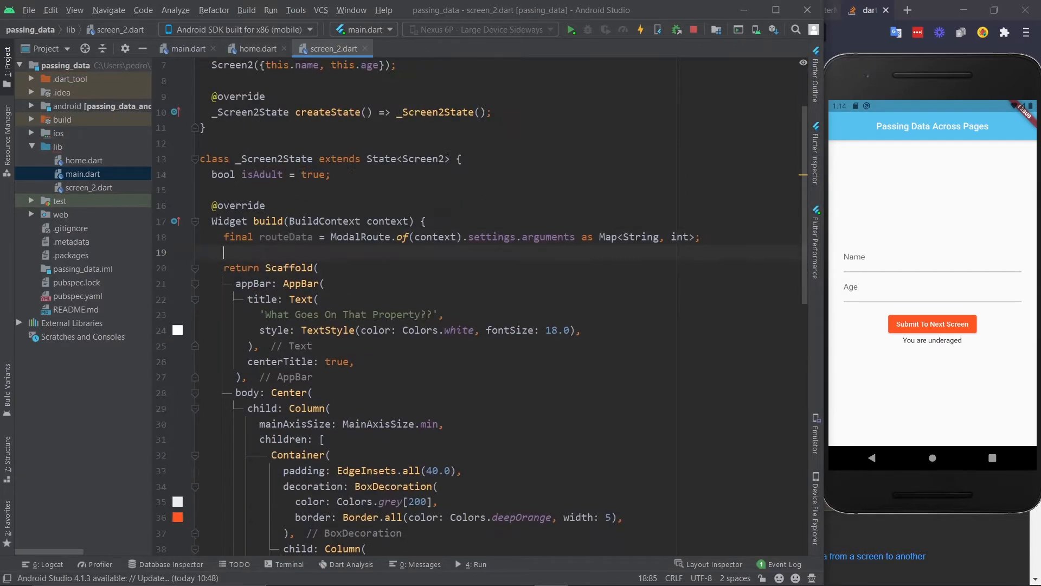
Step: Add final thirdKey = routeData['Number 3'], checking the key names in home.dart
left_click(256, 48)
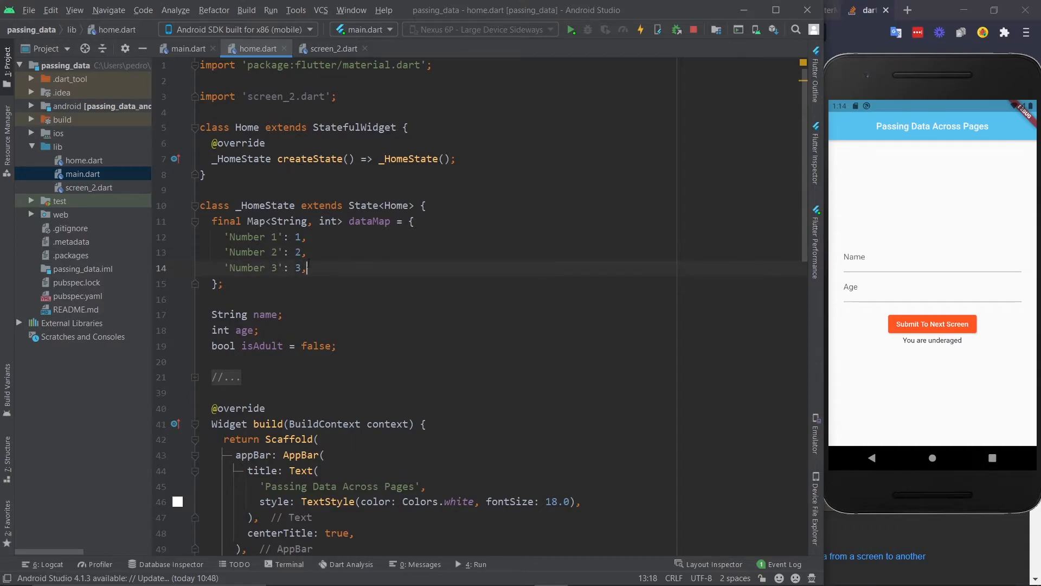
left_click(335, 48)
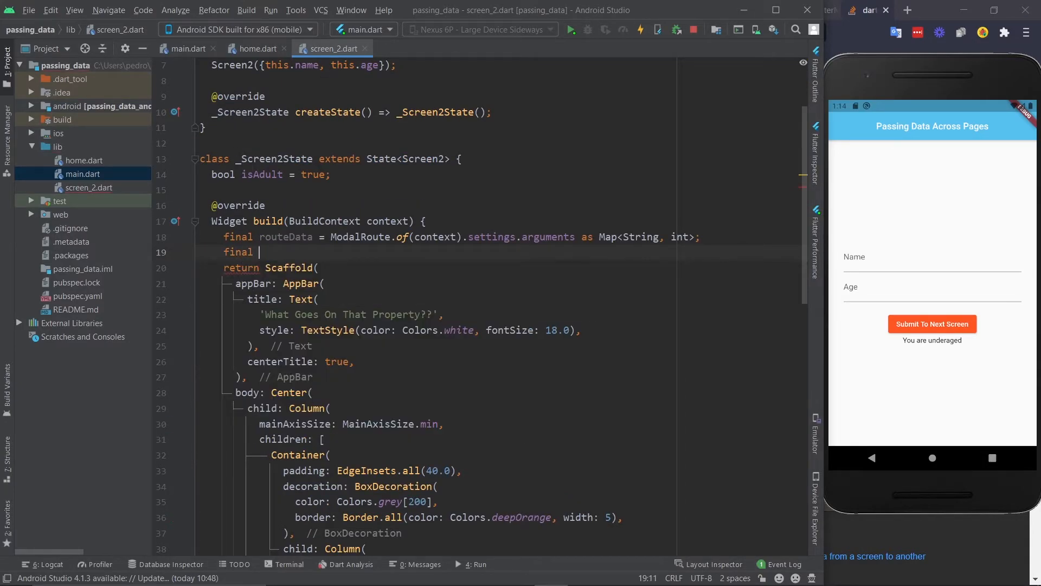
type("thirdKey = rd")
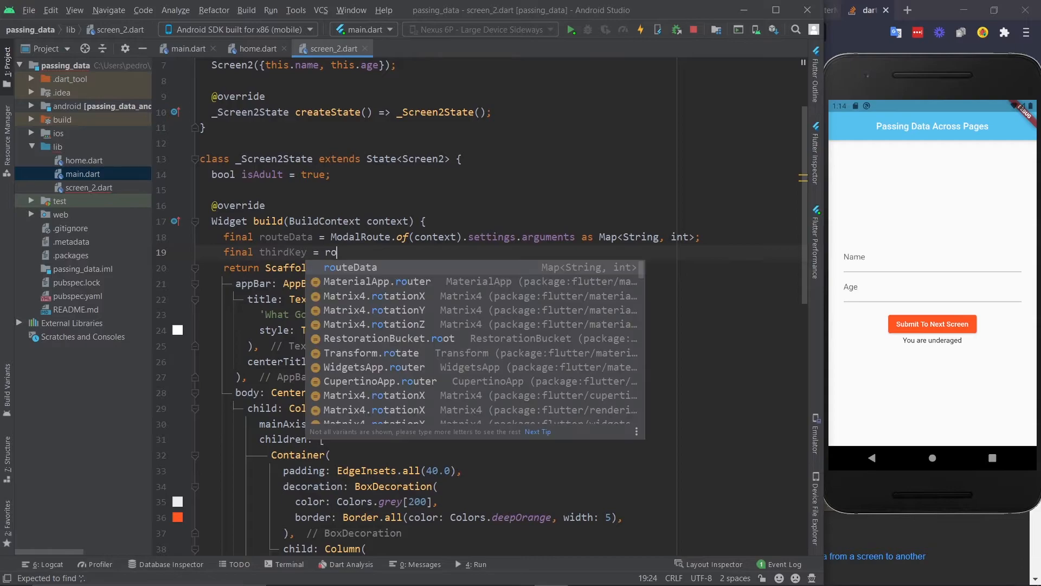
left_click(350, 266)
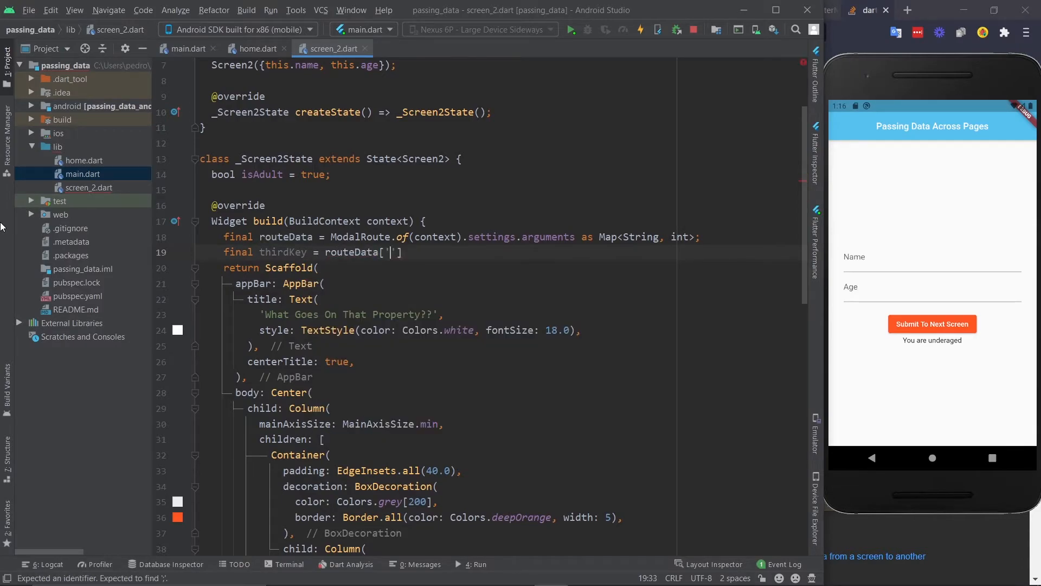
left_click(256, 48)
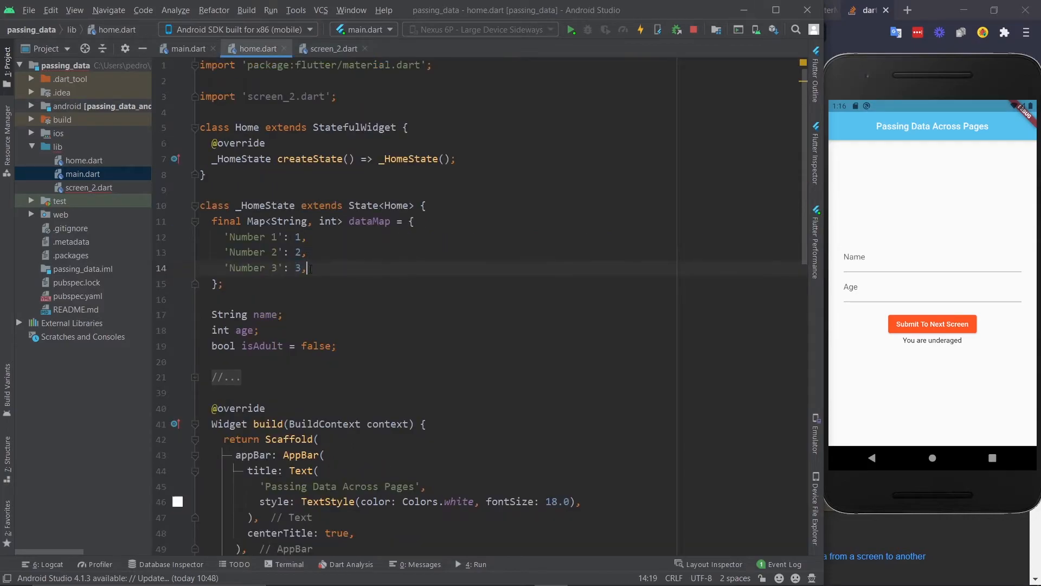
left_click(335, 48)
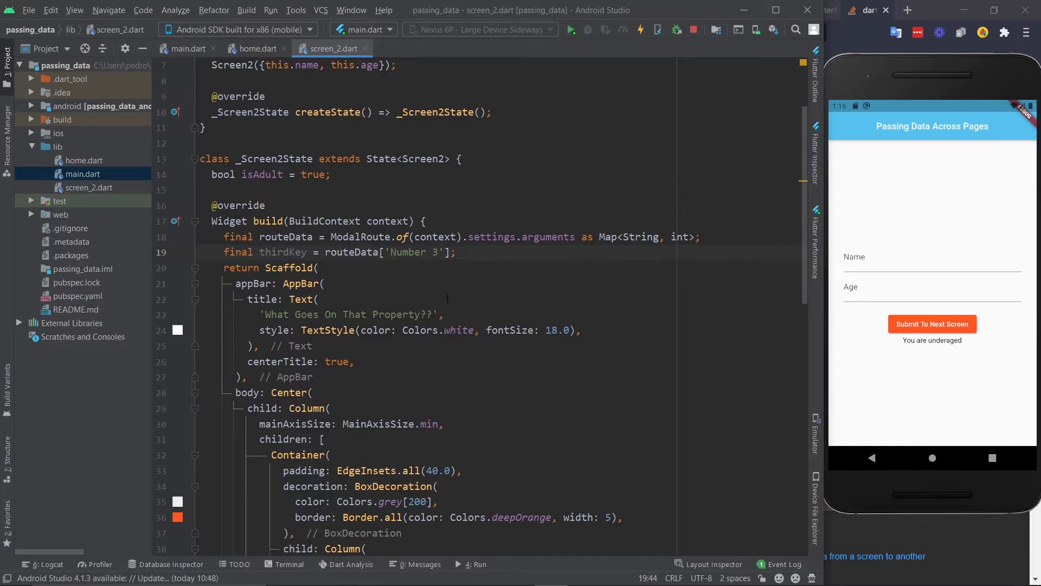
Step: Replace the age Text expression with thirdKey.toString() and hot reload
double_click(282, 251)
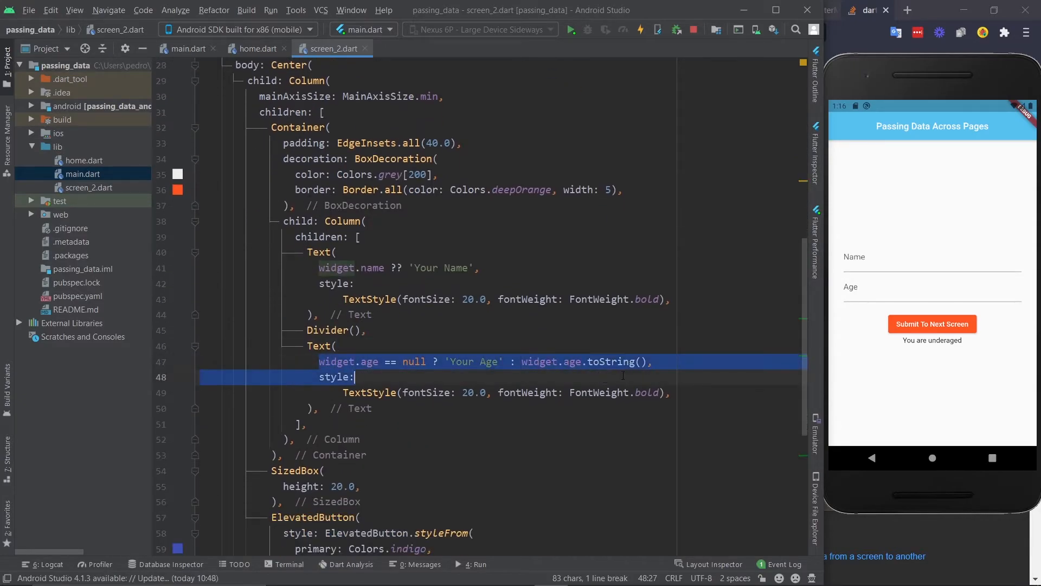
type("thirdKey.t,")
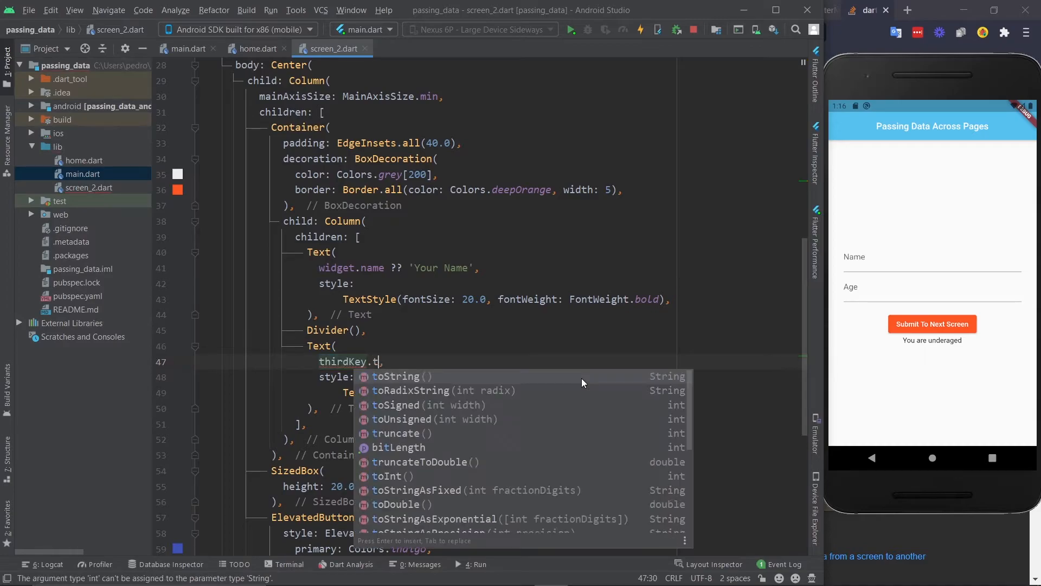
left_click(395, 376)
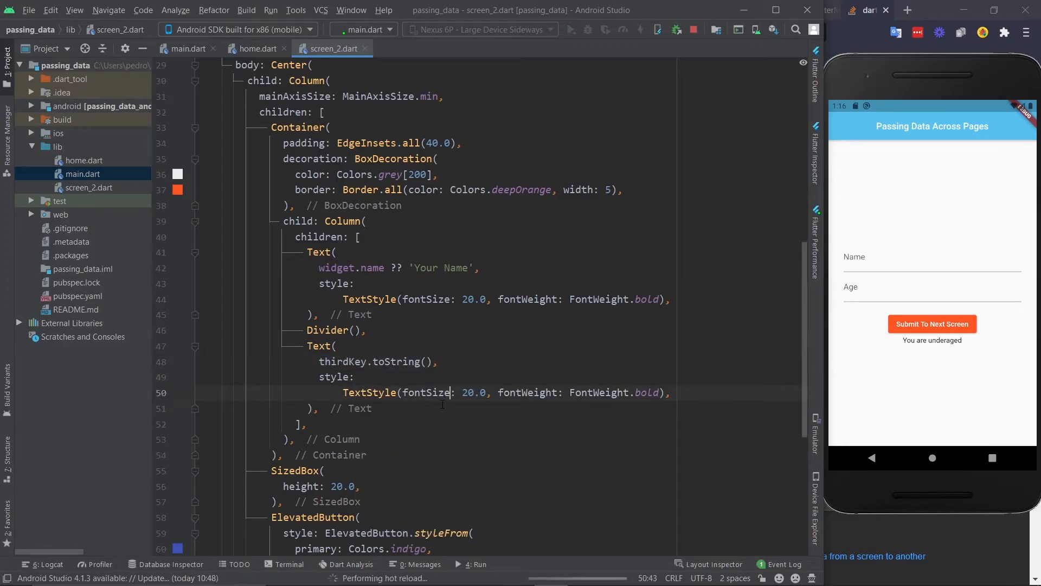
left_click(257, 48)
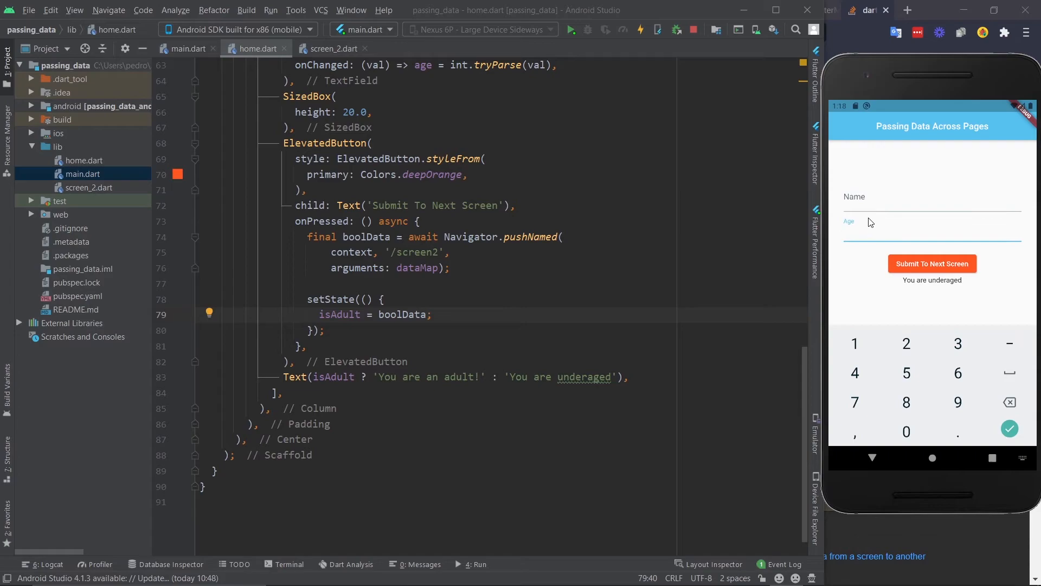
Step: Enter an age and name and submit so Screen2 shows the value 3 from dataMap
left_click(855, 343)
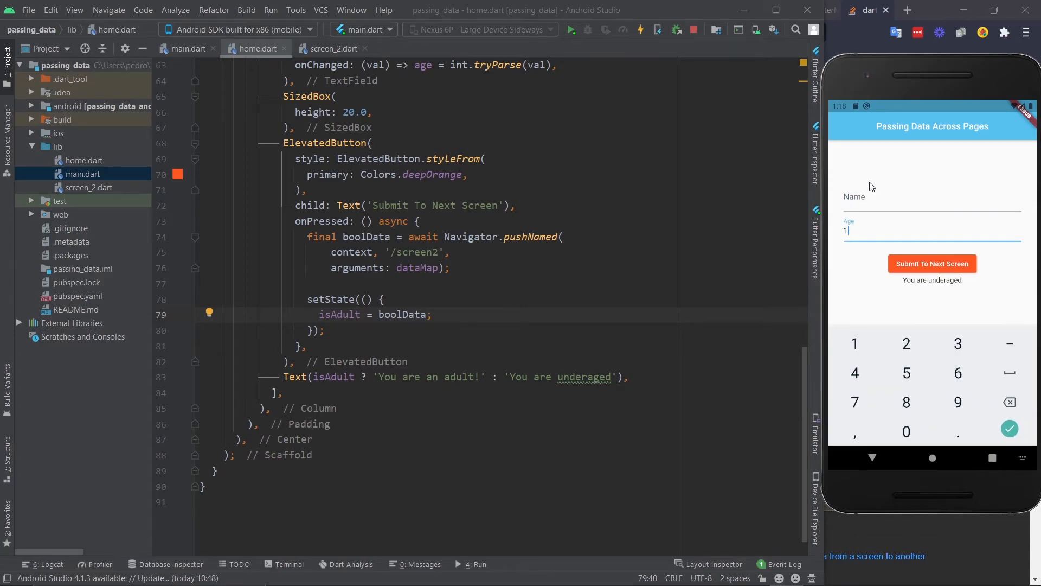
left_click(930, 193)
type("t")
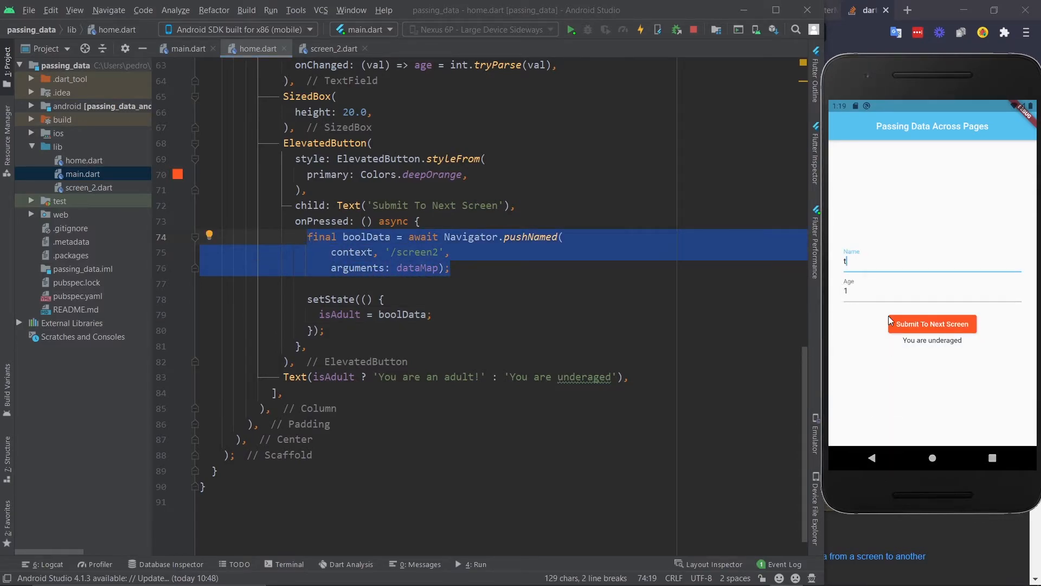
left_click(932, 323)
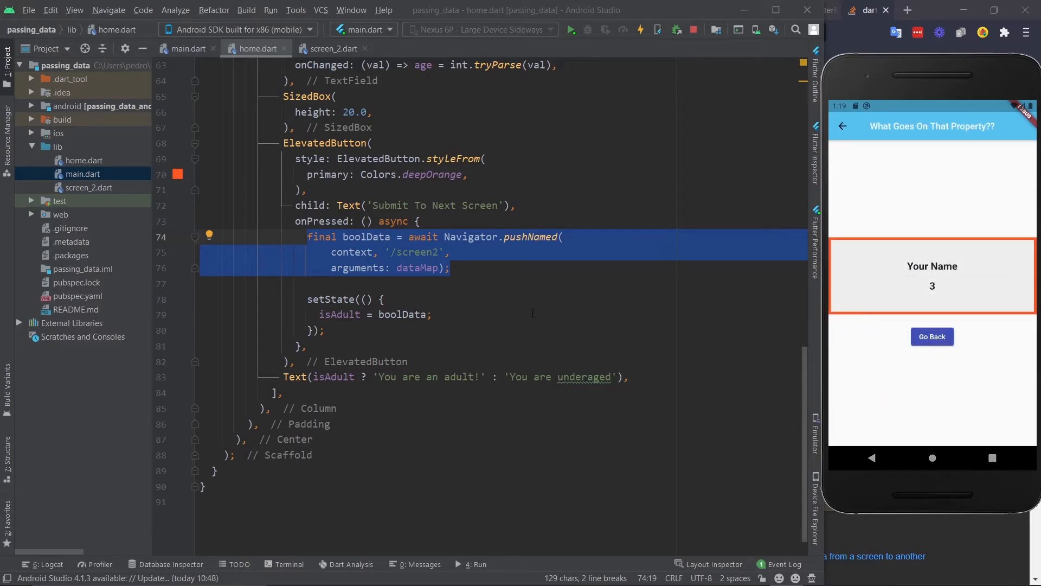
Step: Scroll back through home.dart's pushNamed call in the editor
scroll("up", 3)
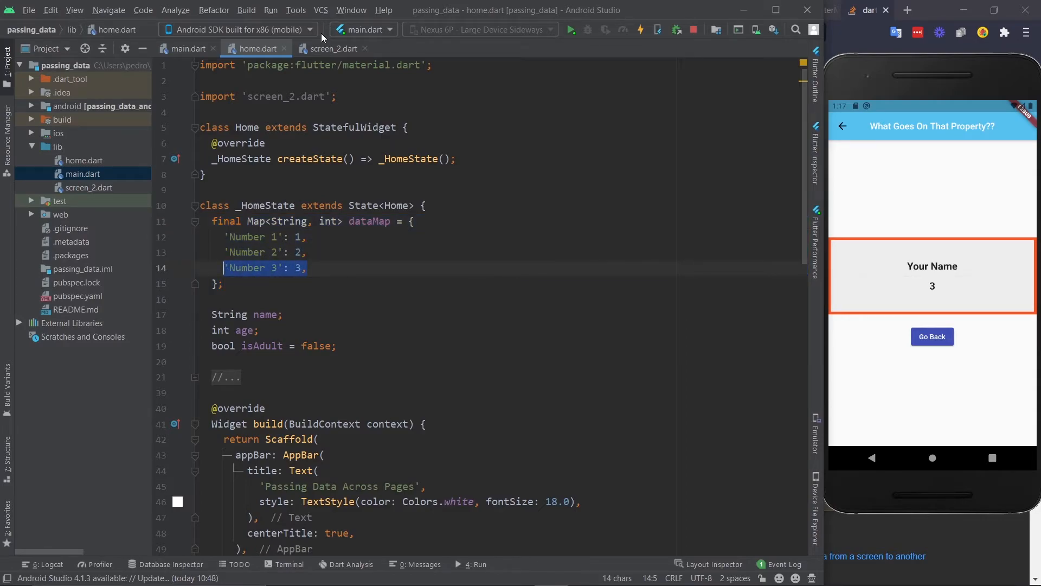
scroll("down", 3)
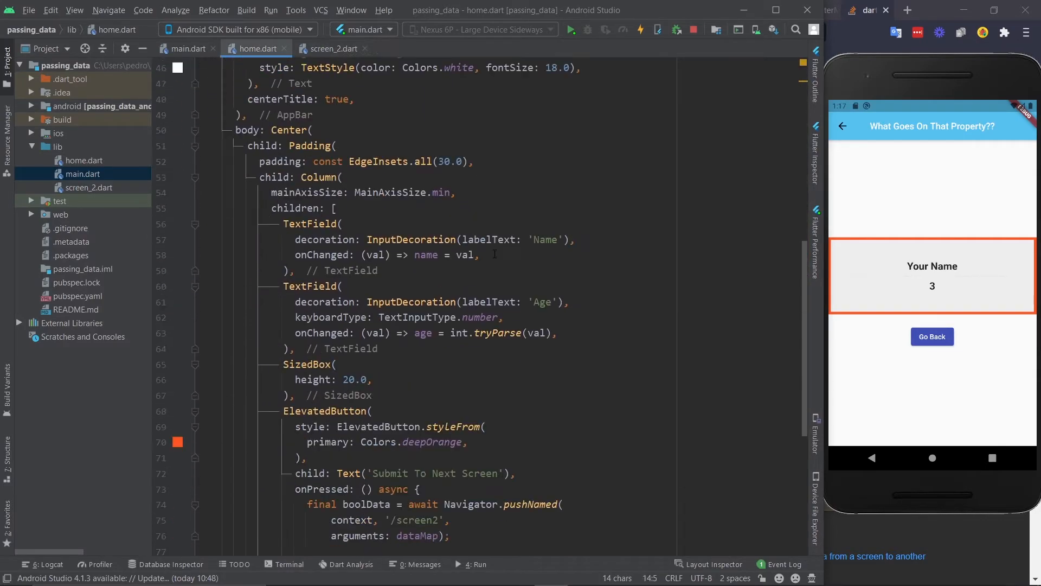
scroll("down", 3)
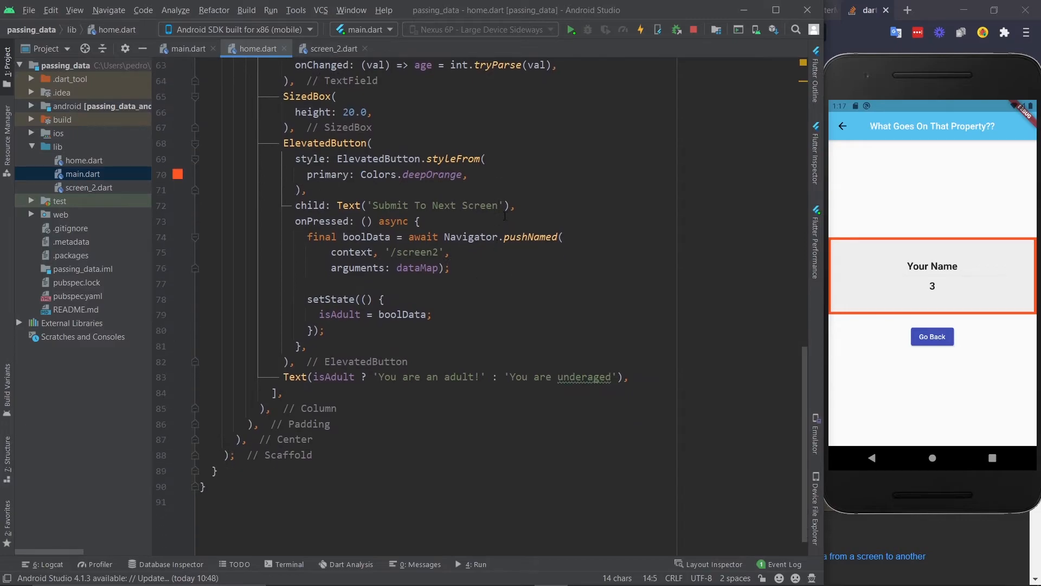
double_click(353, 268)
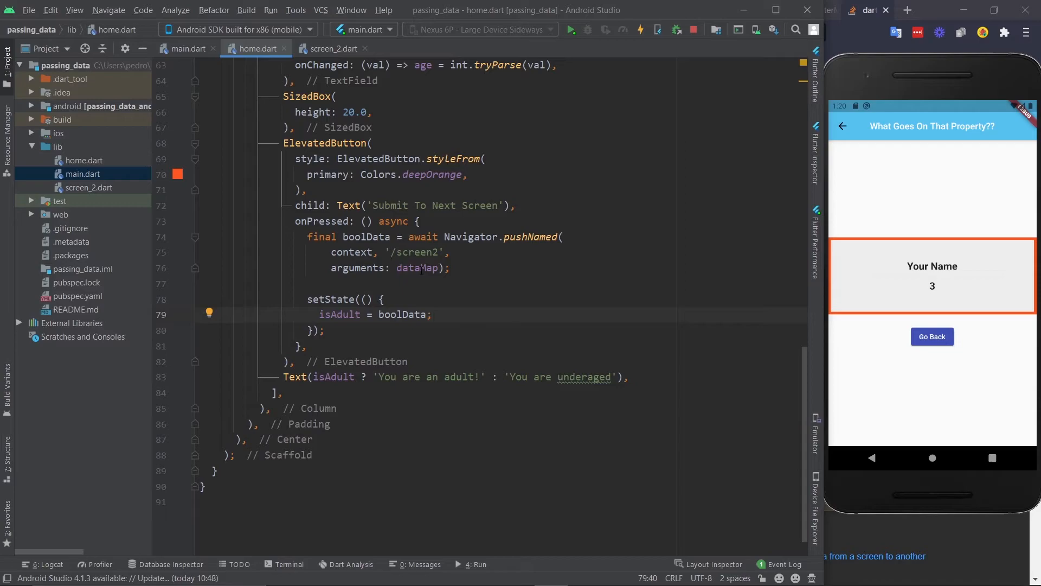
Step: Replace arguments: dataMap with the map {'name': name, 'age': age} in pushNamed
double_click(416, 267)
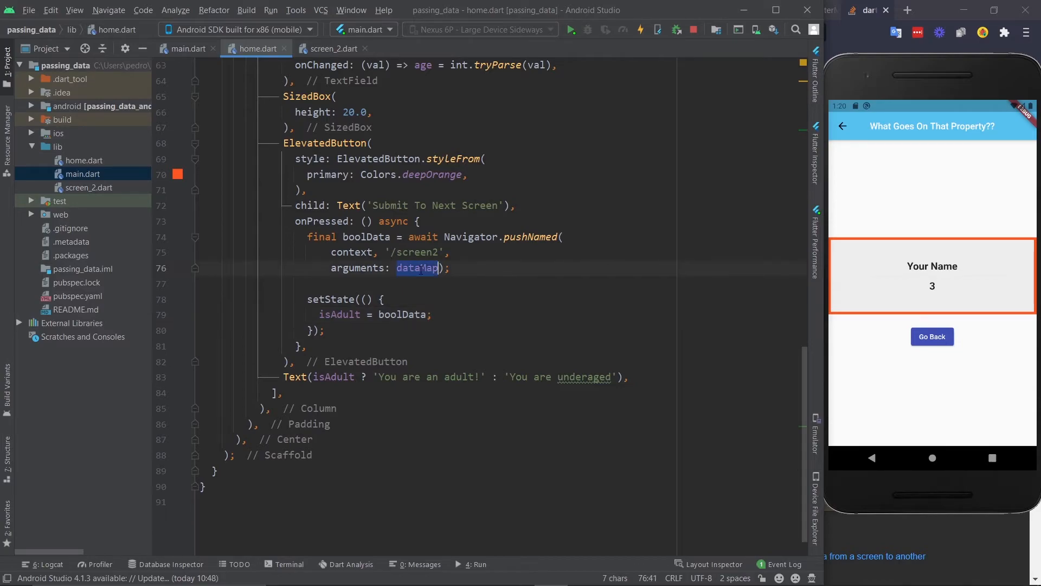
type("{")
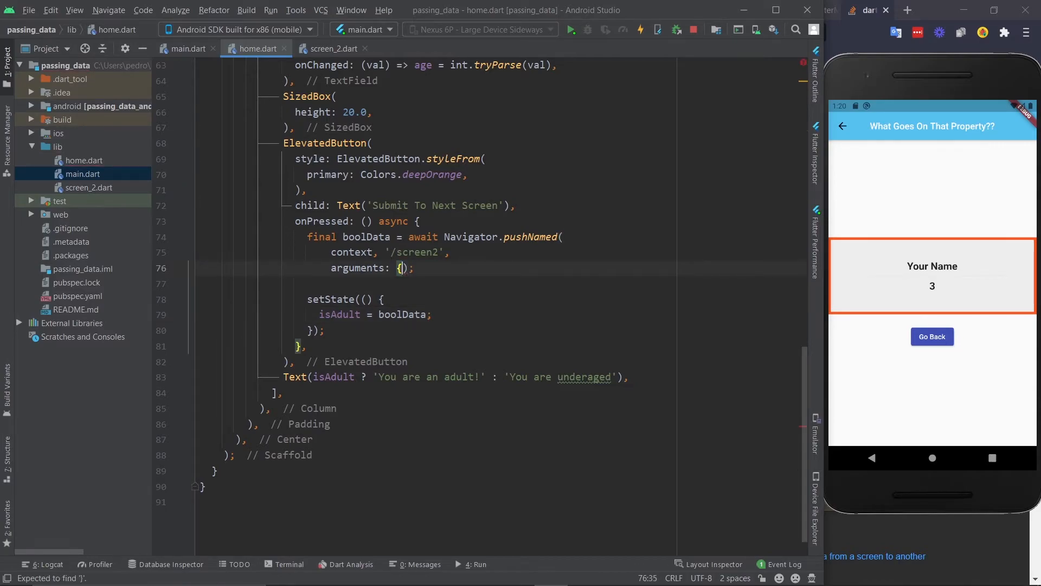
type("'name'")
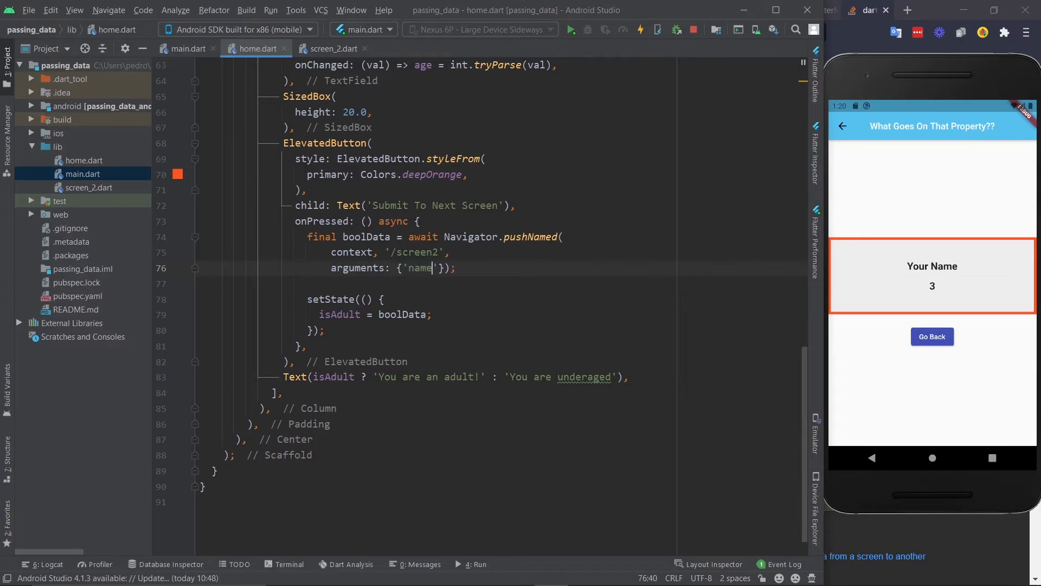
type(": name,")
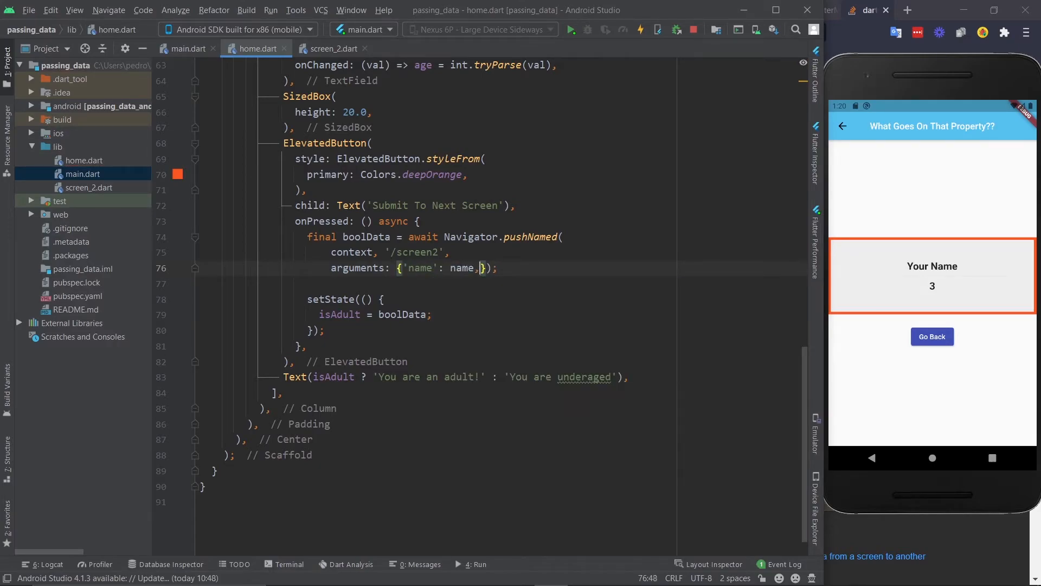
type("'age': age")
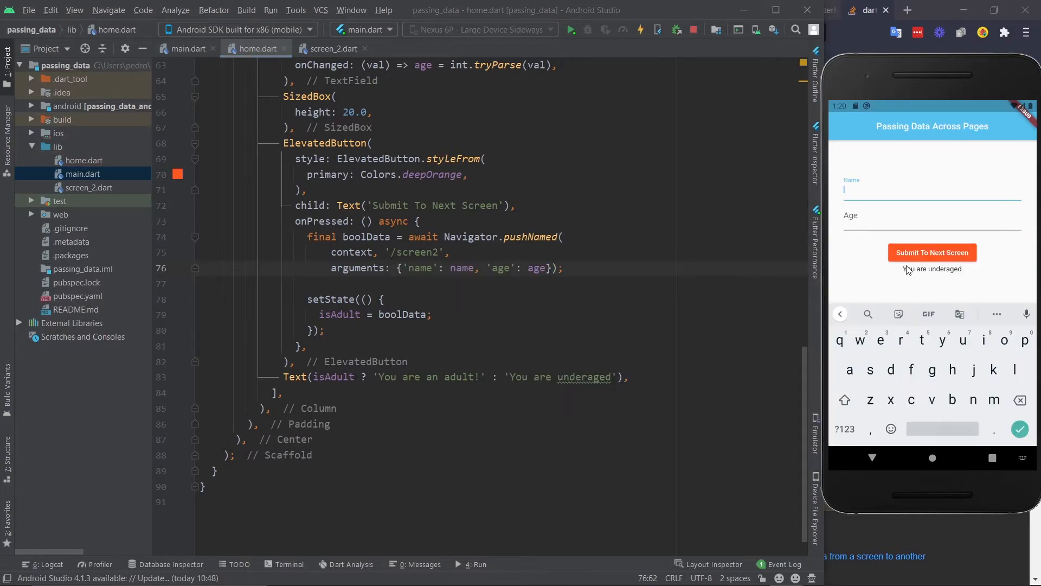
Step: Enter name 'tuy' and an age in the emulator and submit to the next screen
type("tuy")
left_click(932, 219)
type("7")
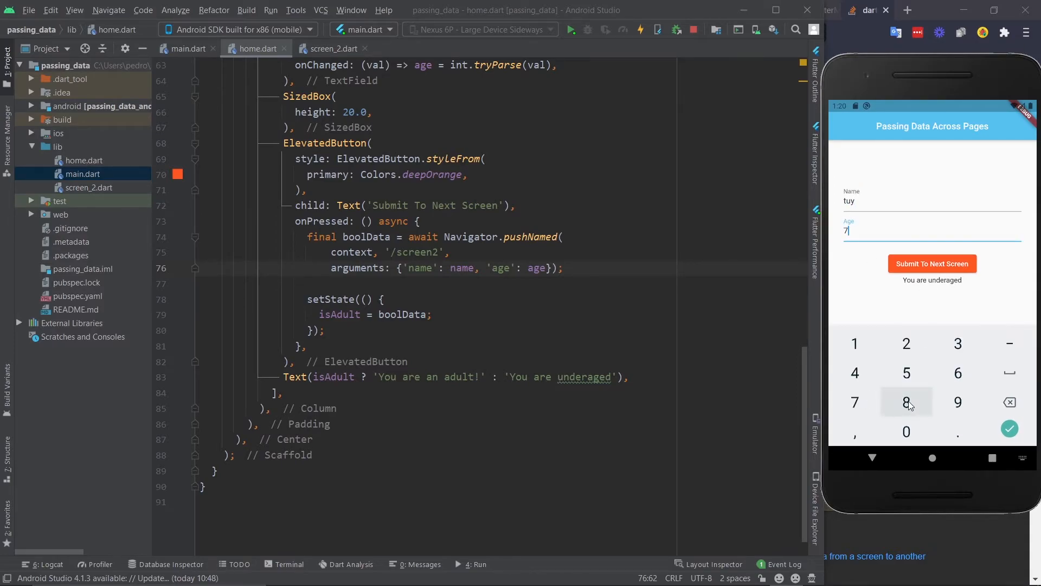
left_click(931, 264)
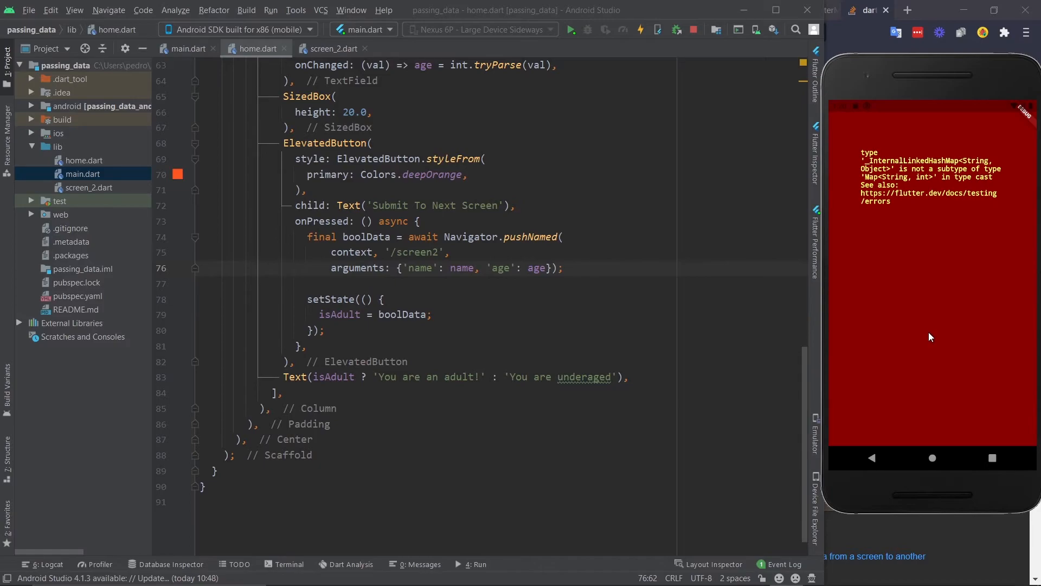
Step: Change Screen2's argument cast from Map<String, int> to Map<String, Object> and check home.dart
left_click(334, 48)
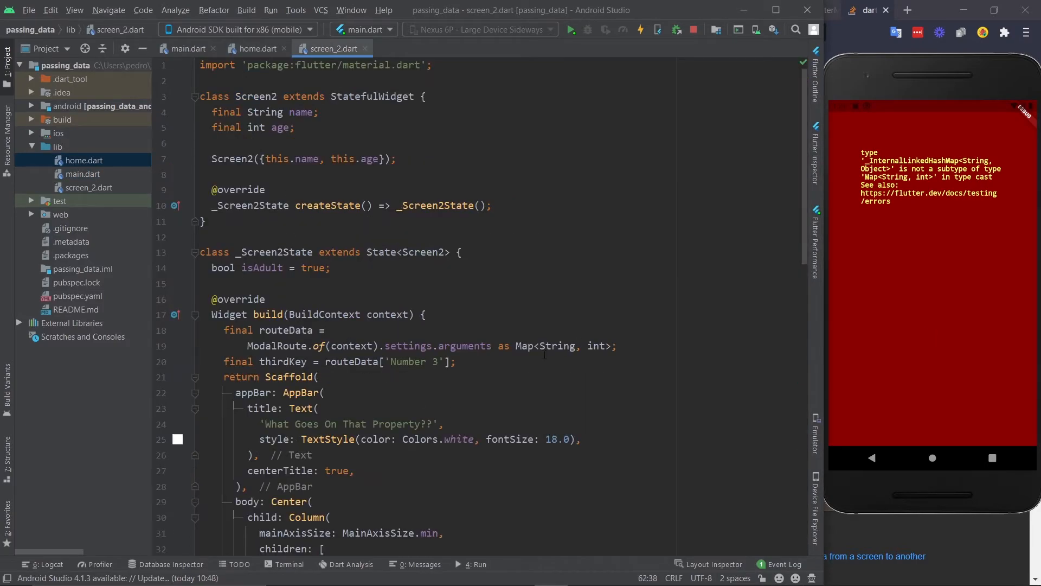
double_click(597, 345)
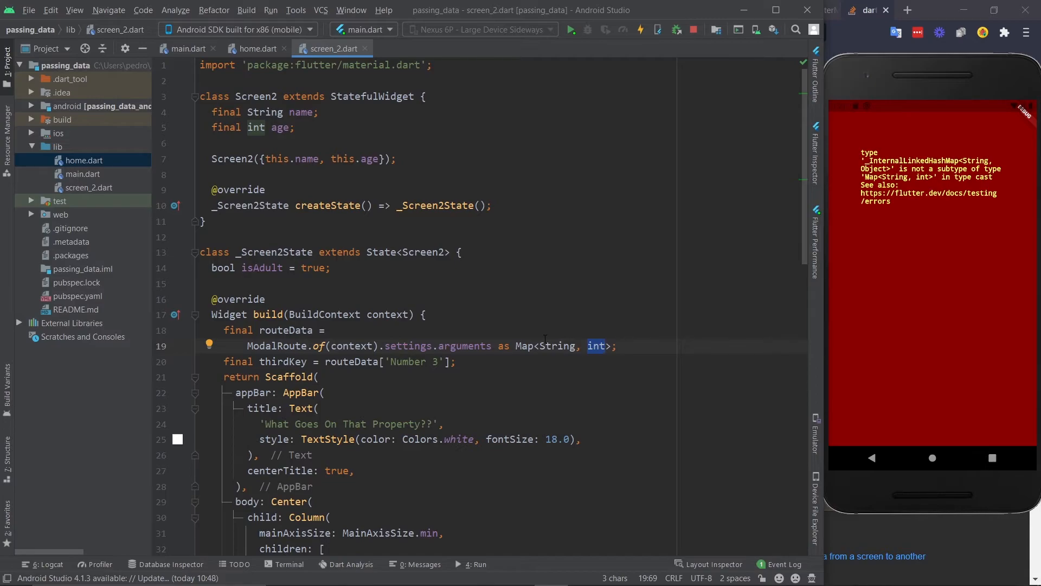
type("Object")
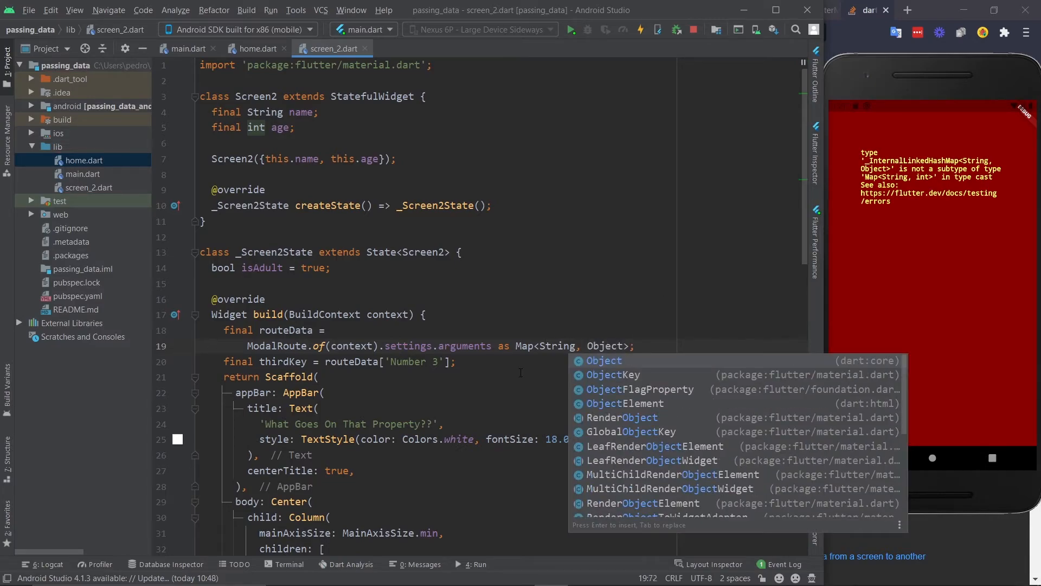
key("Escape")
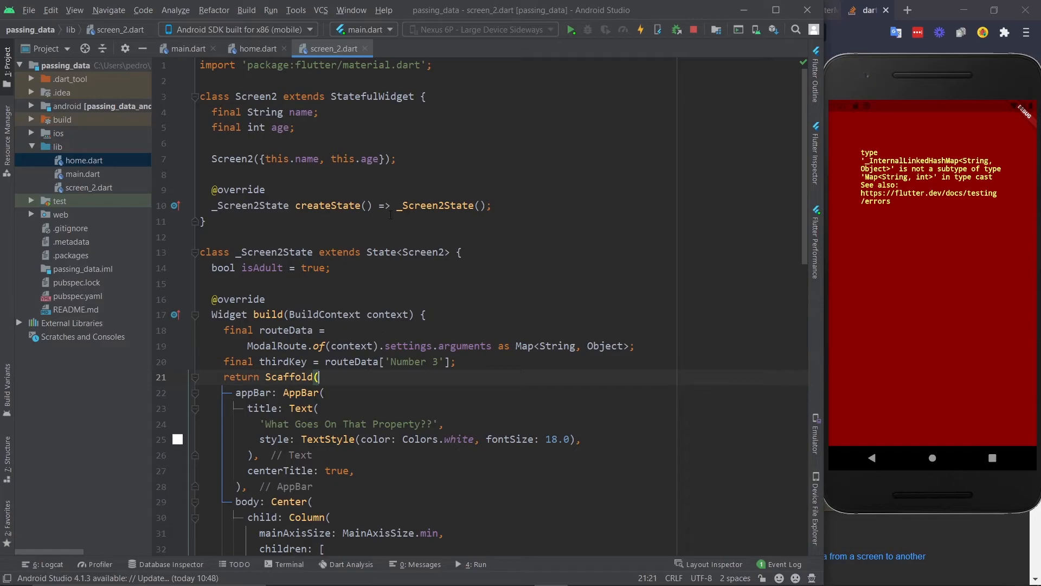
left_click(257, 48)
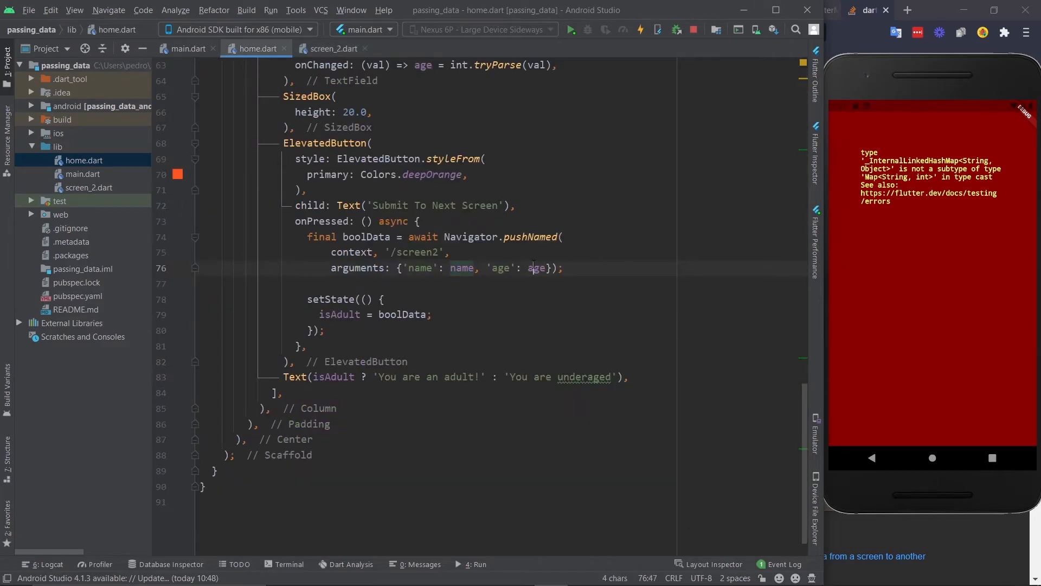
left_click(334, 49)
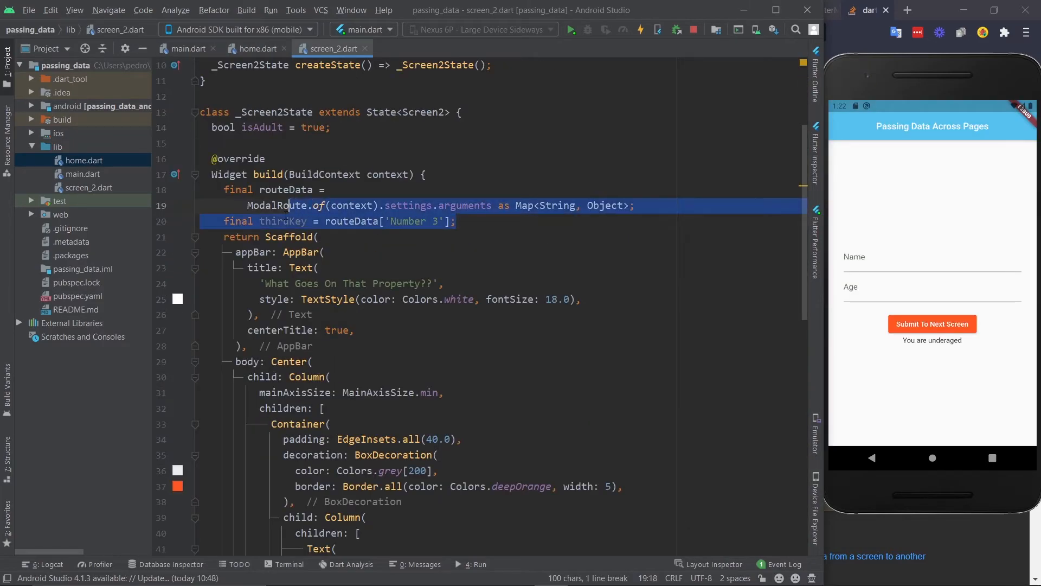
Step: Rename thirdKey to newName and add newAge read from the route map
double_click(282, 221)
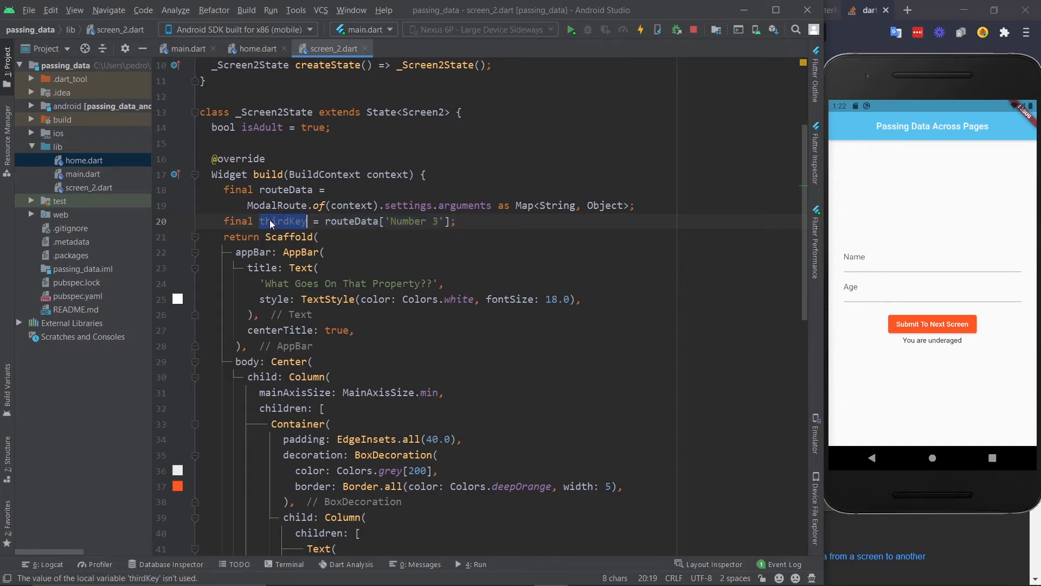
type("newName")
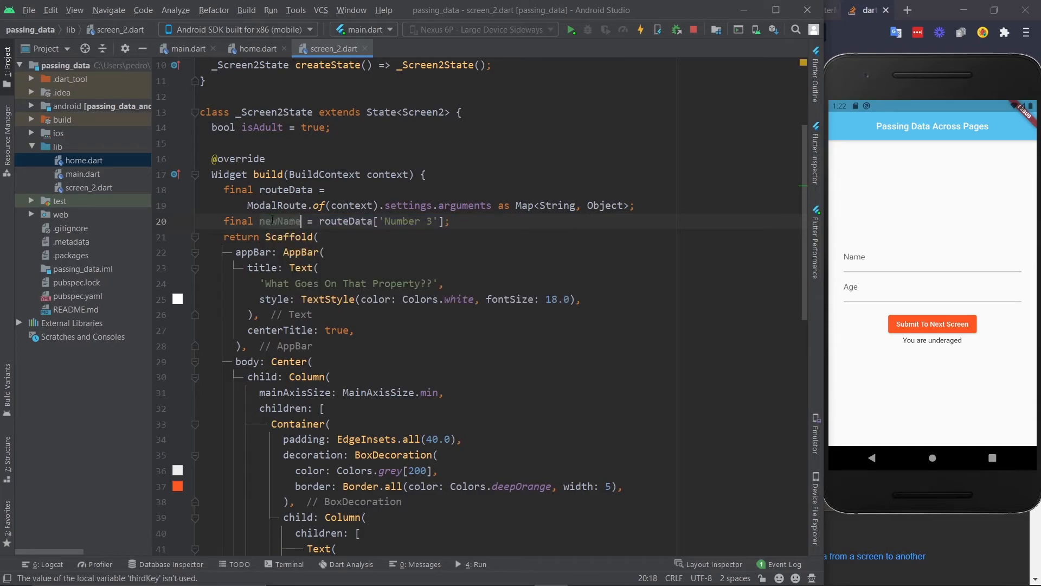
double_click(403, 221)
type("newAge.toString(),")
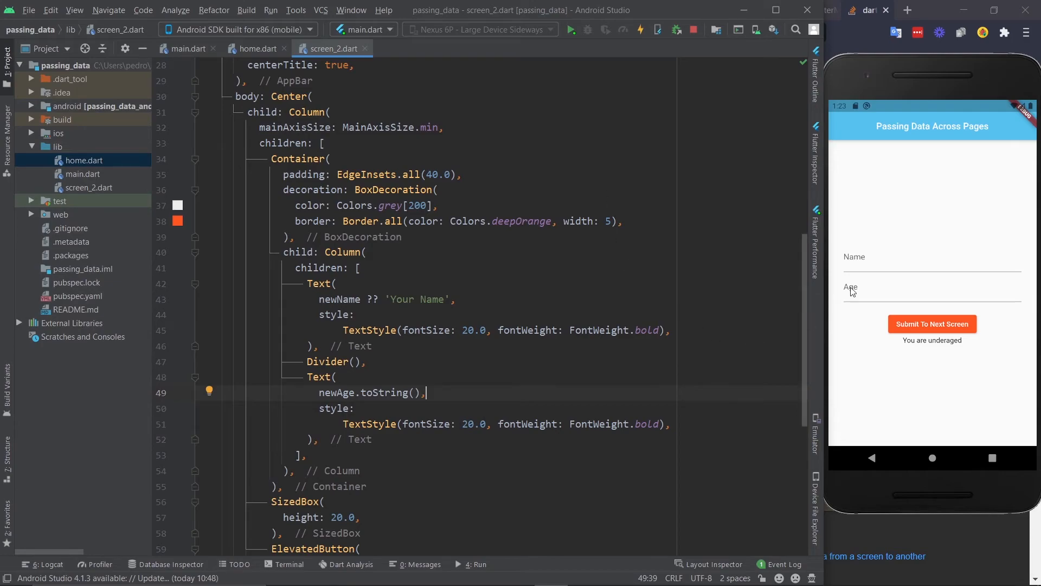
Step: Enter a name and age in the emulator and submit, showing tuy and 55 on Screen2
left_click(929, 289)
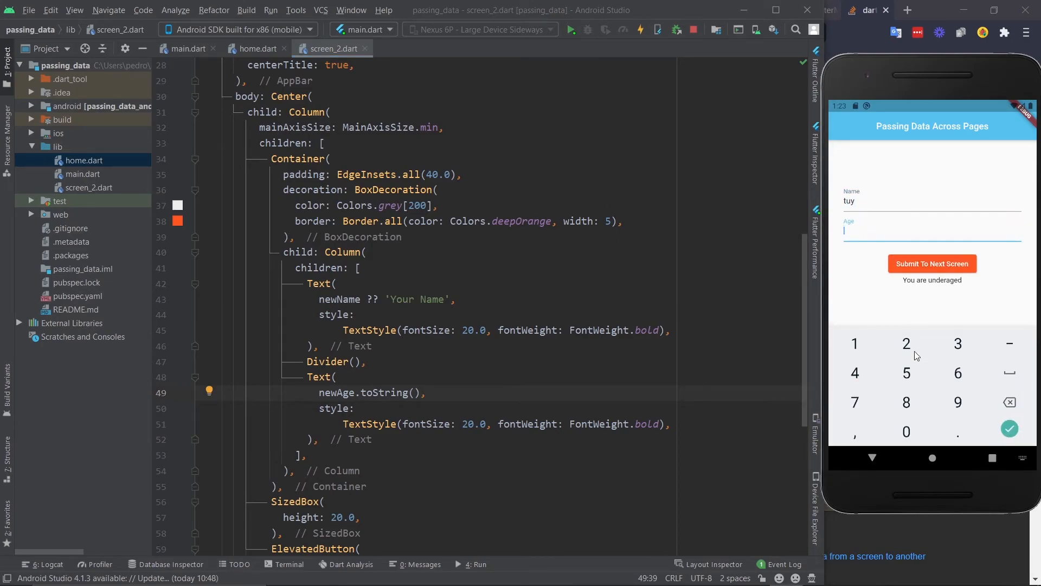
left_click(933, 263)
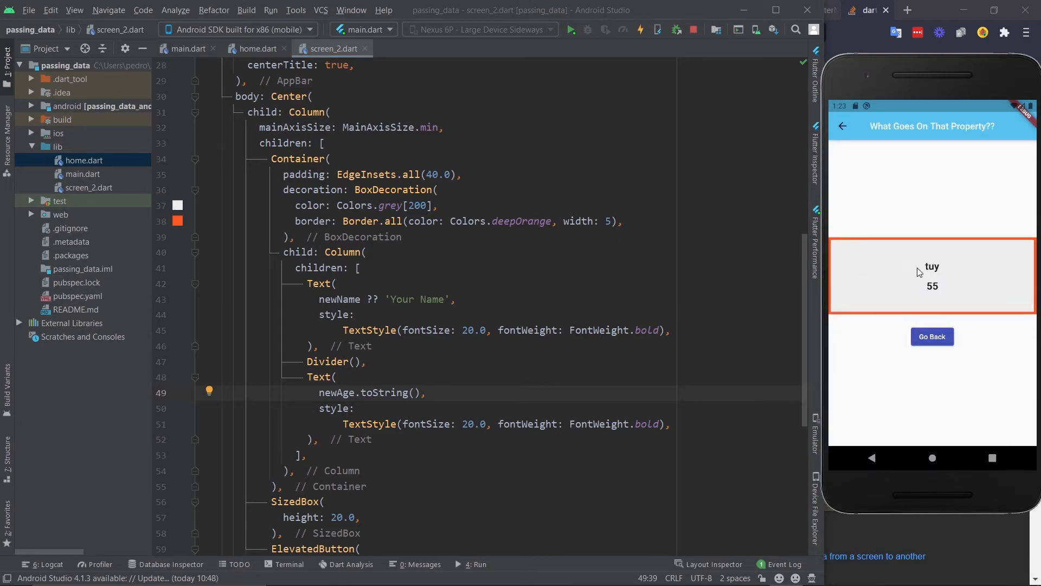
mouse_move(915, 359)
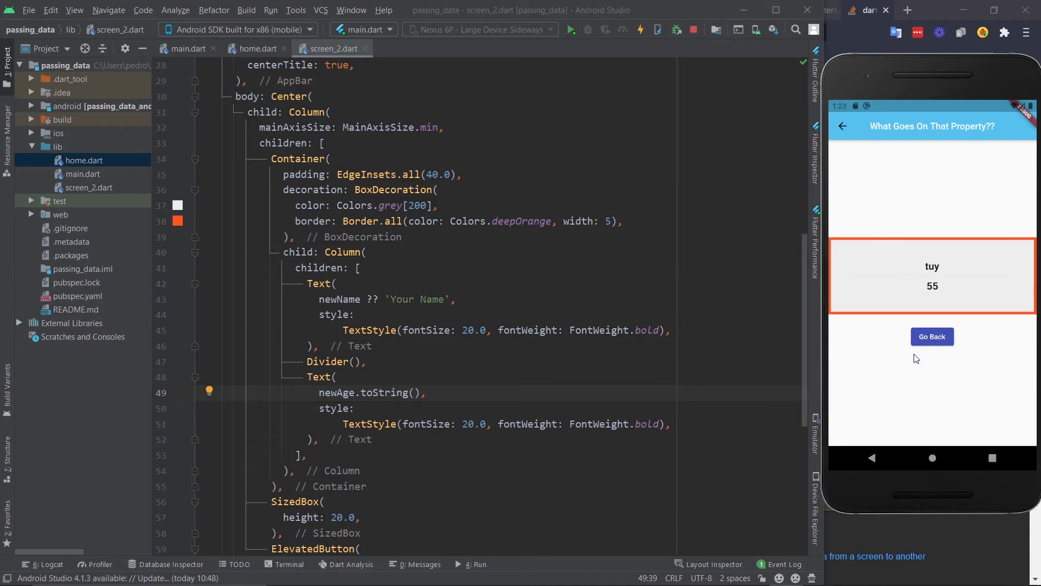
scroll("down", 3)
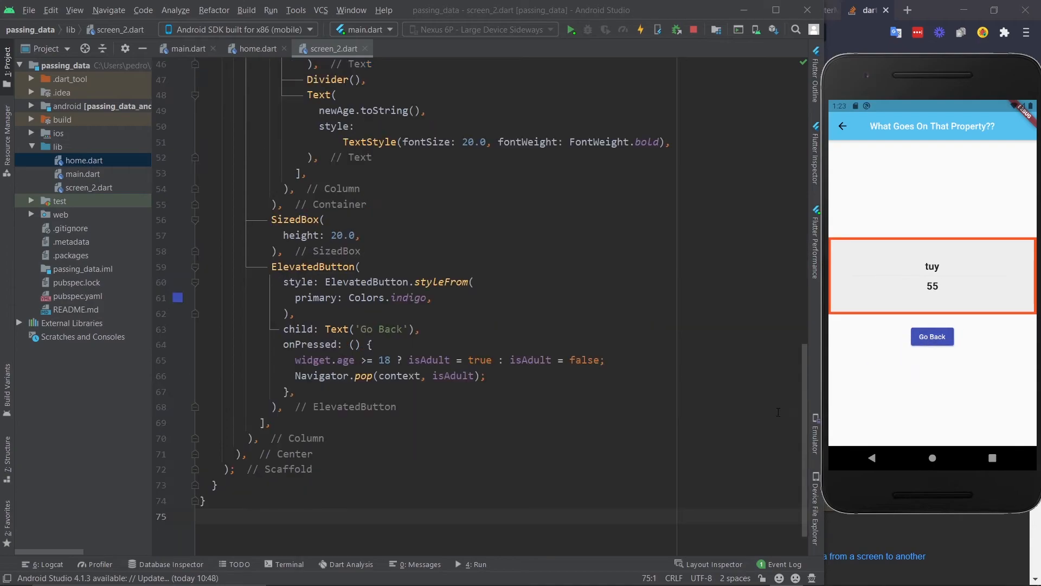
Step: Replace widget.age with newAge, add 'final int newAgeInt = newAge;' and use newAgeInt >= 18
left_click(470, 564)
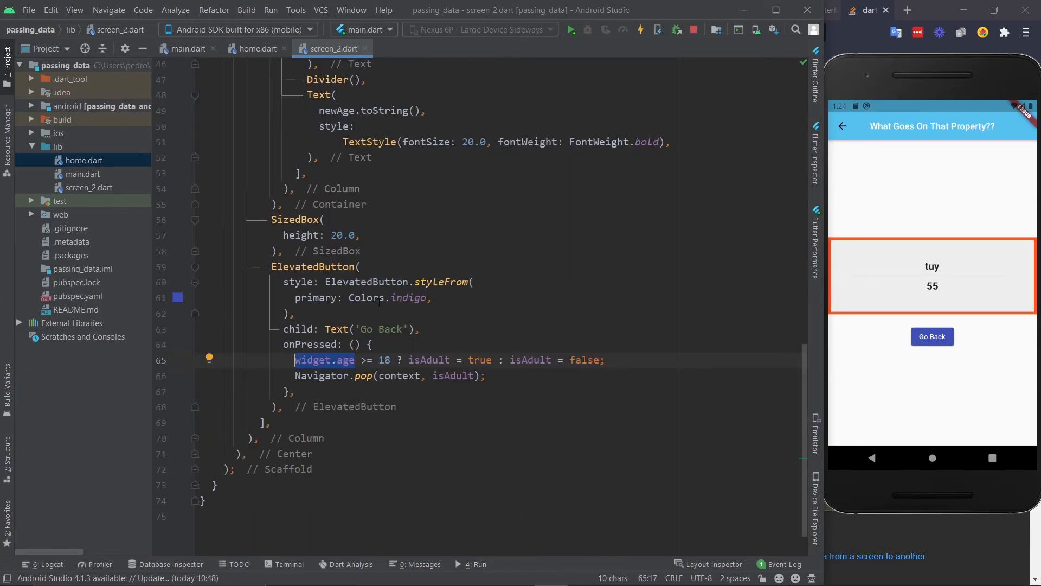
type("newAge")
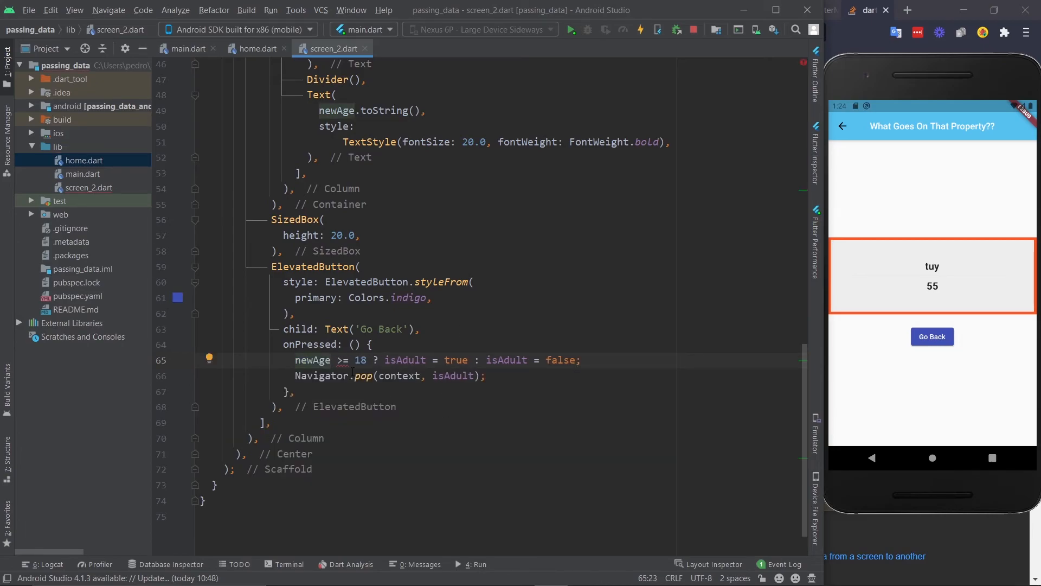
type("f")
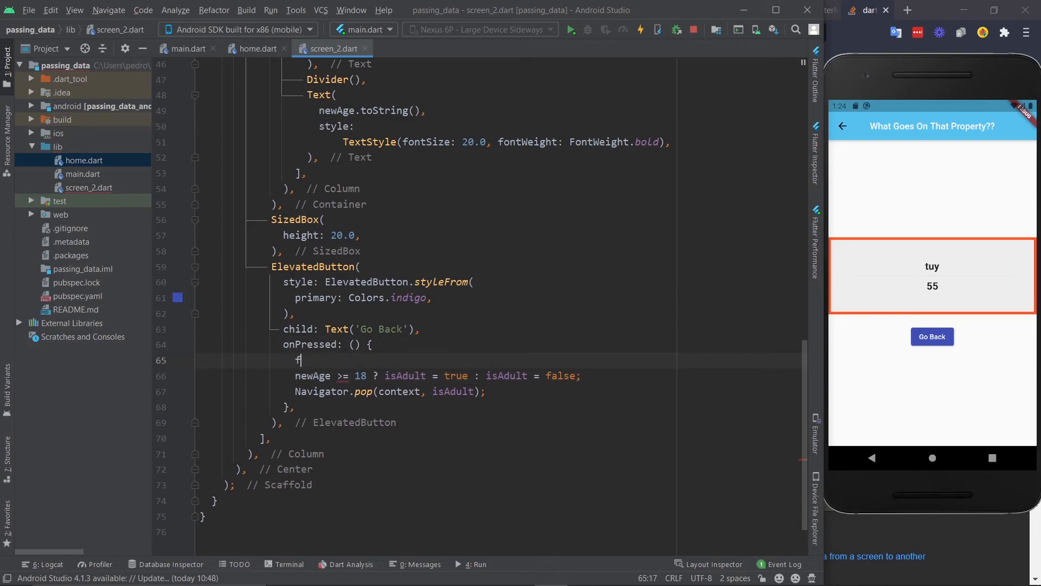
type("inal newA")
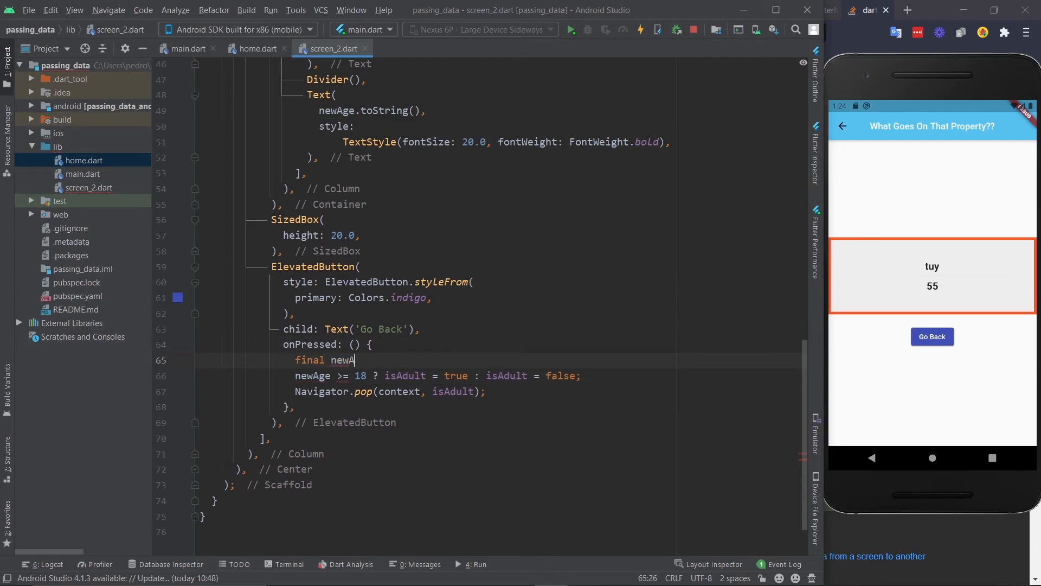
type("geInt = new")
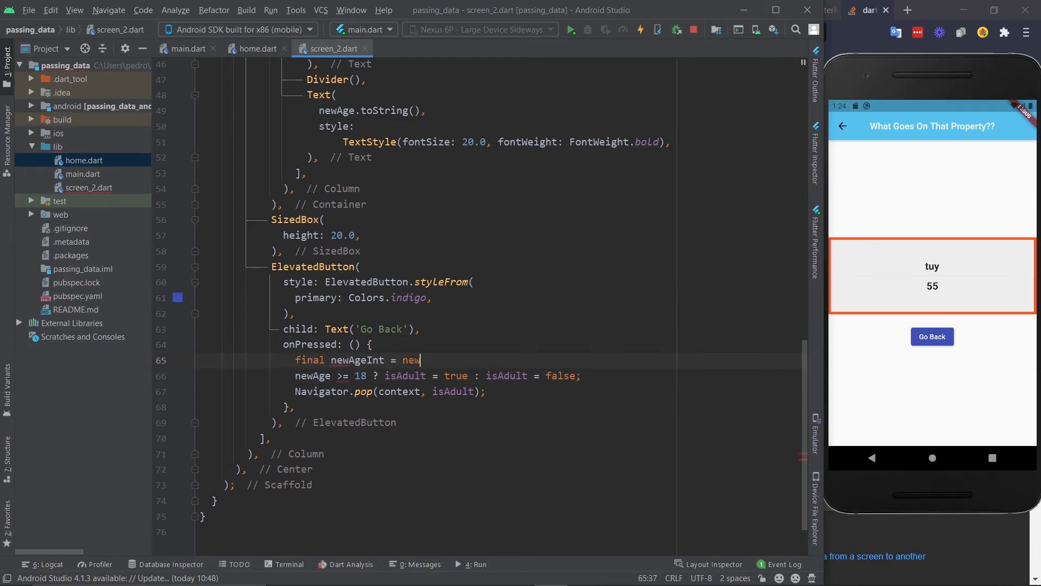
type("Age;")
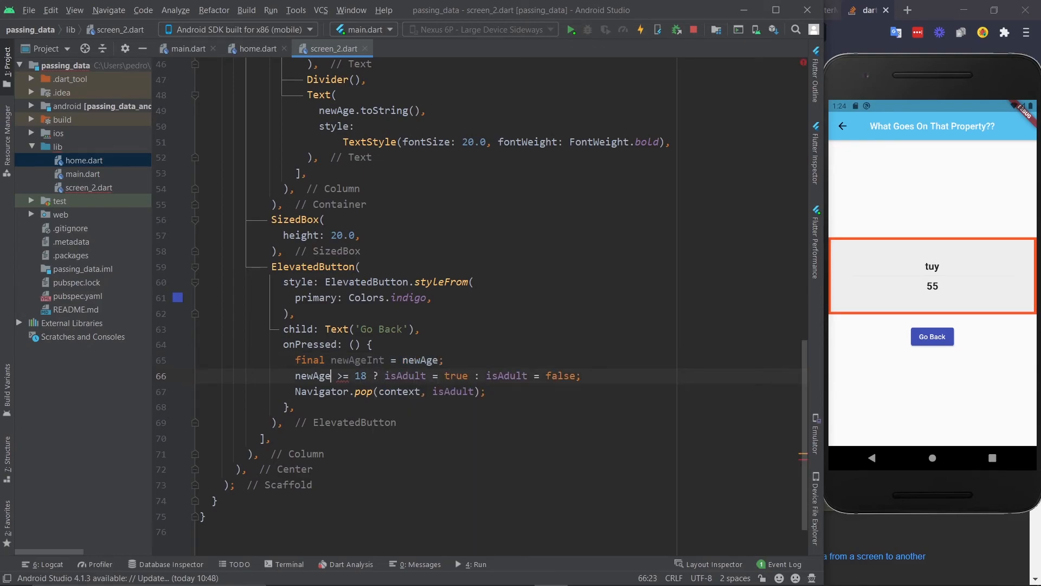
type("Int")
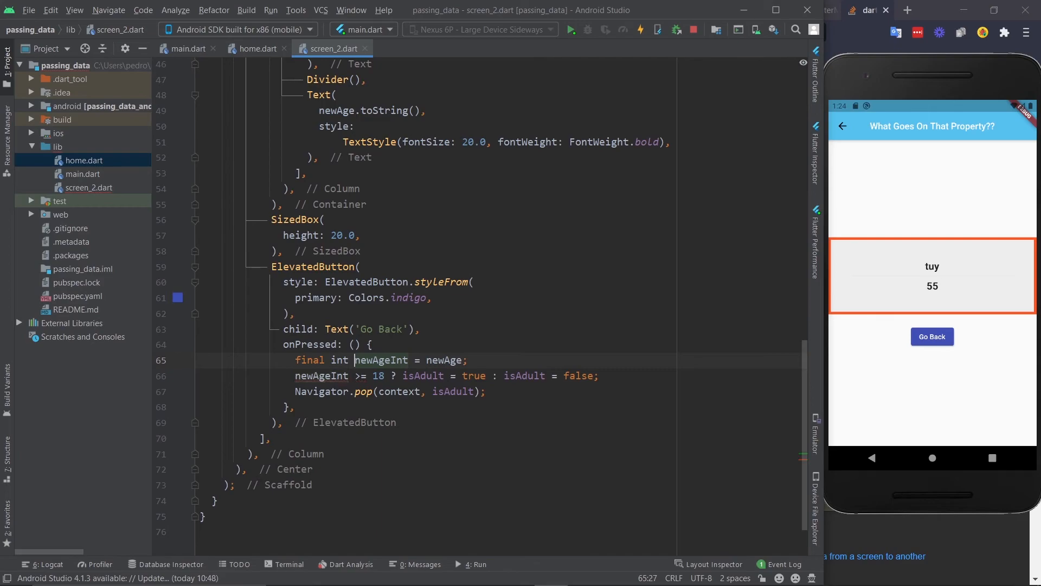
left_click(422, 376)
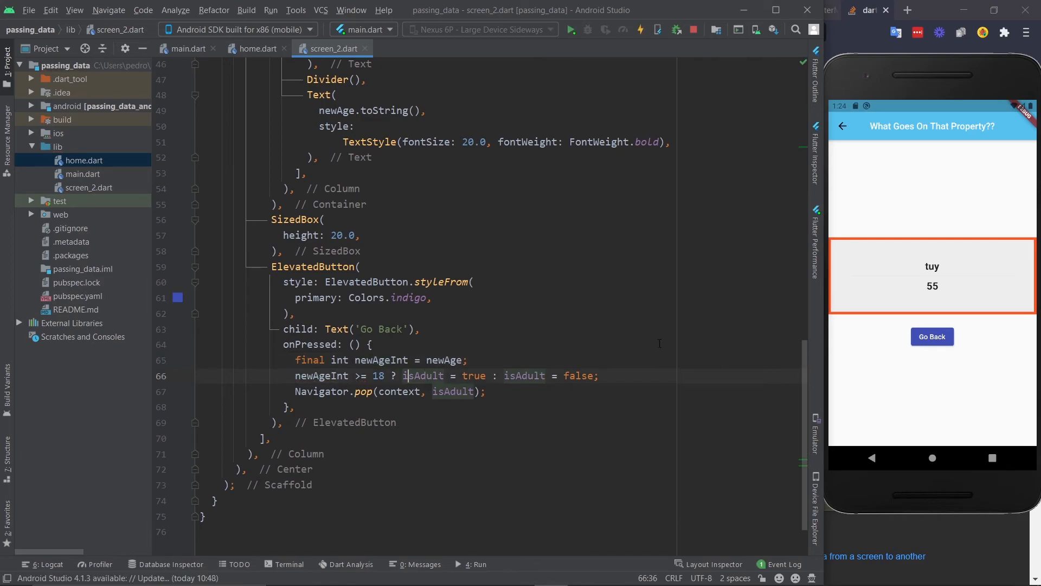
Step: Tap Go Back in the running app to return home with the adult flag
left_click(931, 336)
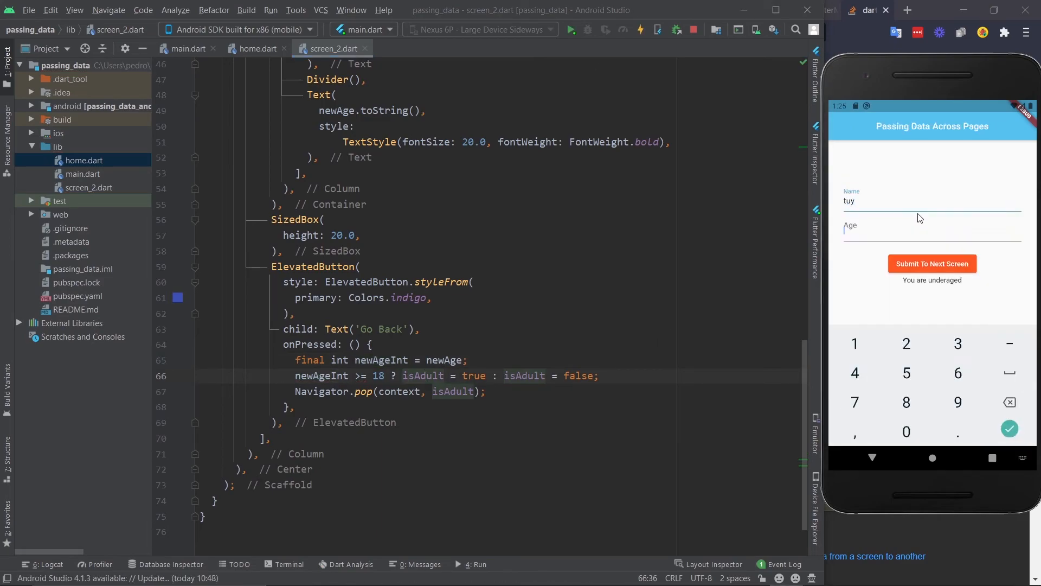
Step: Retest with age 45 so home shows 'You are an adult!', then start closing Android Studio
left_click(931, 263)
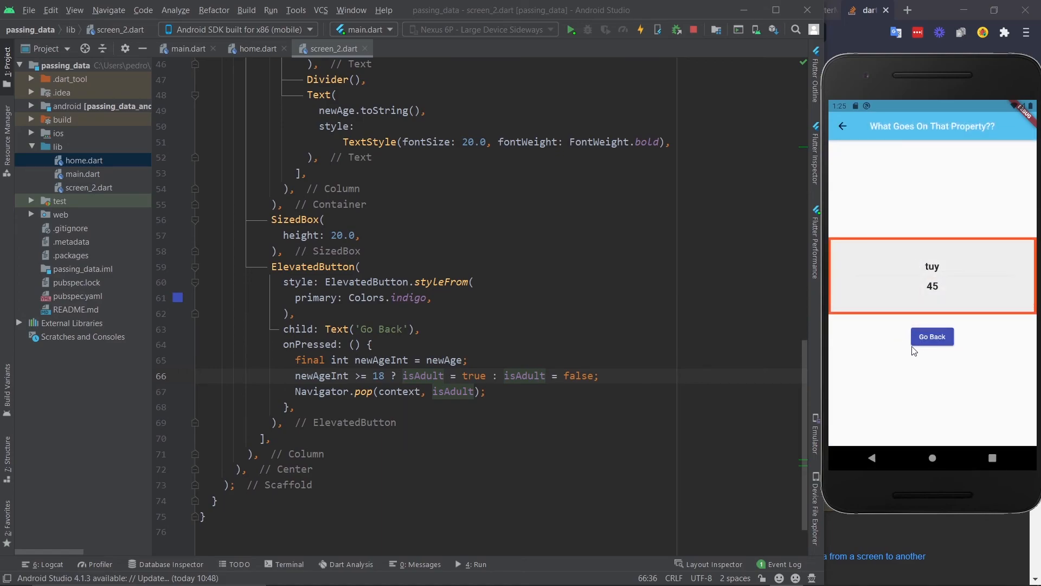
left_click(932, 336)
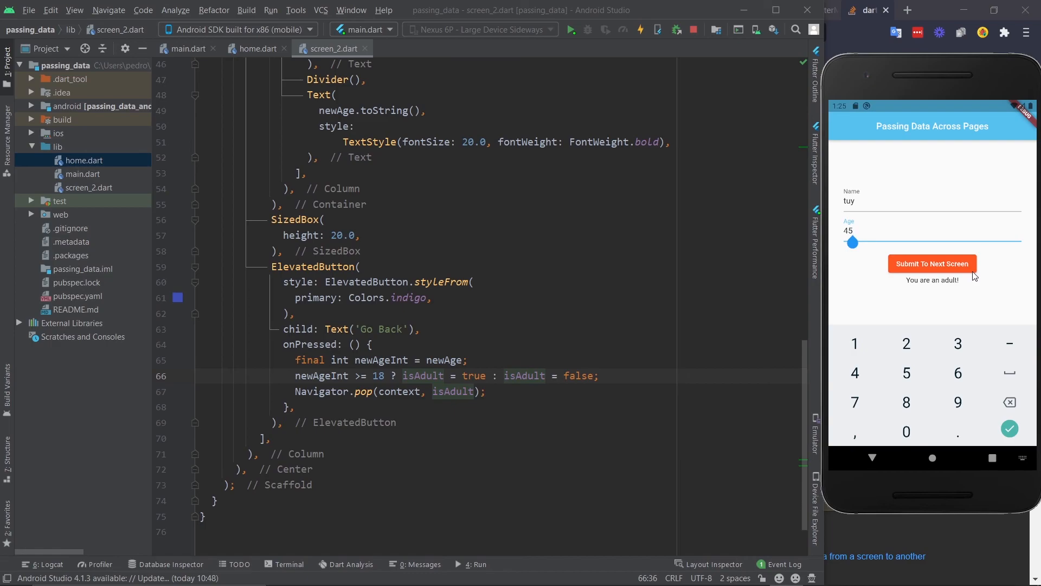
left_click(853, 230)
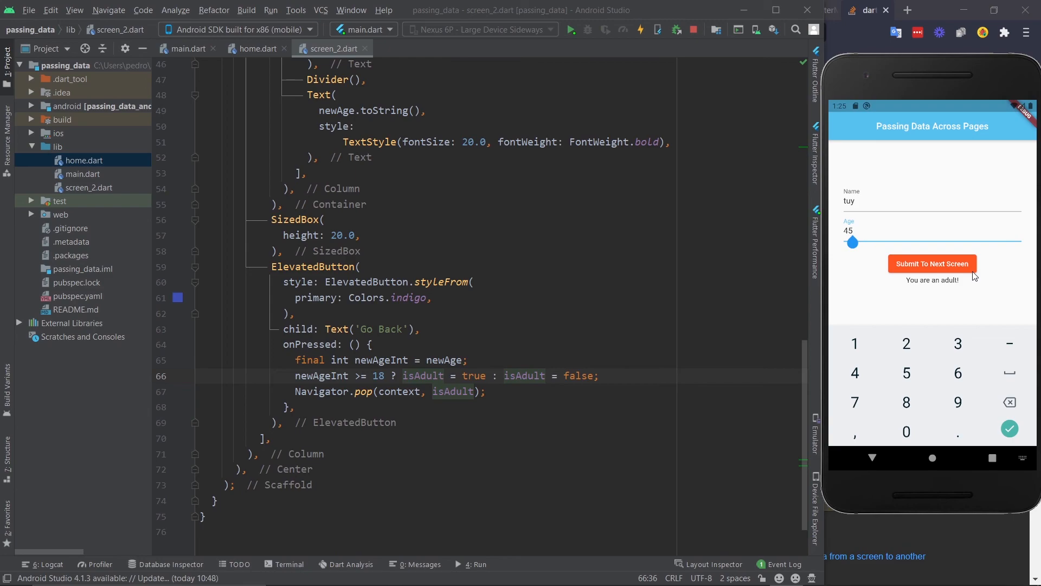
left_click(807, 9)
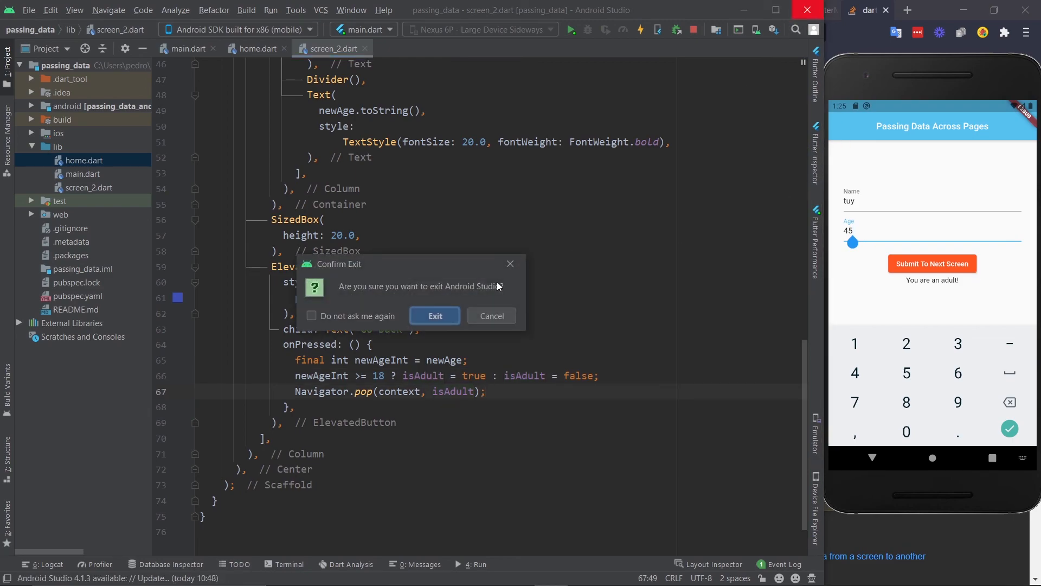